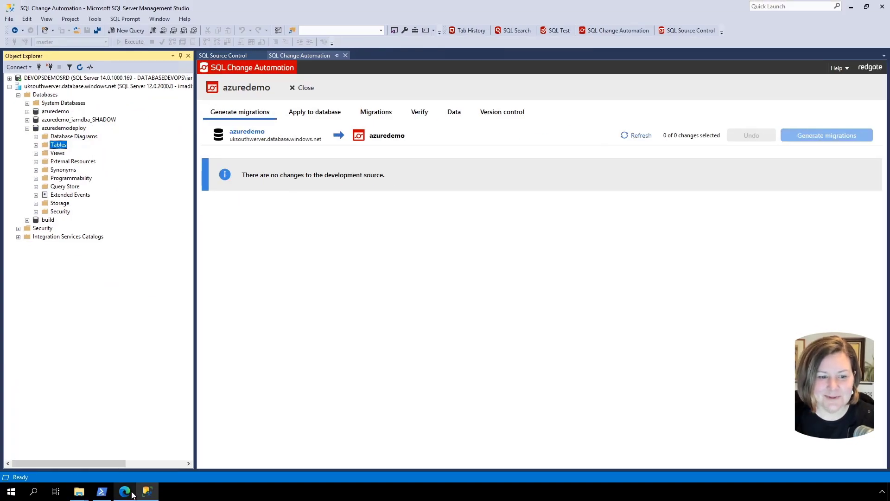
Switch to the Azure DevOps project in Edge to view recent pipeline runs.
left_click(124, 492)
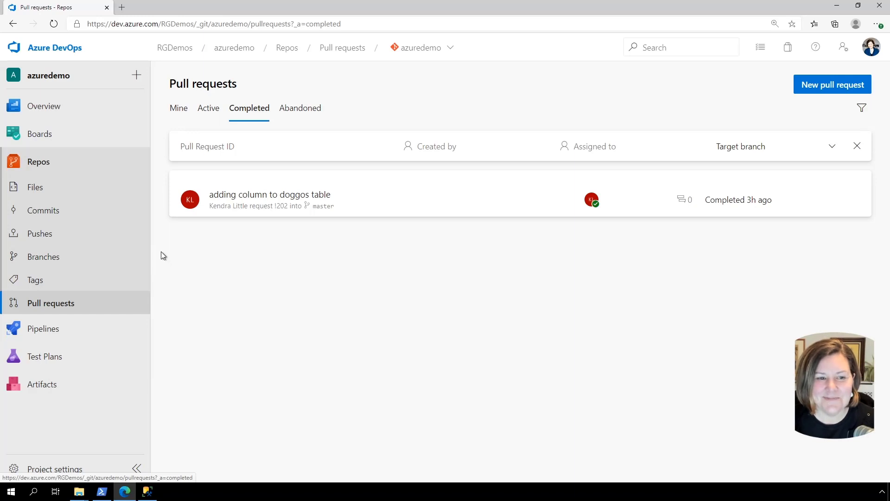
mouse_move(40, 234)
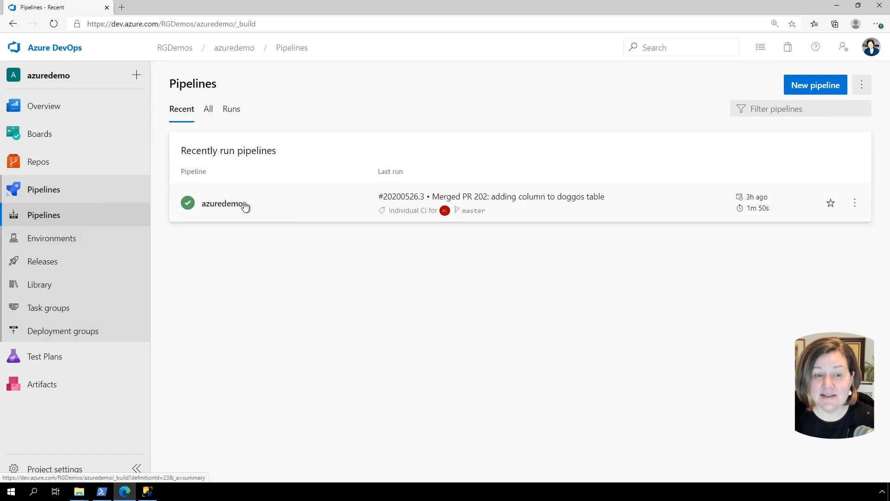
mouse_move(496, 228)
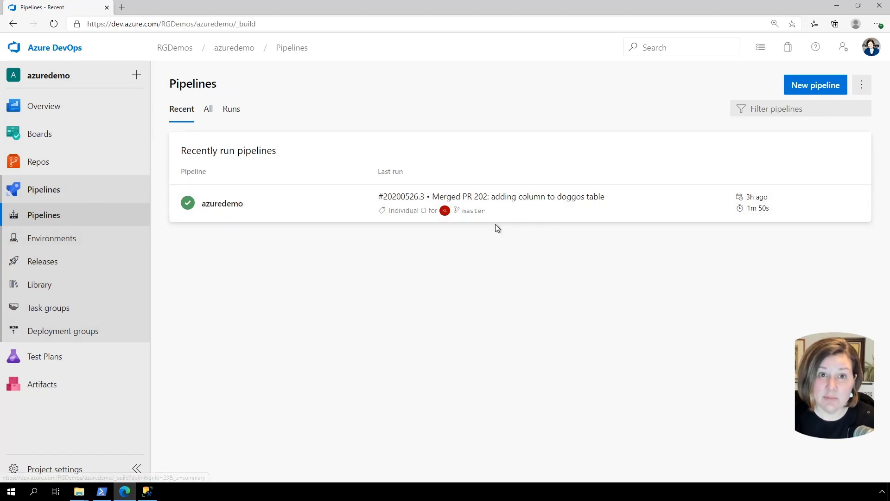
mouse_move(496, 222)
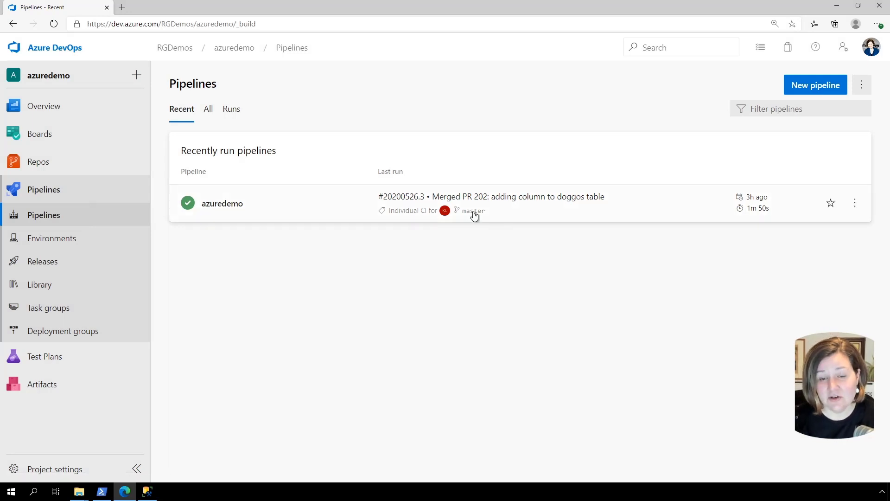
mouse_move(508, 213)
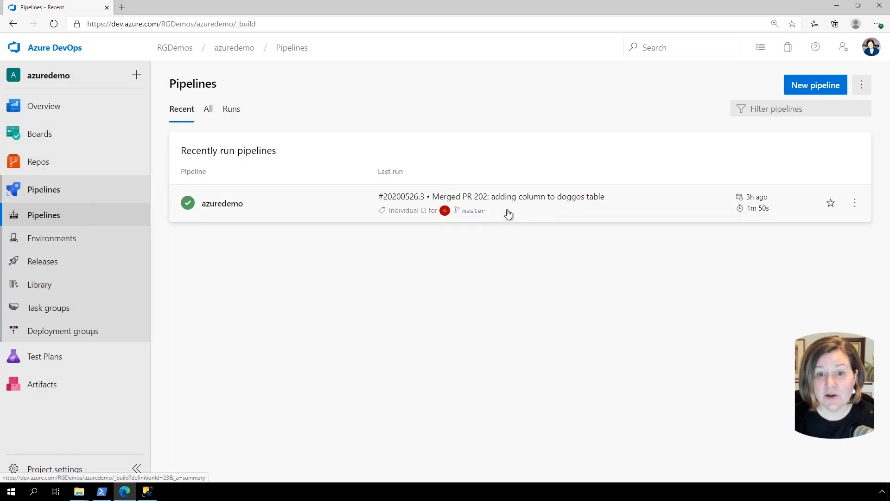
mouse_move(517, 224)
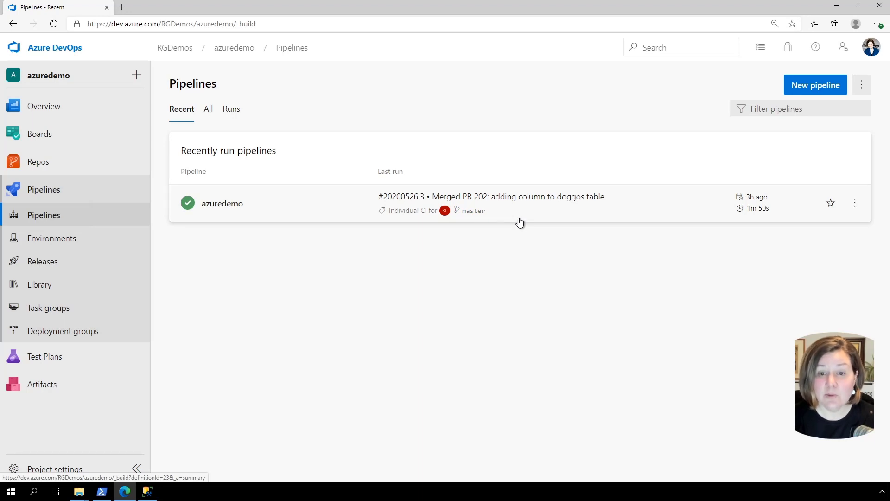
mouse_move(533, 223)
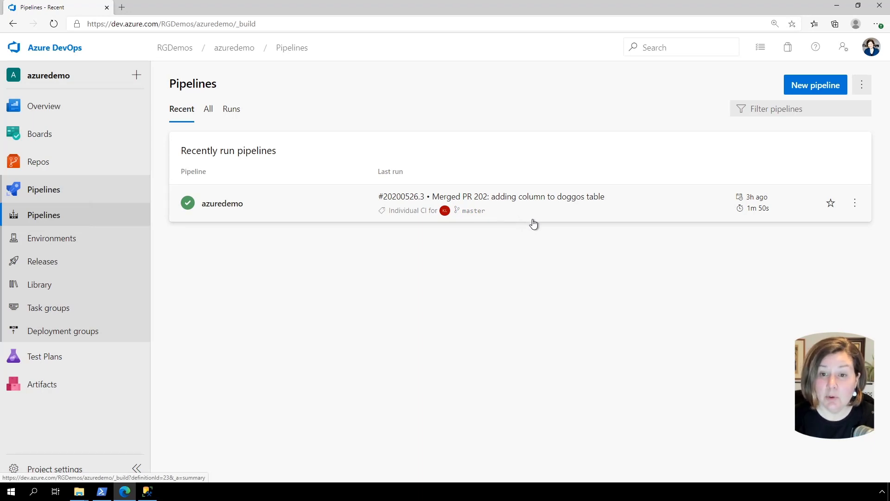
mouse_move(556, 183)
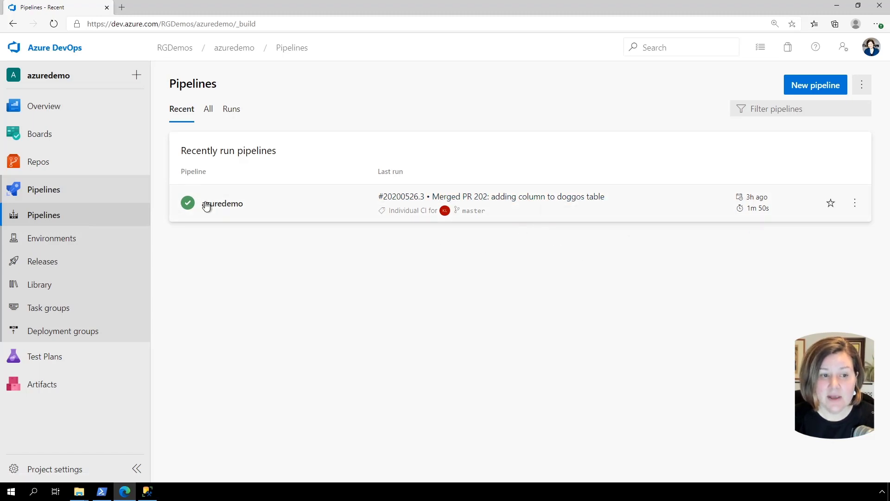
Go to the Releases page under Pipelines, which lists no release pipelines yet.
left_click(43, 261)
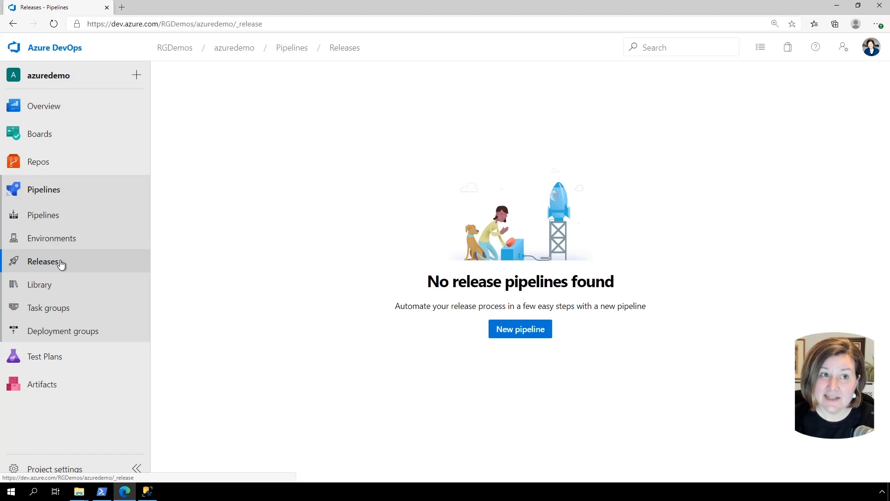
mouse_move(138, 284)
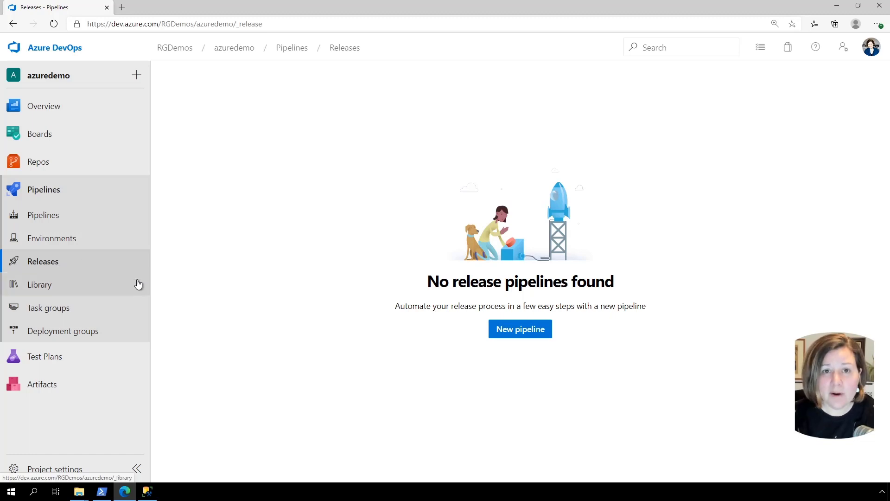
mouse_move(268, 253)
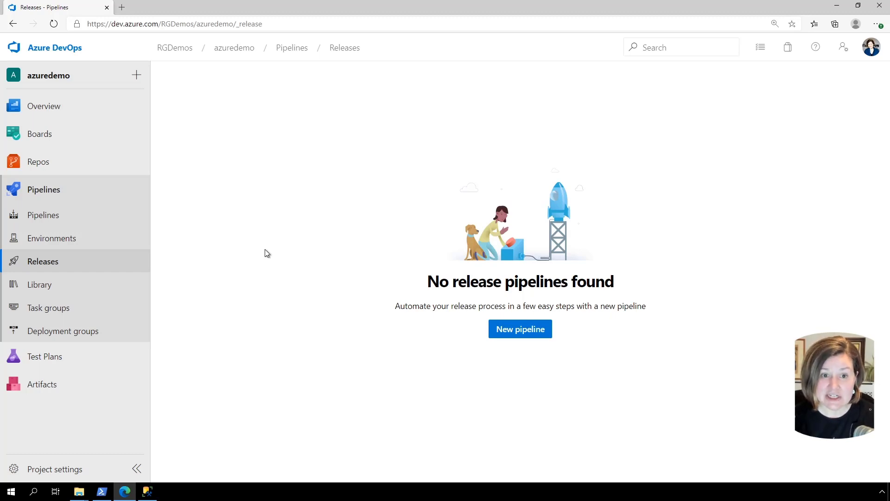
mouse_move(403, 296)
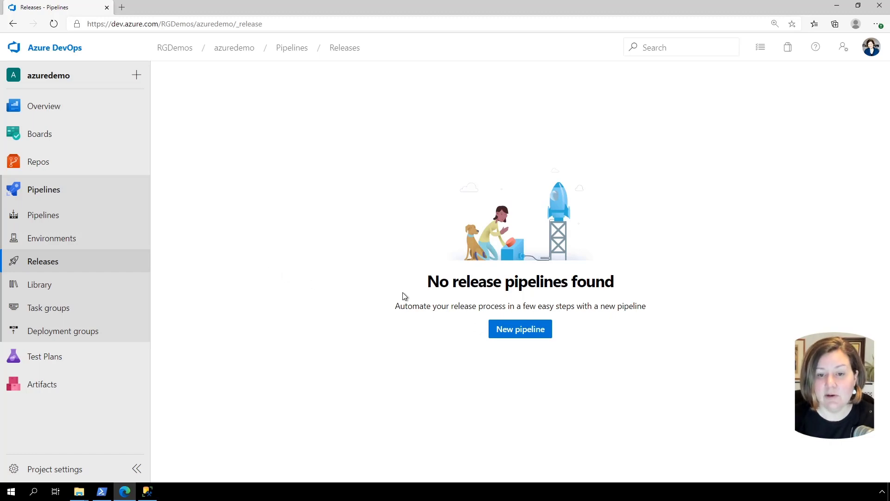
mouse_move(436, 340)
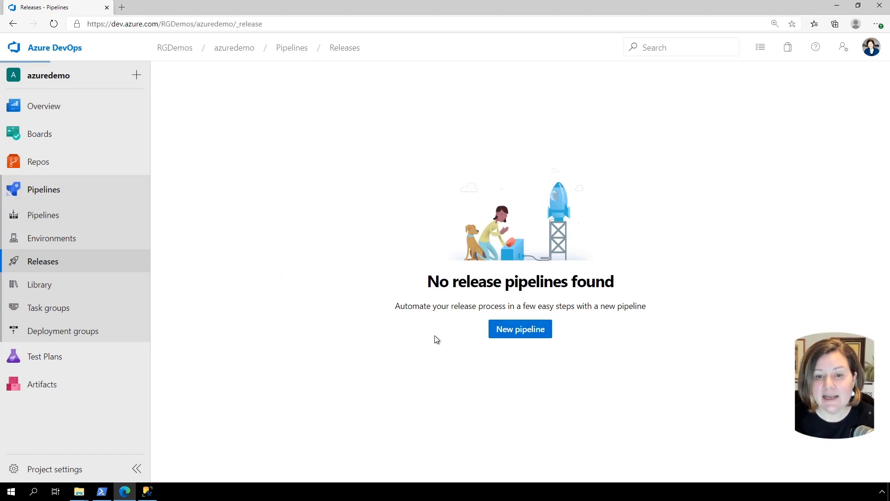
Create a new release pipeline with Stage 1 started from an empty job.
left_click(519, 329)
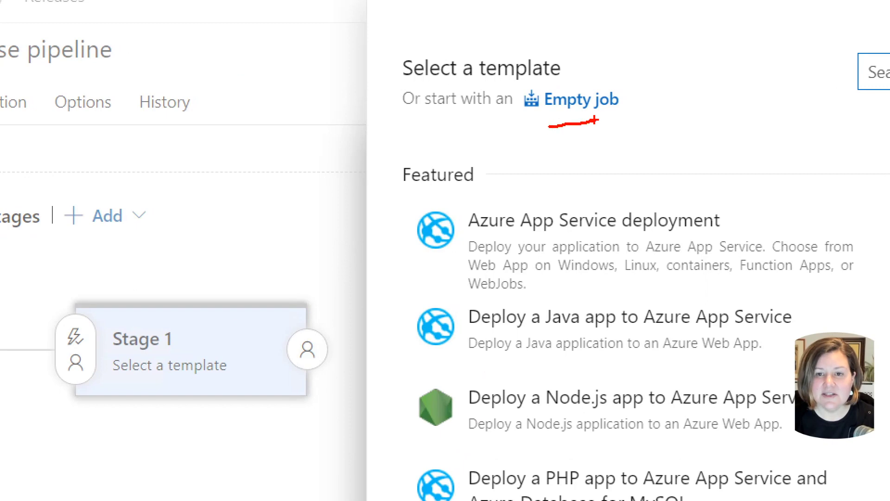
left_click(579, 98)
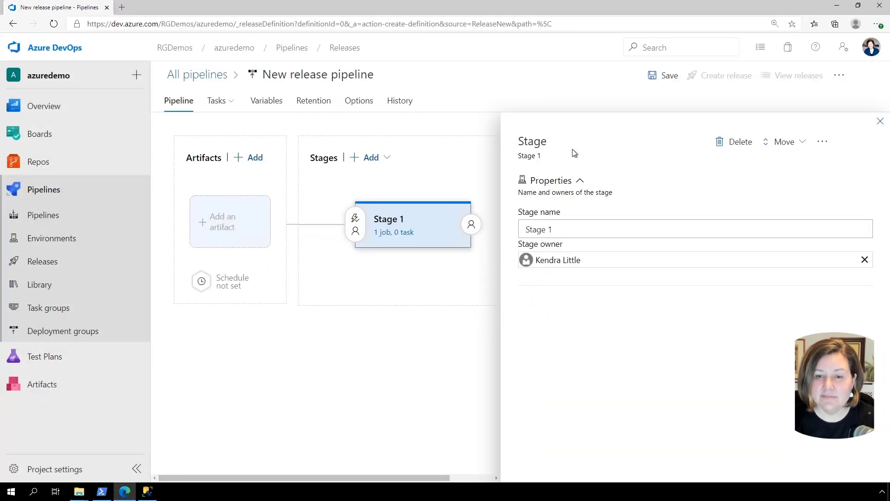
mouse_move(230, 221)
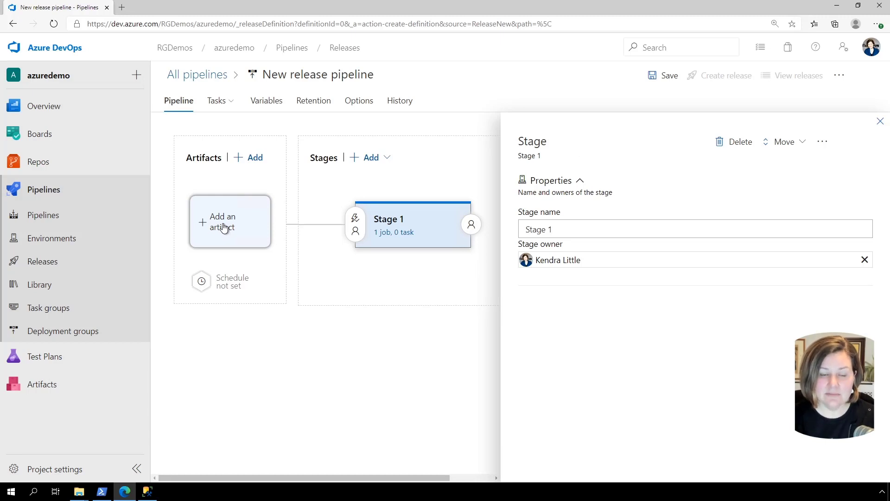
mouse_move(219, 230)
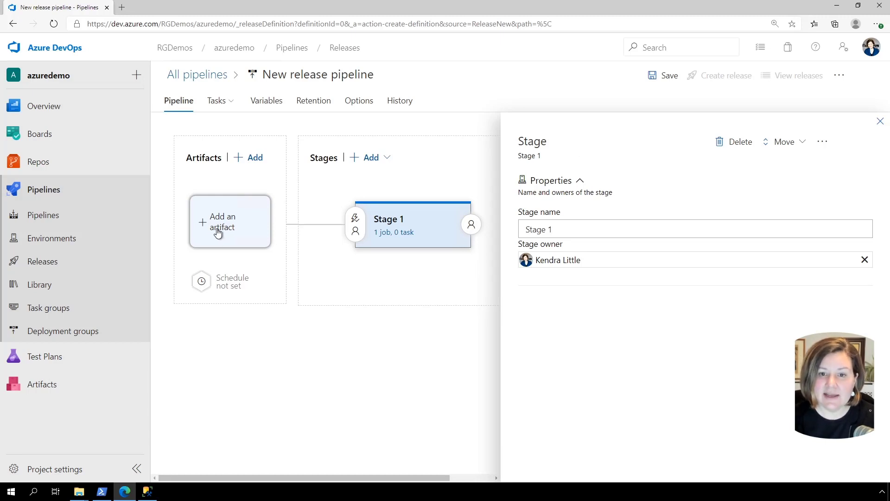
Add the azuredemo build pipeline's latest output as the release artifact.
left_click(229, 221)
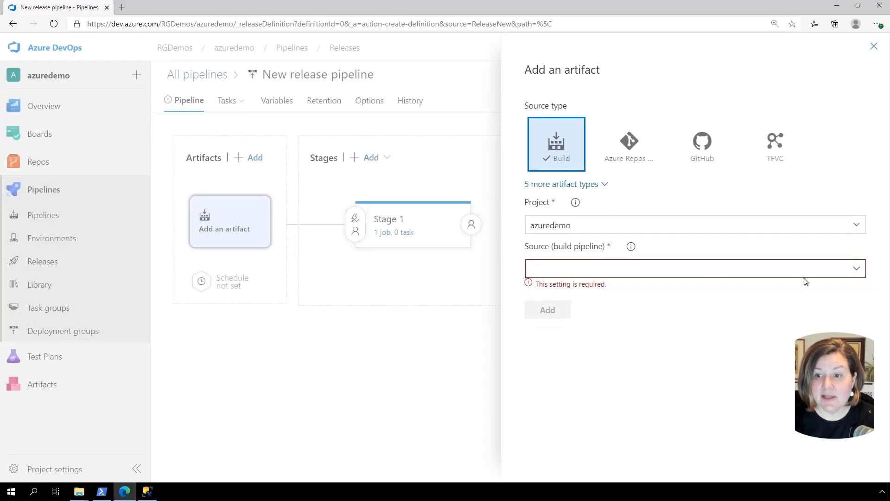
type("azuredemo")
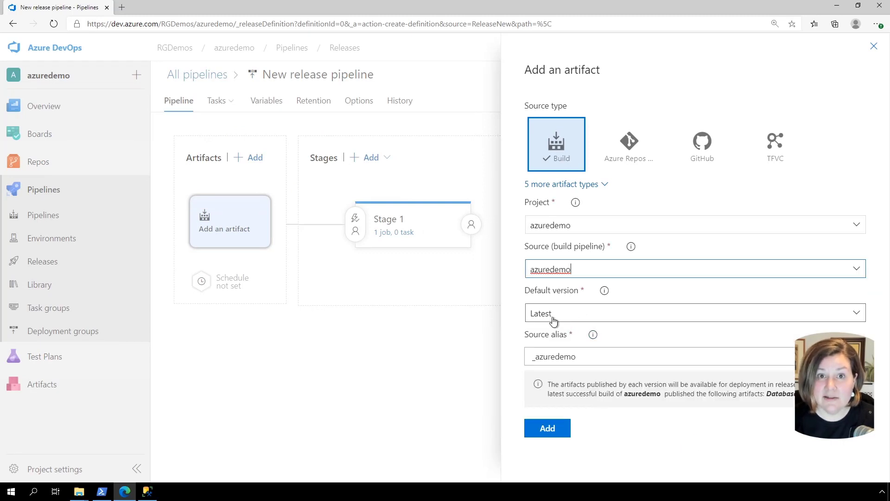
mouse_move(547, 428)
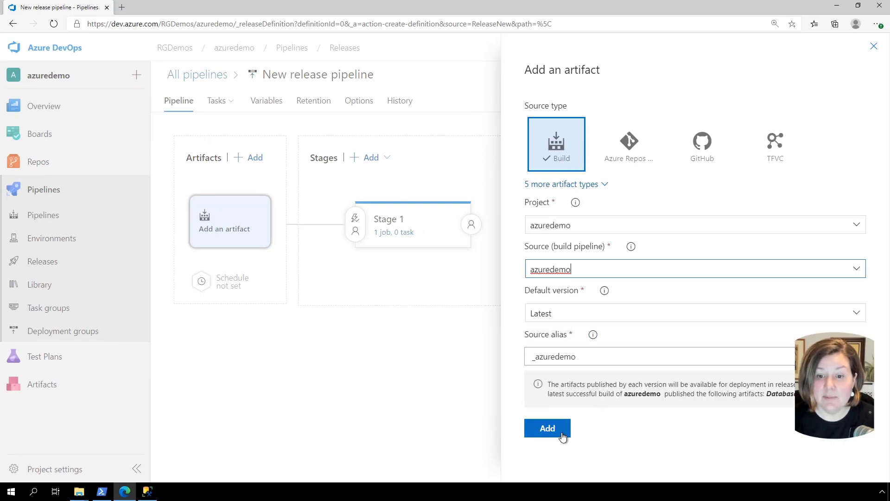
left_click(547, 428)
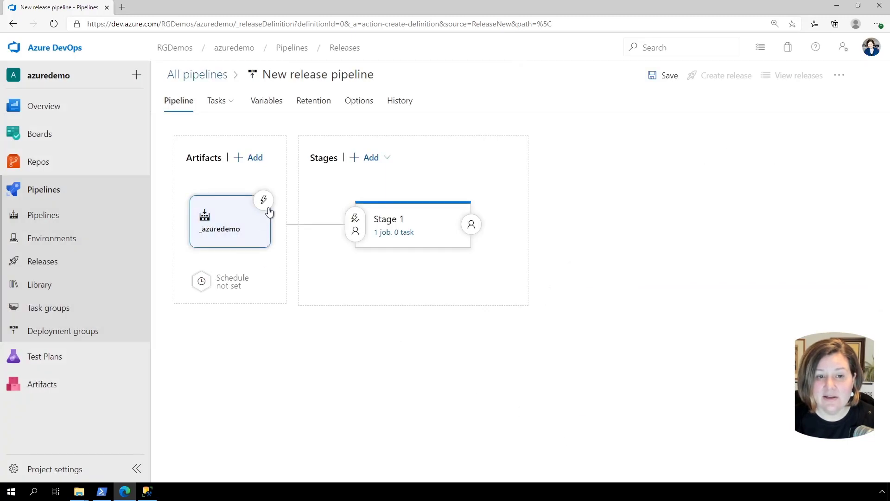
mouse_move(264, 201)
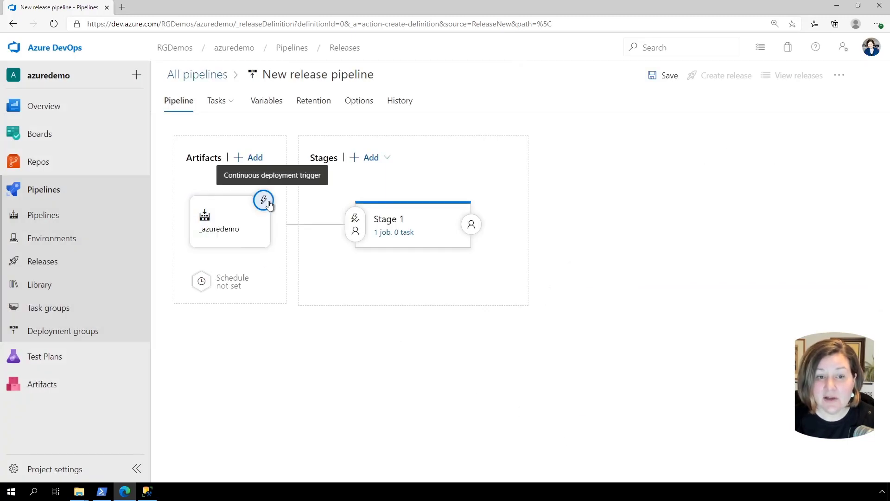
Review the artifact's continuous deployment trigger settings, leaving them disabled, and select Stage 1.
left_click(262, 201)
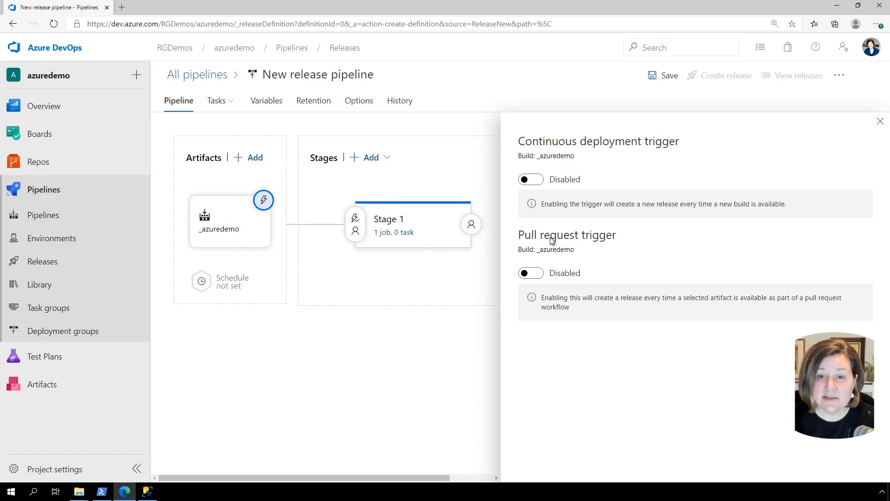
mouse_move(531, 179)
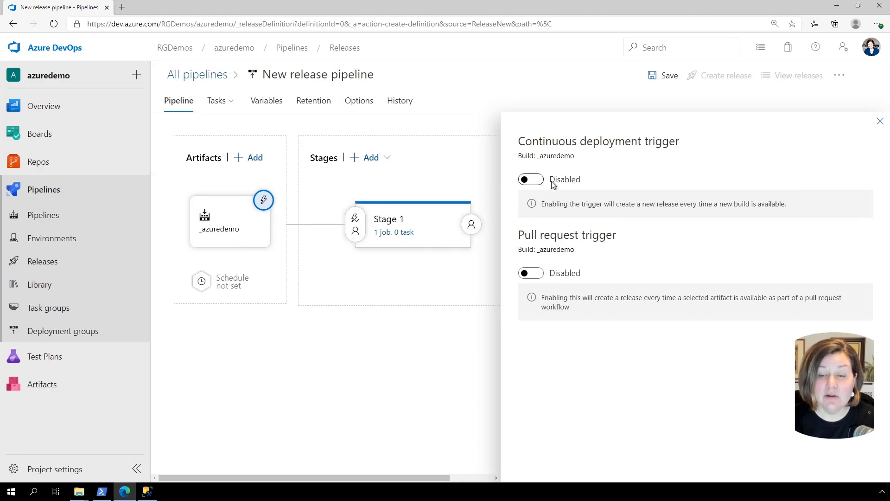
mouse_move(465, 167)
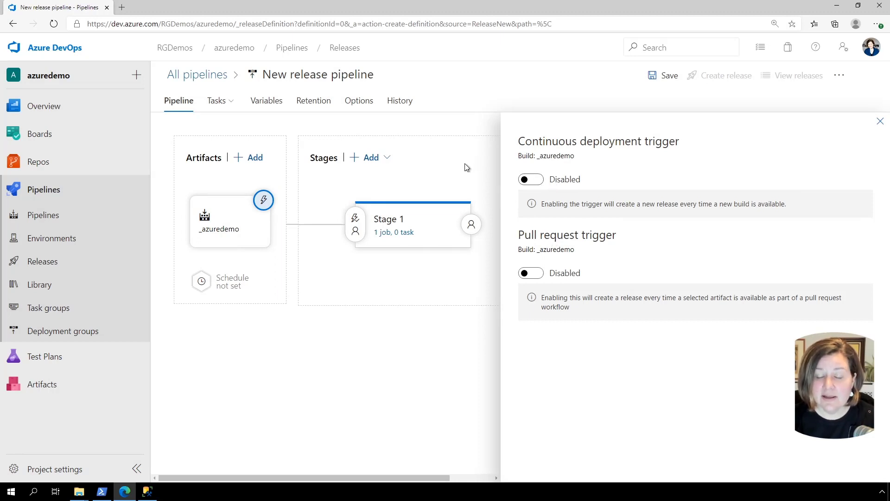
mouse_move(442, 180)
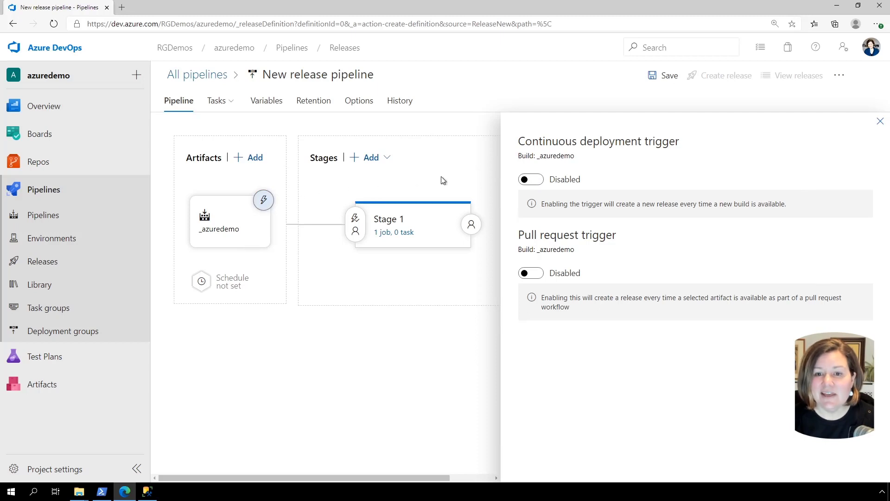
mouse_move(403, 353)
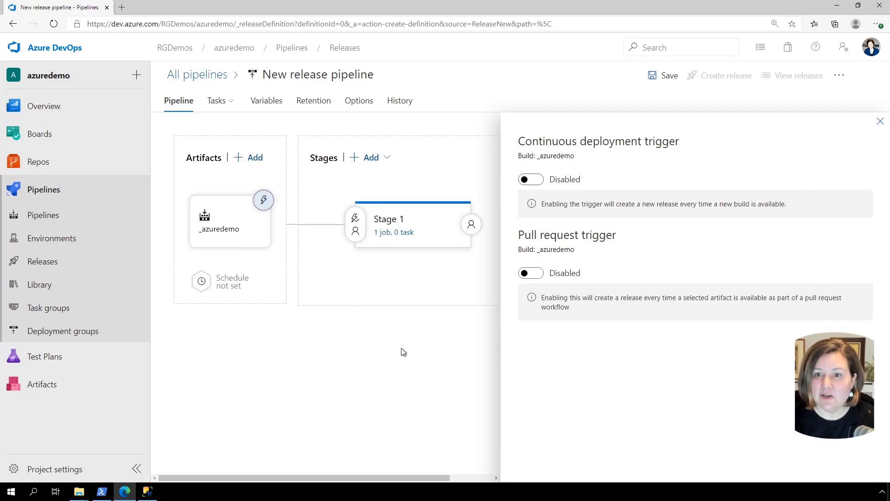
left_click(880, 121)
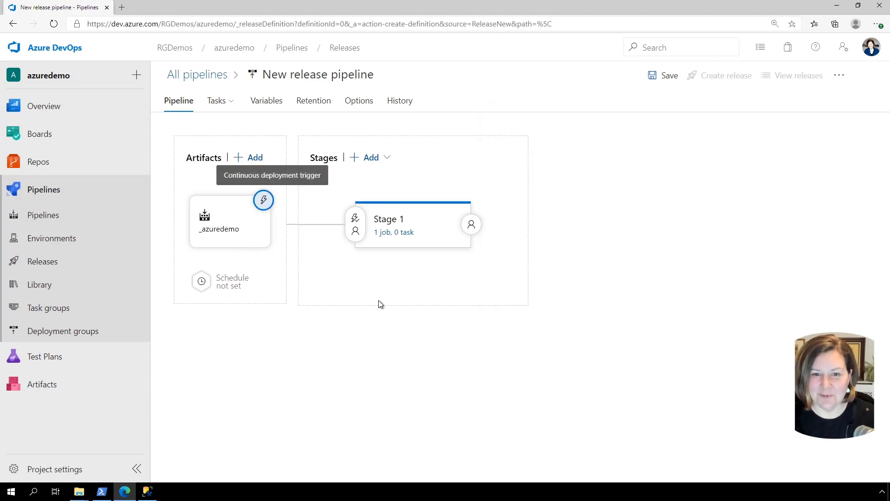
left_click(413, 224)
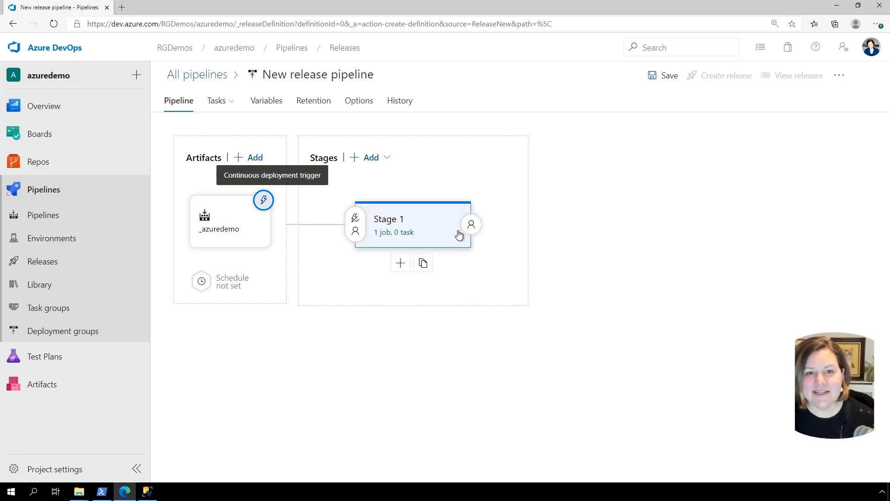
mouse_move(398, 241)
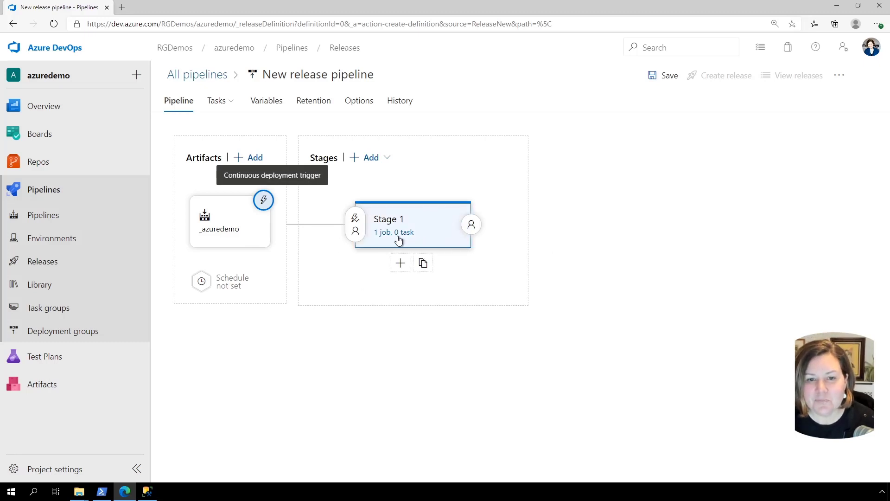
Set Stage 1's agent job to run on the BUILD agent pool.
left_click(412, 224)
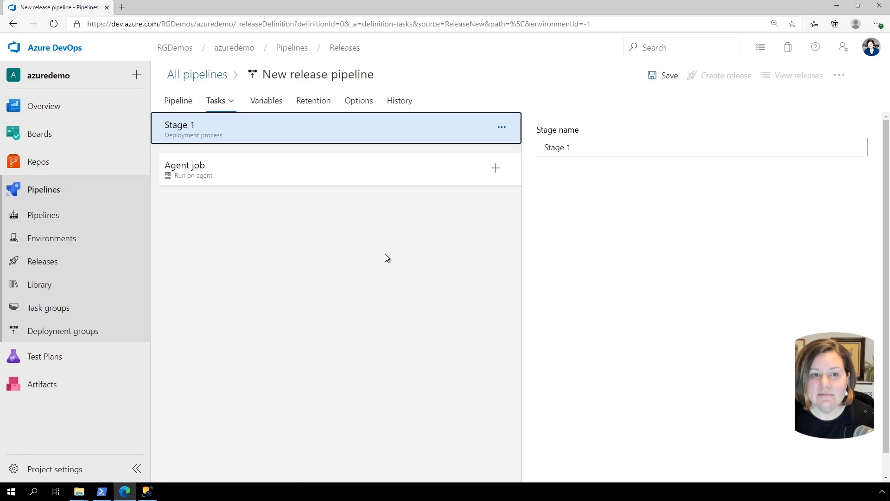
left_click(185, 168)
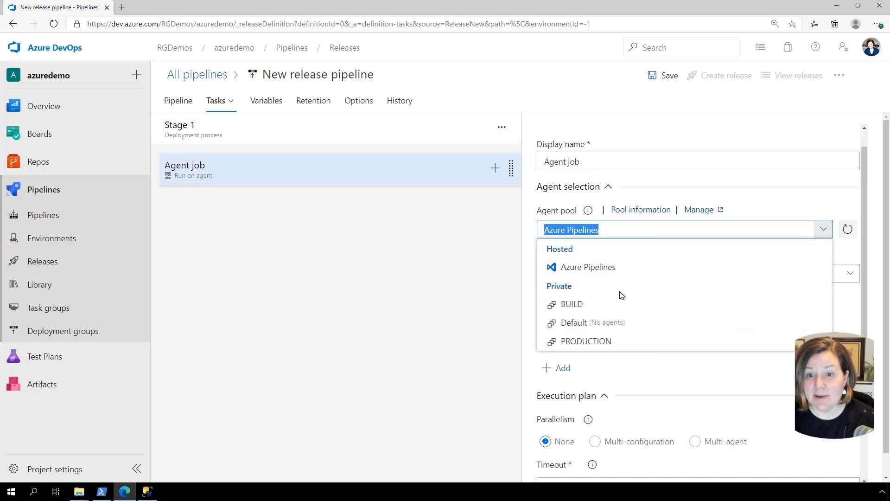
mouse_move(596, 304)
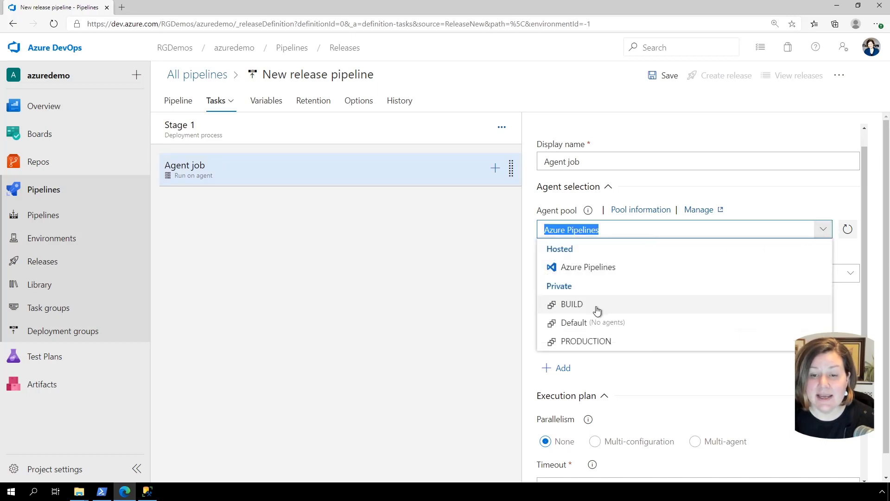
left_click(571, 304)
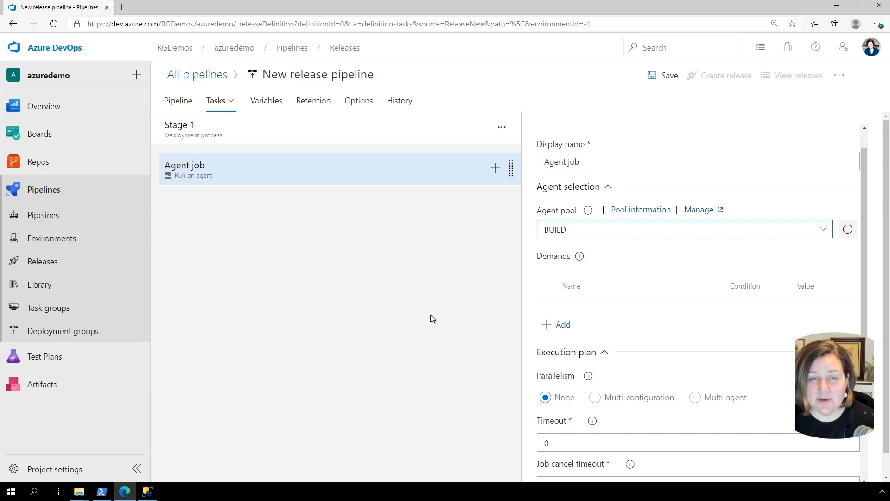
mouse_move(431, 313)
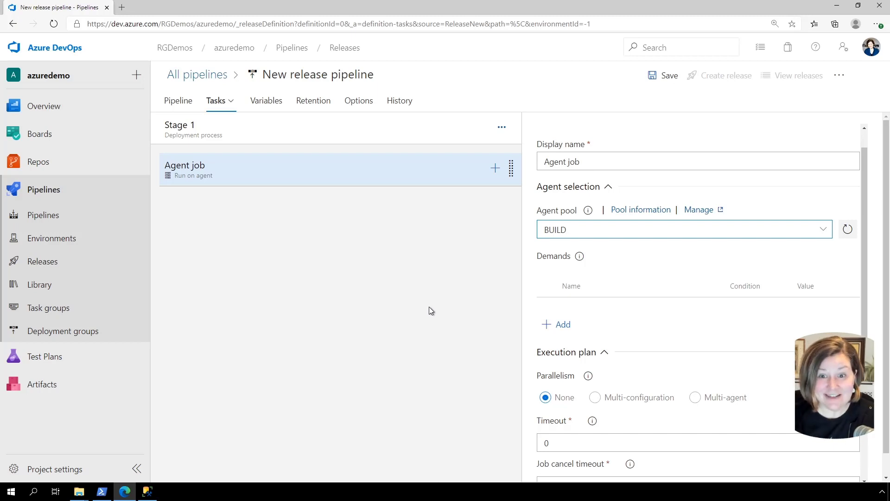
mouse_move(426, 307)
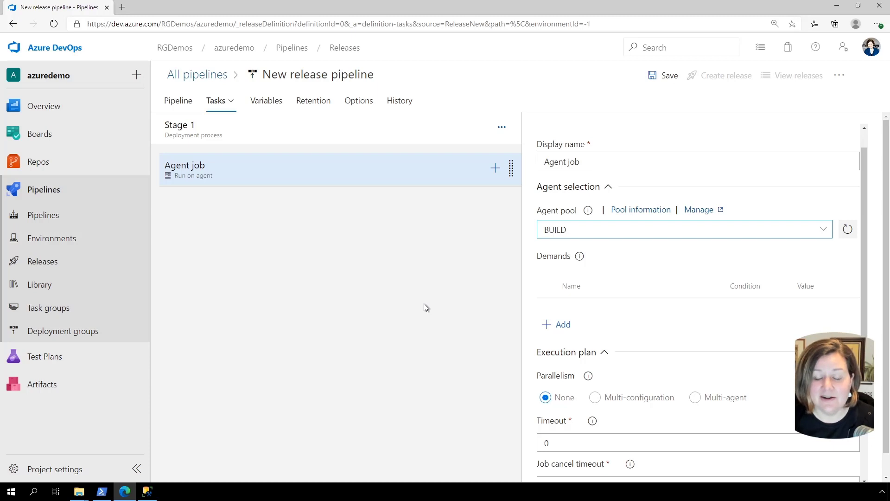
mouse_move(477, 184)
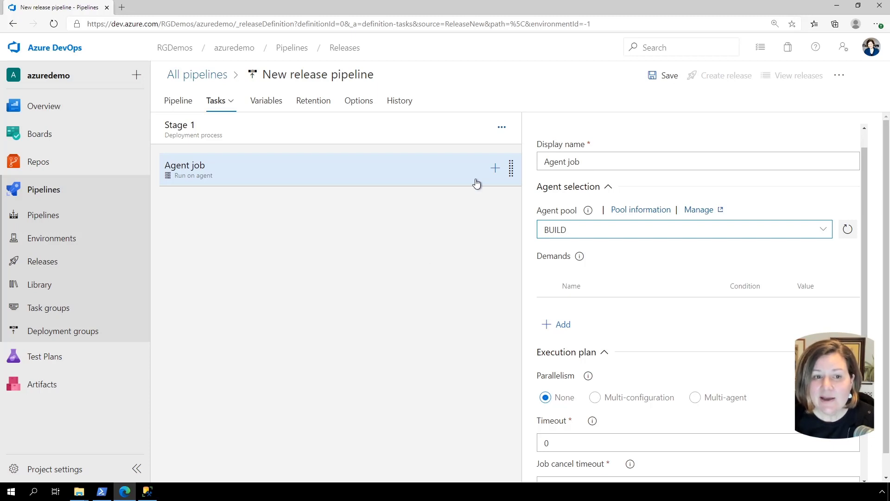
mouse_move(493, 167)
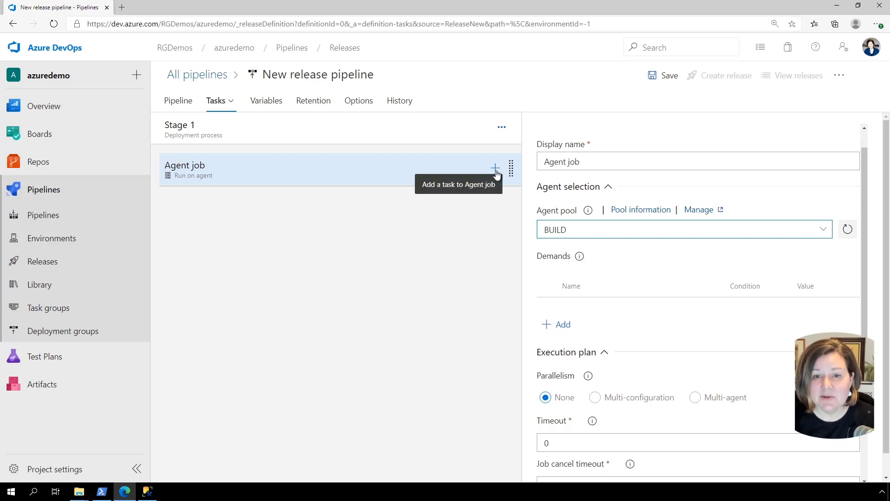
Add a Redgate SQL Change Automation: Release task set to create a database release artifact.
left_click(494, 168)
type("redg")
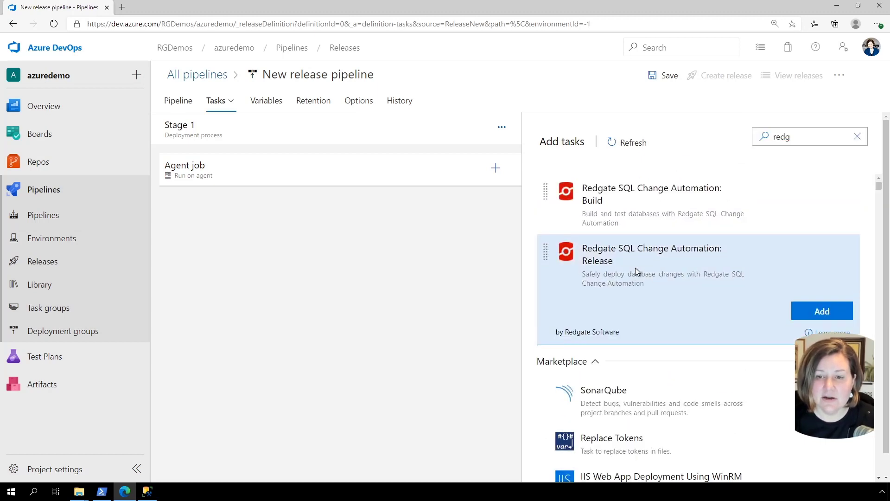
left_click(821, 312)
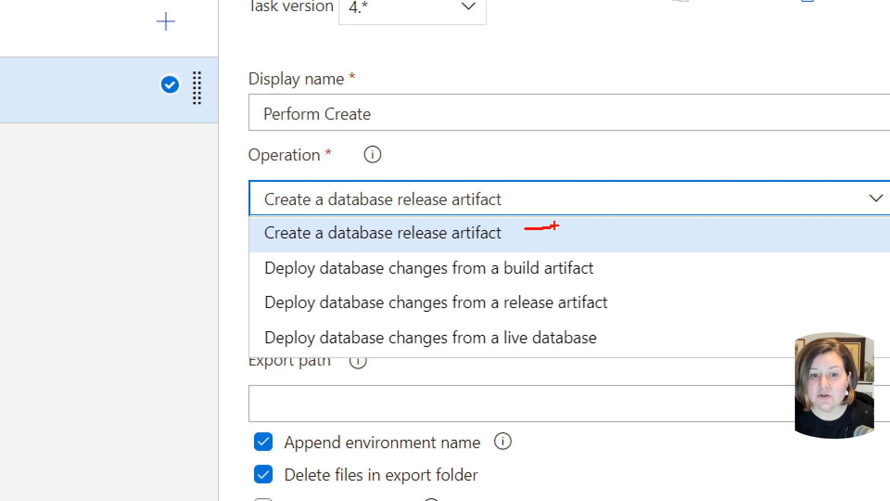
mouse_move(656, 305)
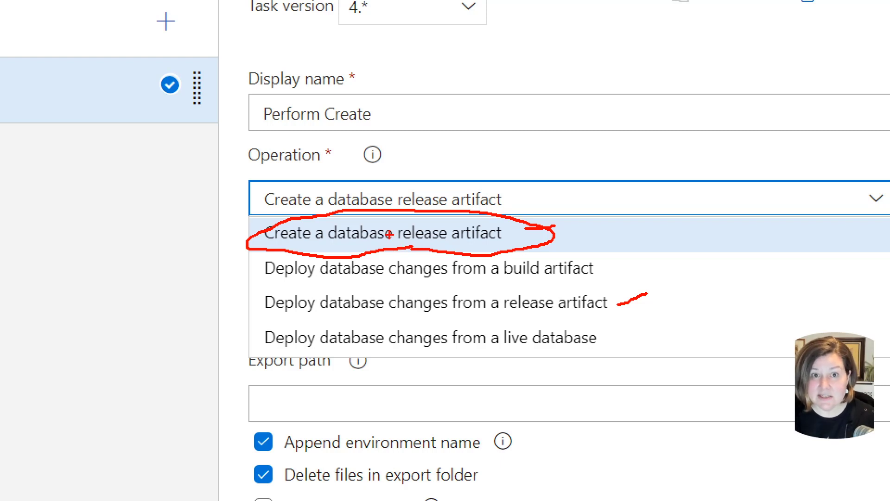
mouse_move(400, 241)
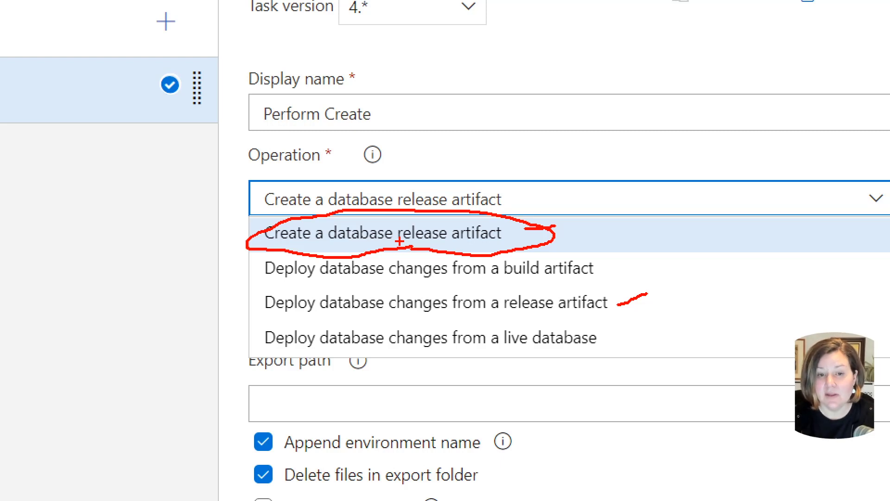
mouse_move(591, 285)
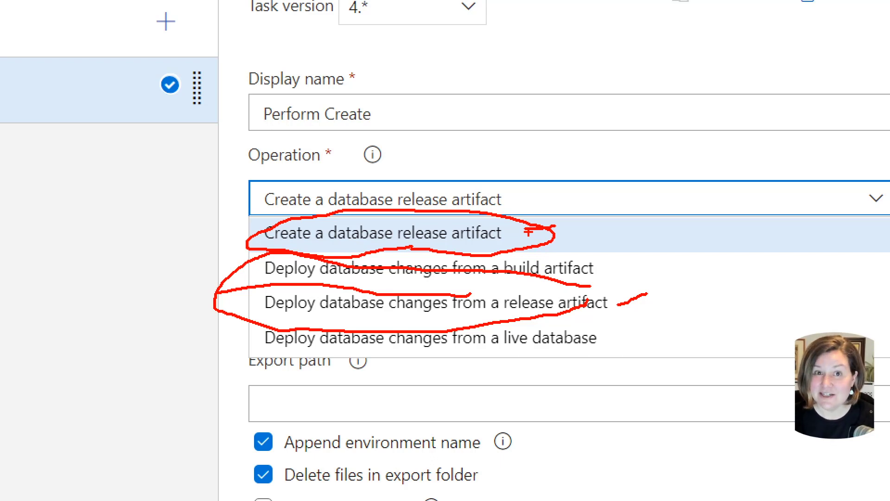
left_click(380, 232)
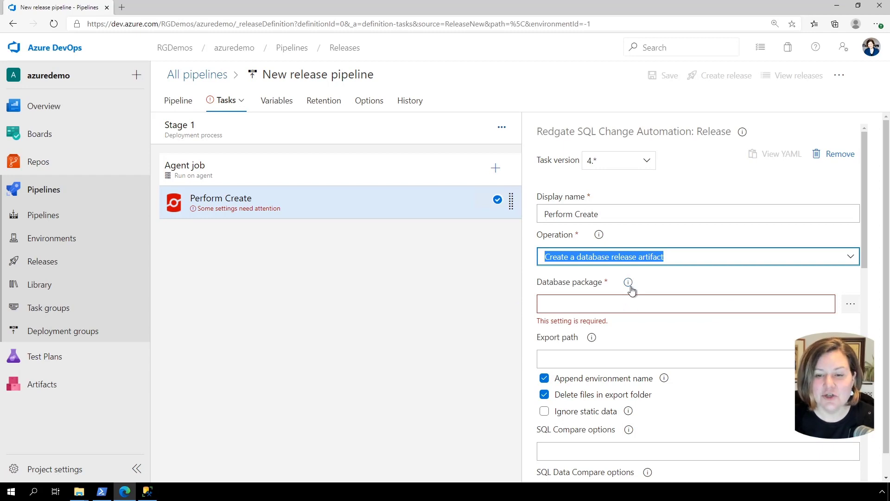
mouse_move(603, 296)
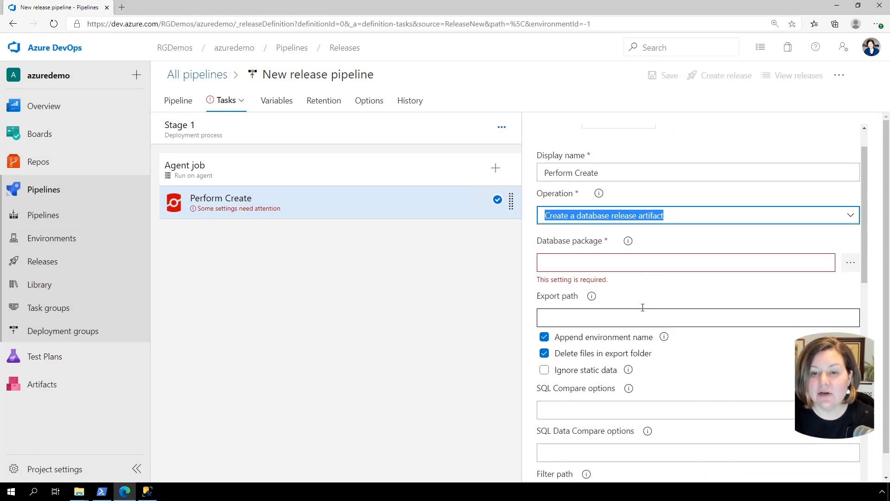
mouse_move(850, 262)
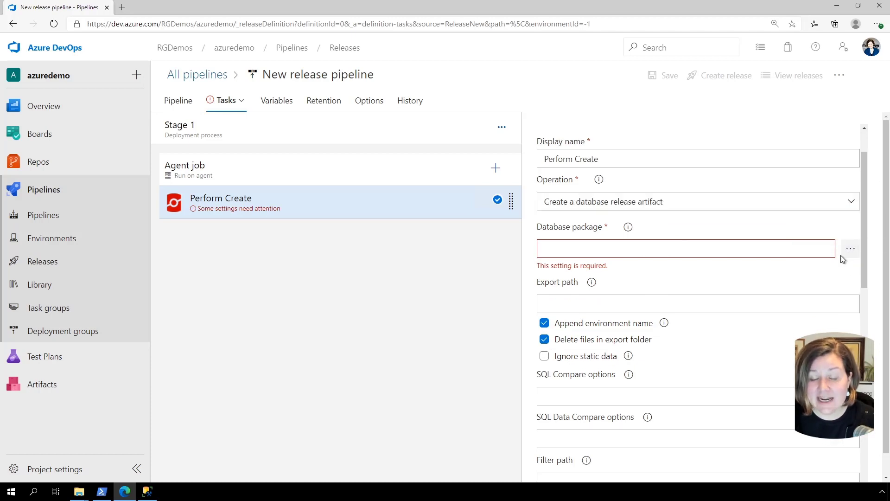
Point the task's database package at the _azuredemo Database Build Artifact folder.
left_click(850, 249)
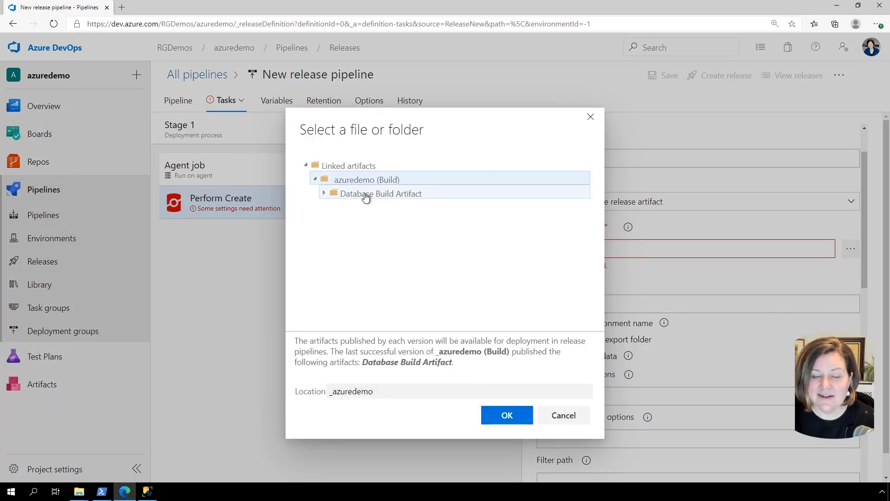
left_click(380, 192)
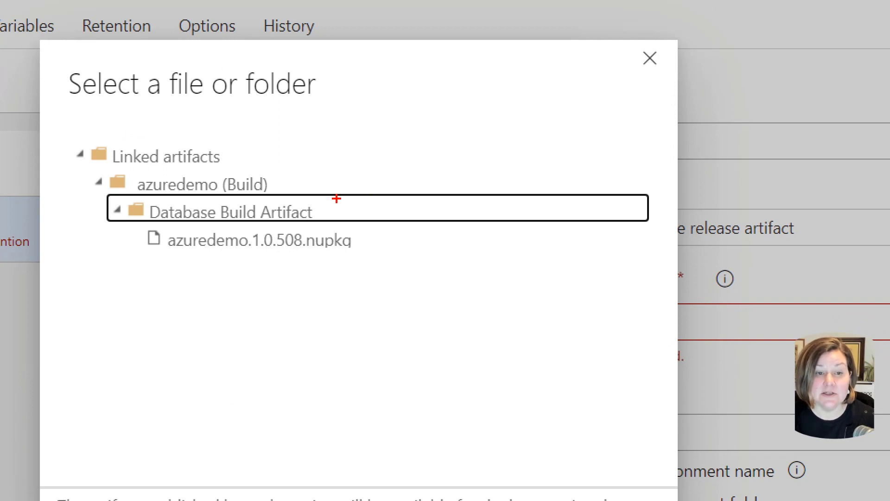
mouse_move(327, 209)
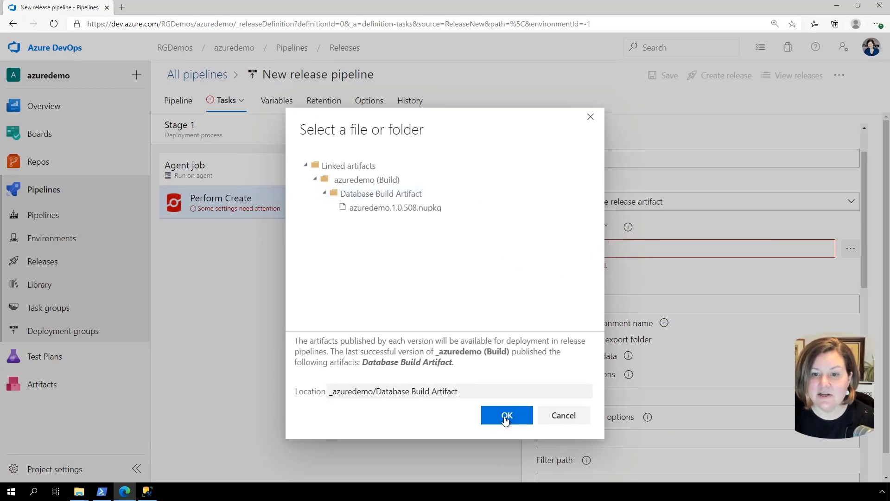
left_click(507, 416)
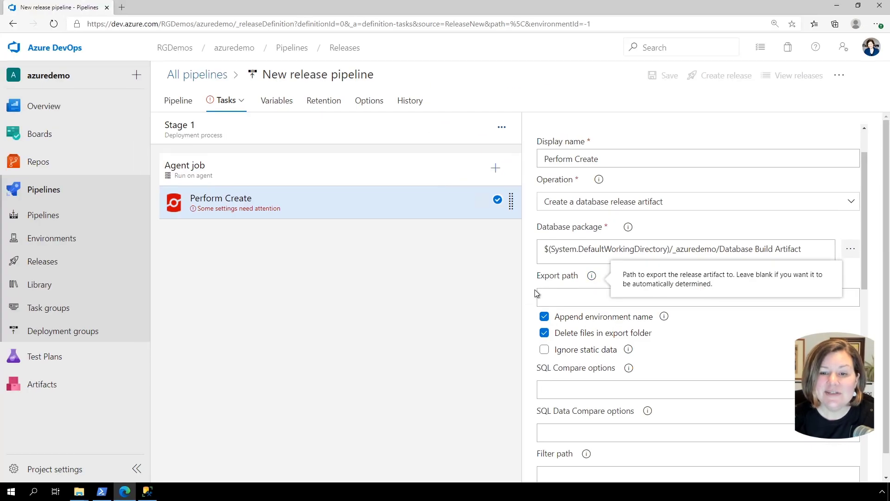
mouse_move(521, 311)
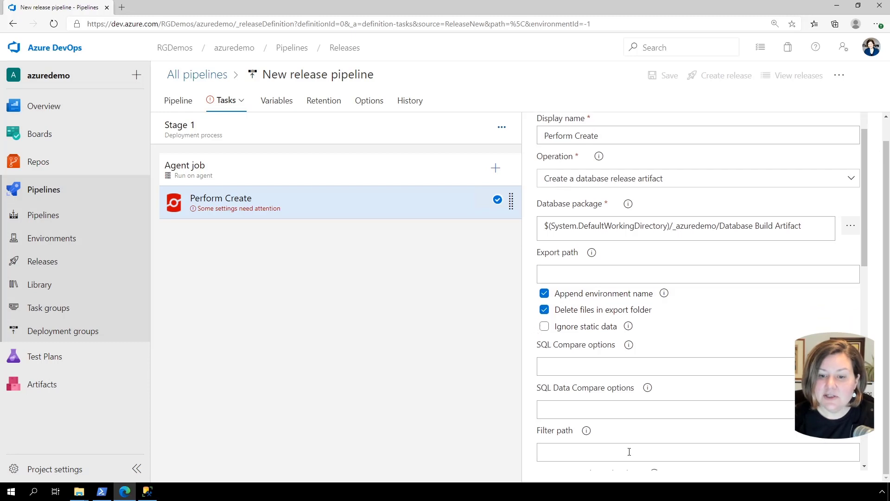
Scroll to the empty Target database section, then switch to SSMS's azuredemo project.
scroll("down", 3)
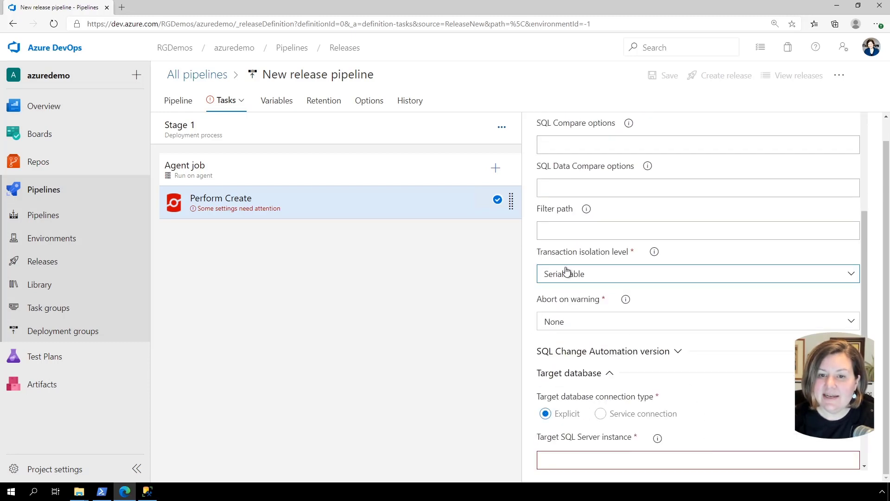
scroll("down", 3)
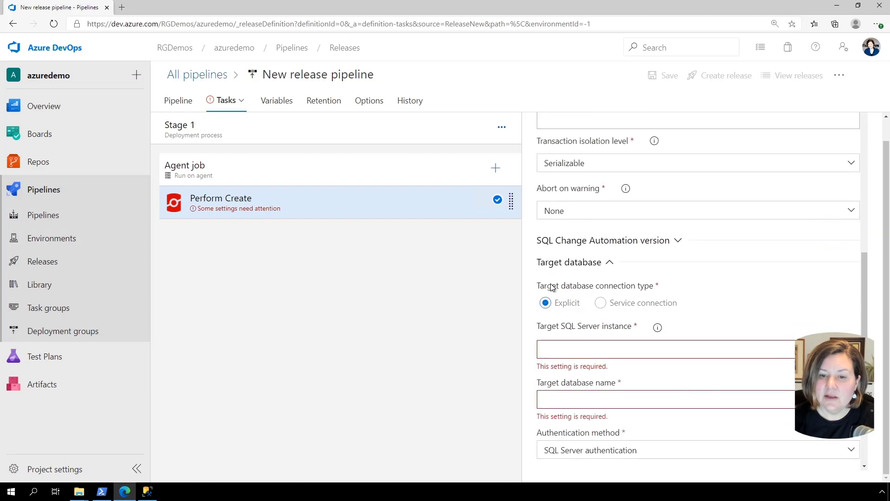
scroll("down", 3)
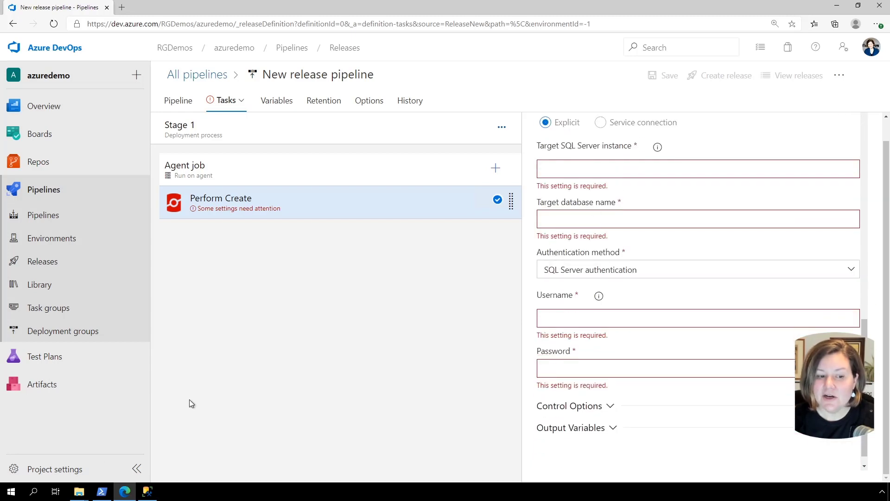
left_click(148, 492)
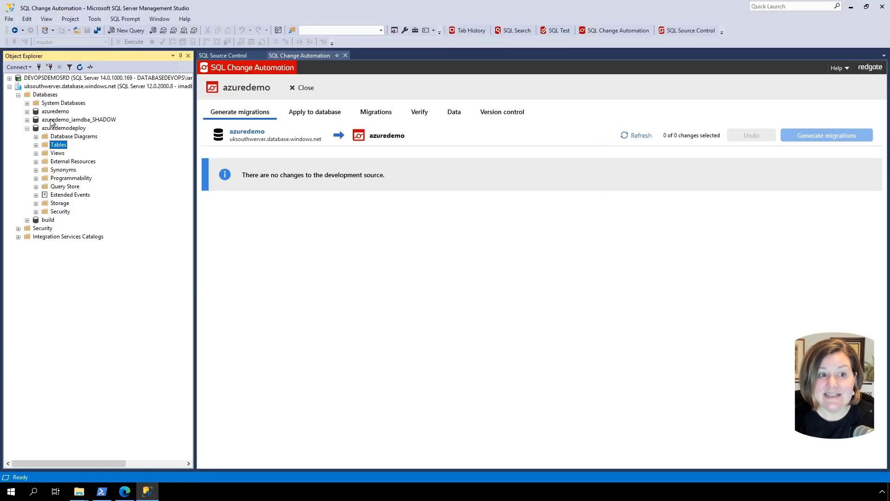
left_click(85, 85)
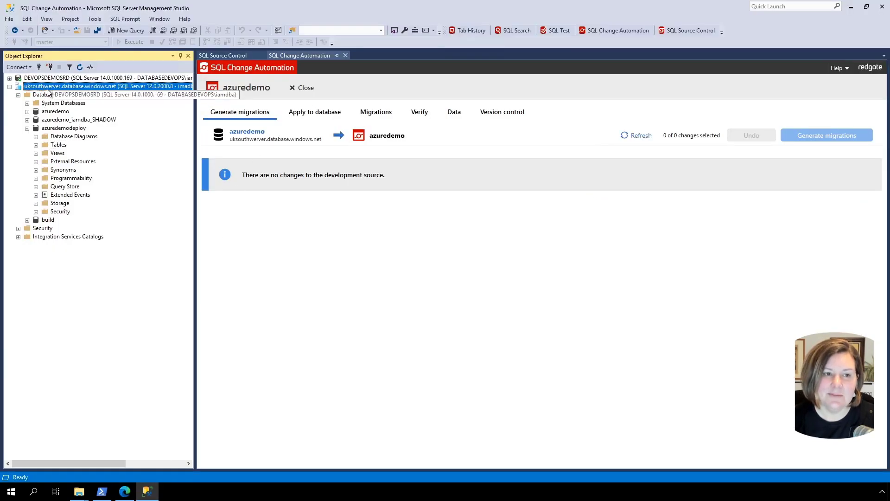
right_click(68, 85)
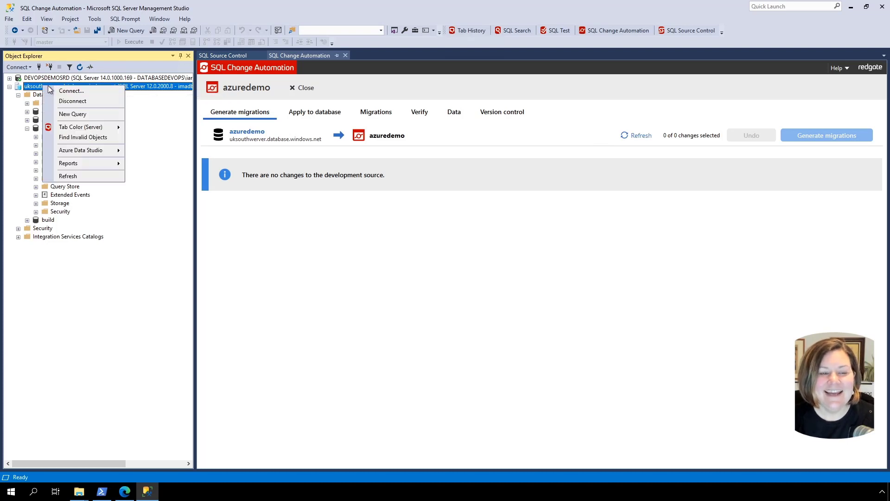
left_click(71, 91)
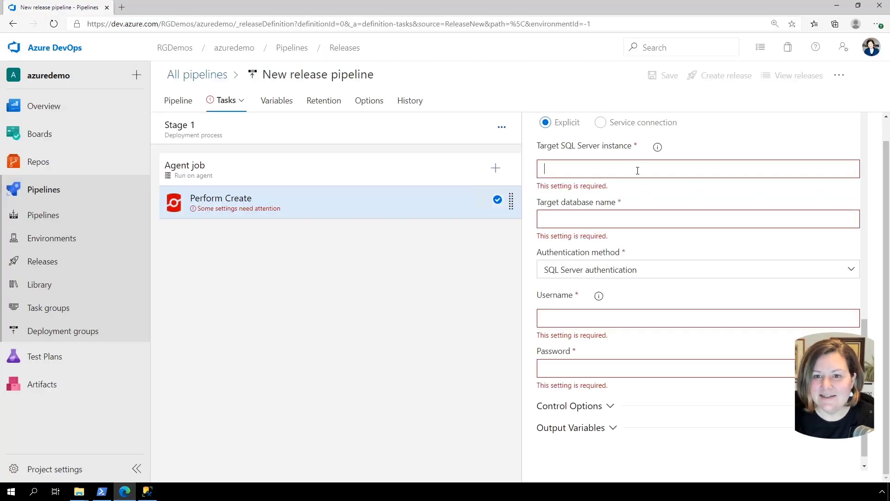
Target server uksouthwerver.database.windows.net, database azuredemodeploy, with username imadba.
type("uksouthwerver.database.windows.net")
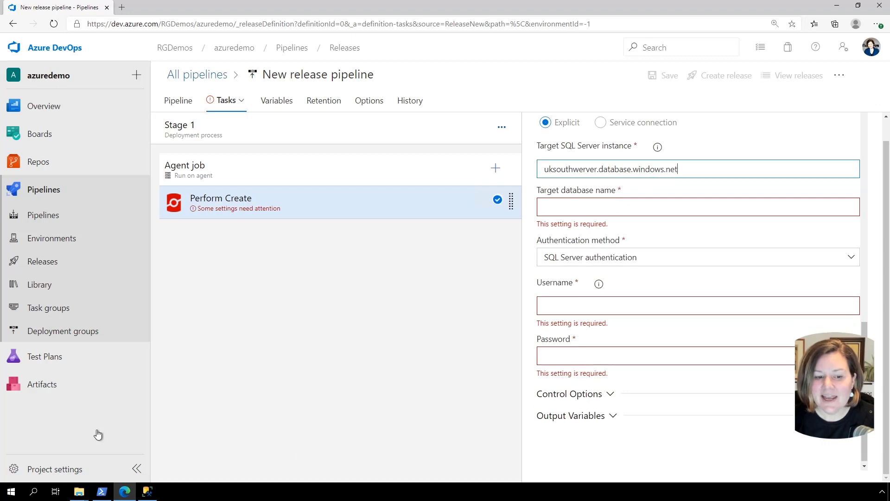
left_click(147, 492)
type("az")
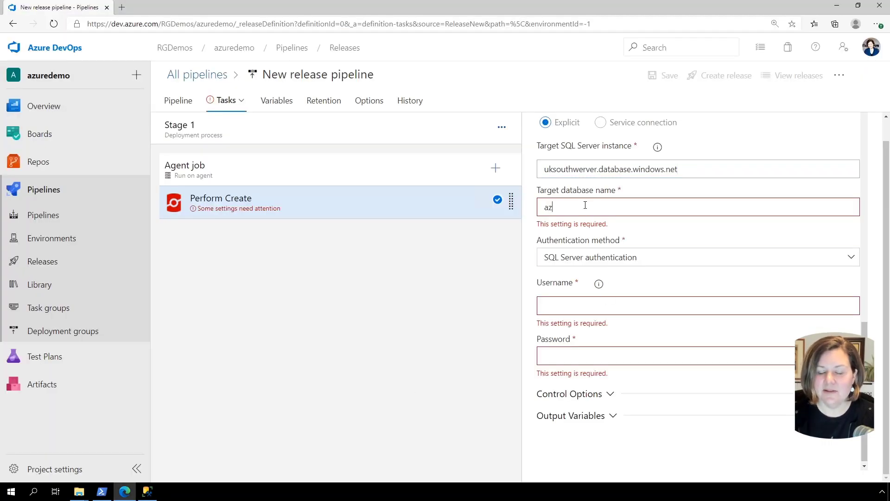
type("uredemodeploy")
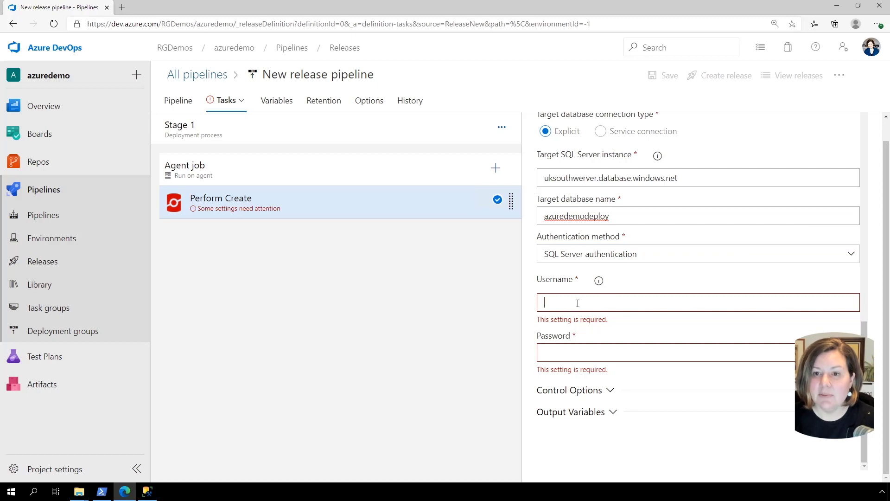
type("imadba")
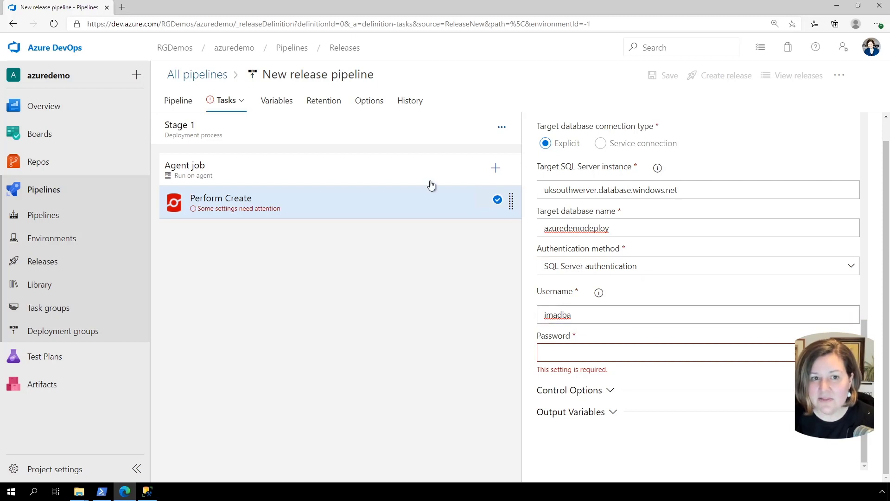
mouse_move(291, 107)
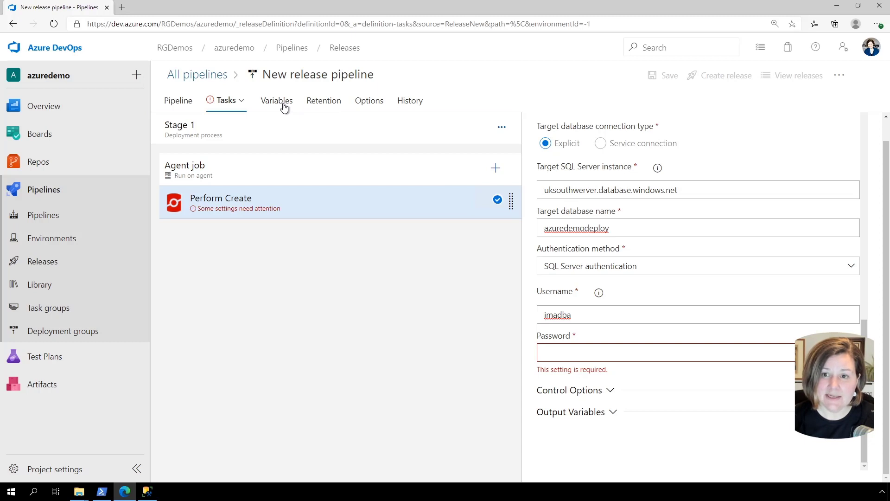
mouse_move(744, 108)
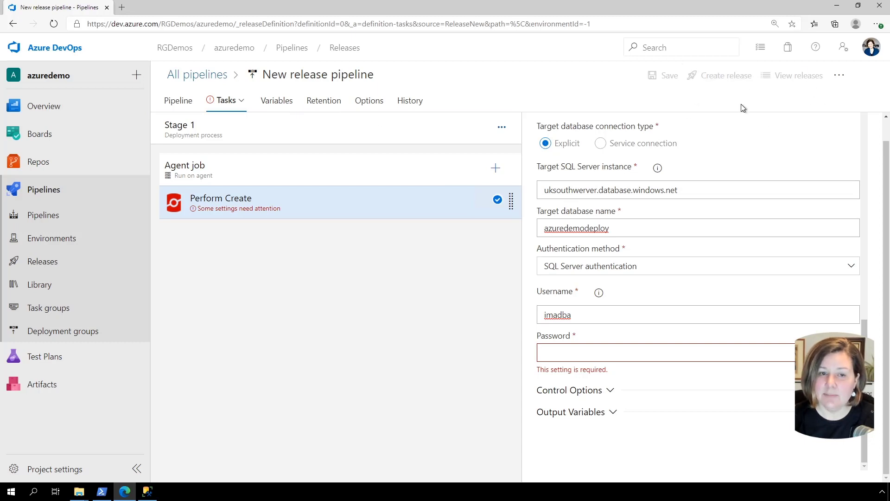
Add a pipeline variable named pw with the database password as its value.
left_click(277, 100)
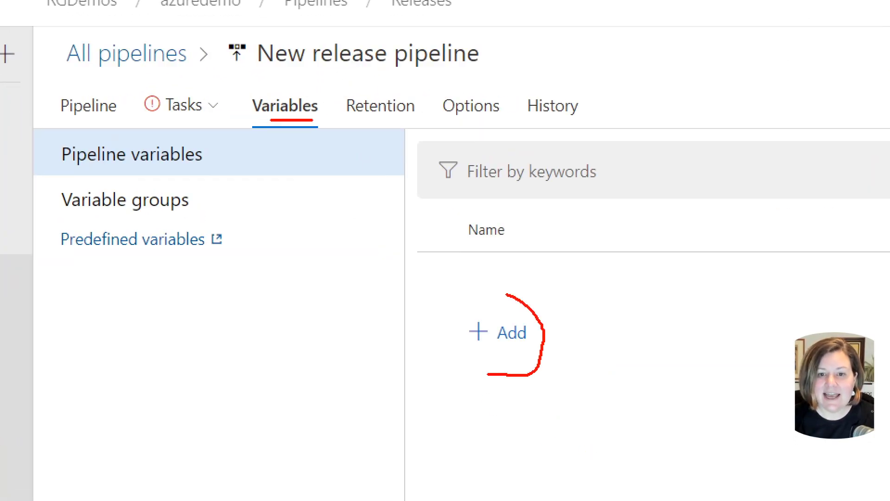
left_click(502, 333)
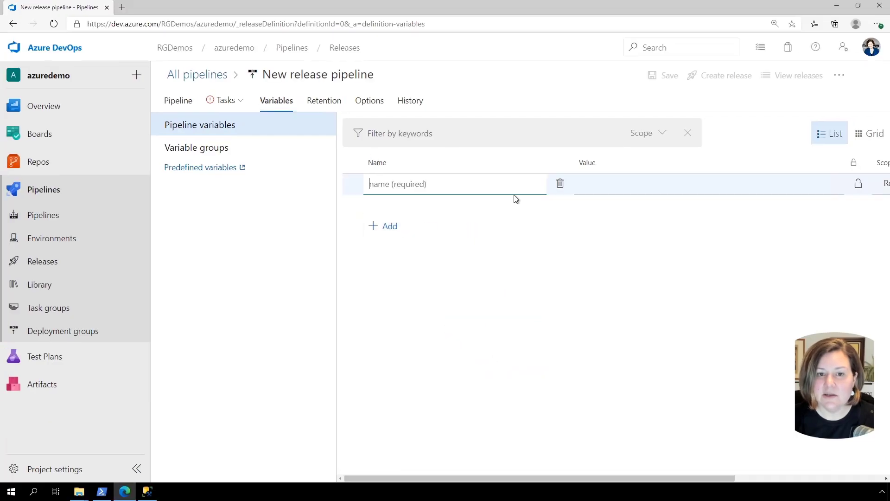
type("pw")
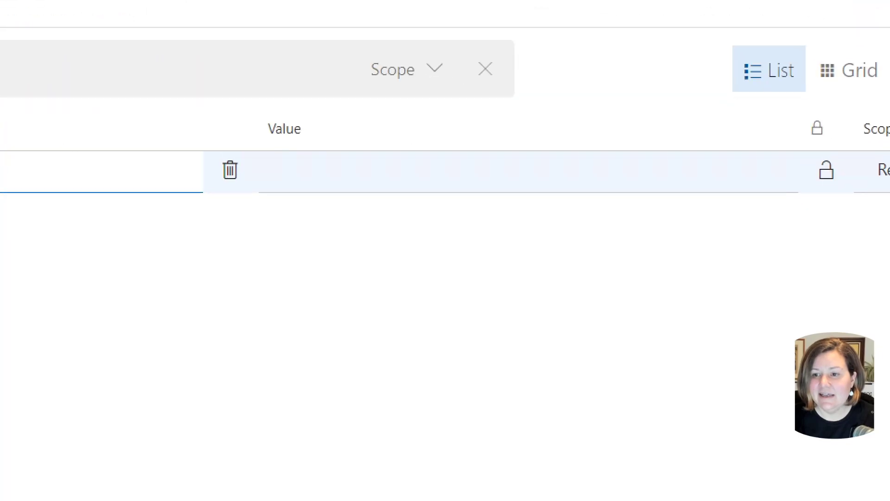
type("pw")
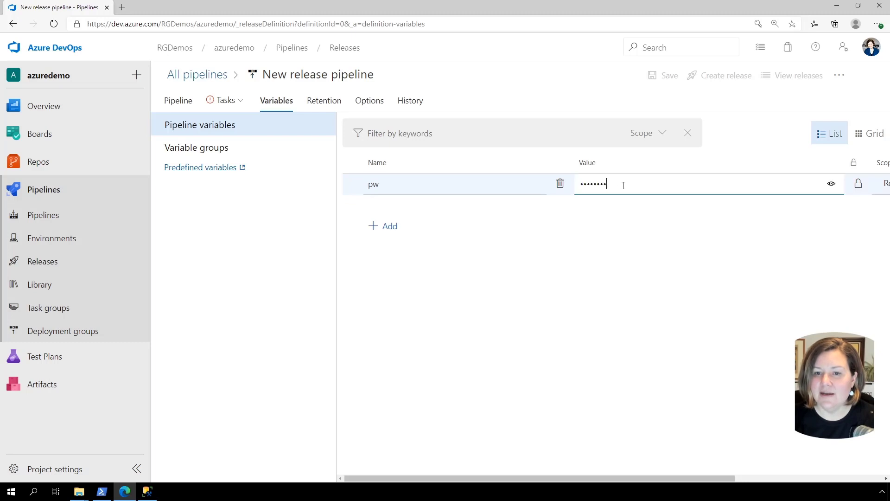
mouse_move(594, 192)
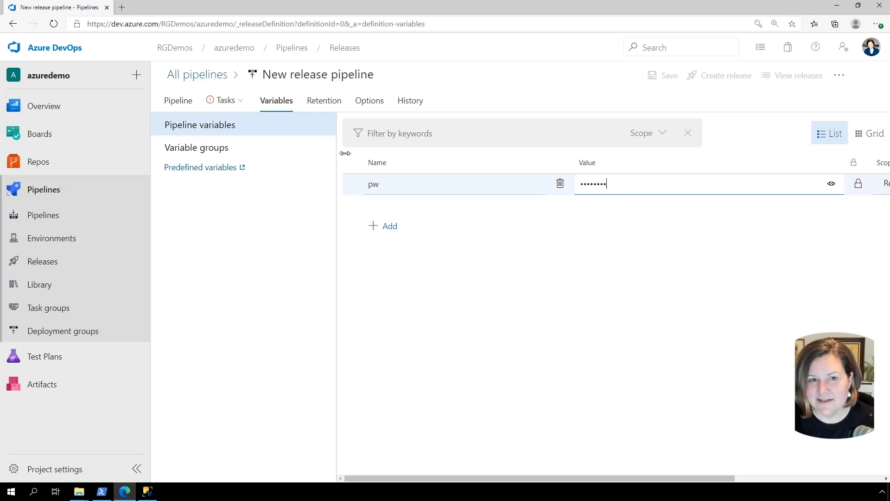
Set the Perform Create task's Password field to $(pw).
left_click(222, 100)
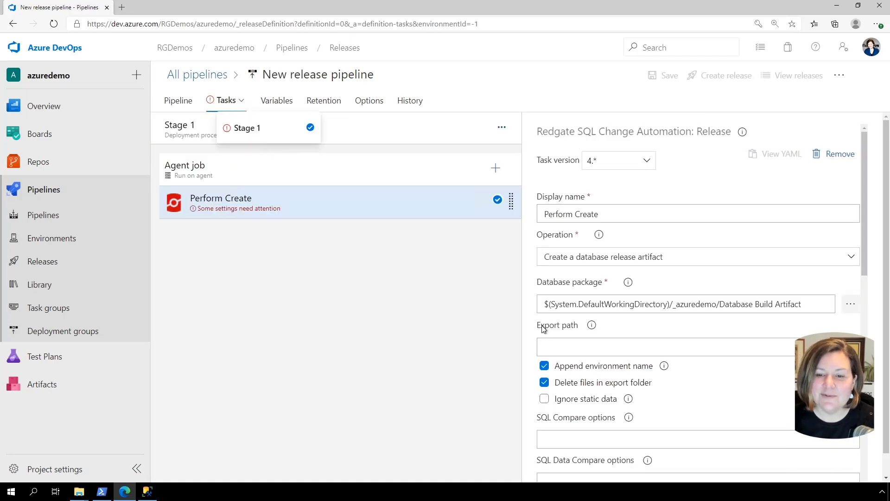
scroll("down", 3)
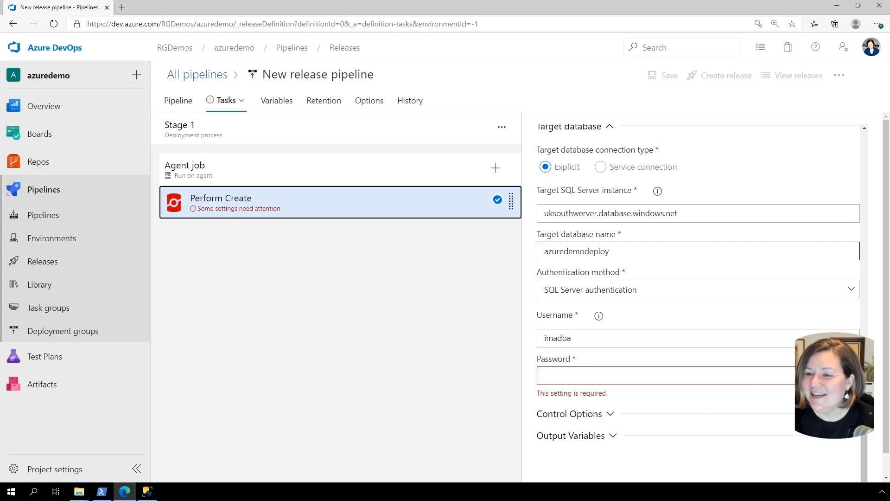
type("$(pw)")
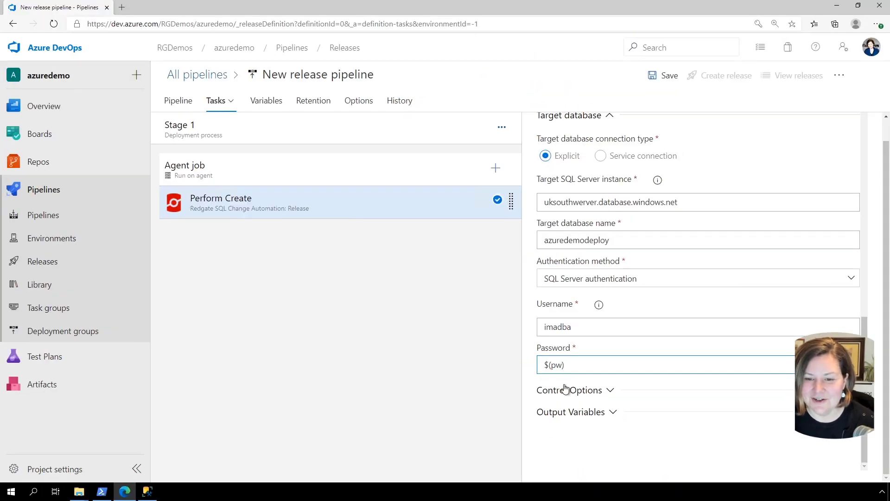
mouse_move(558, 379)
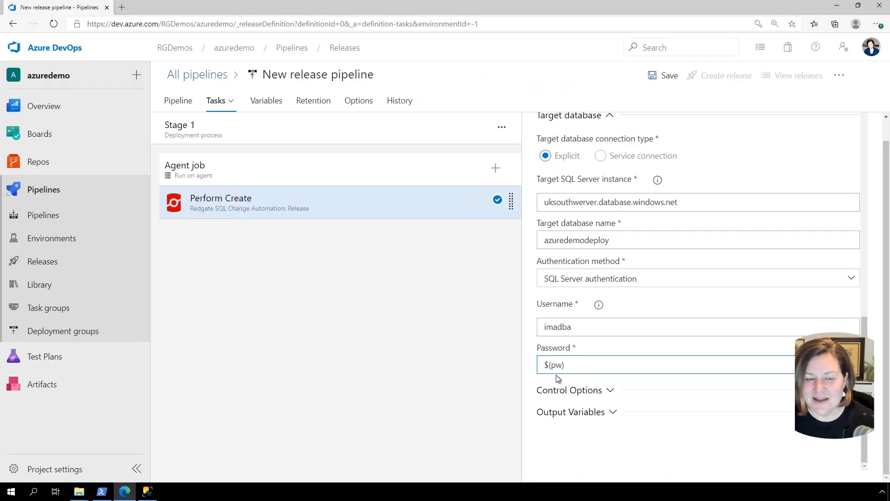
mouse_move(448, 182)
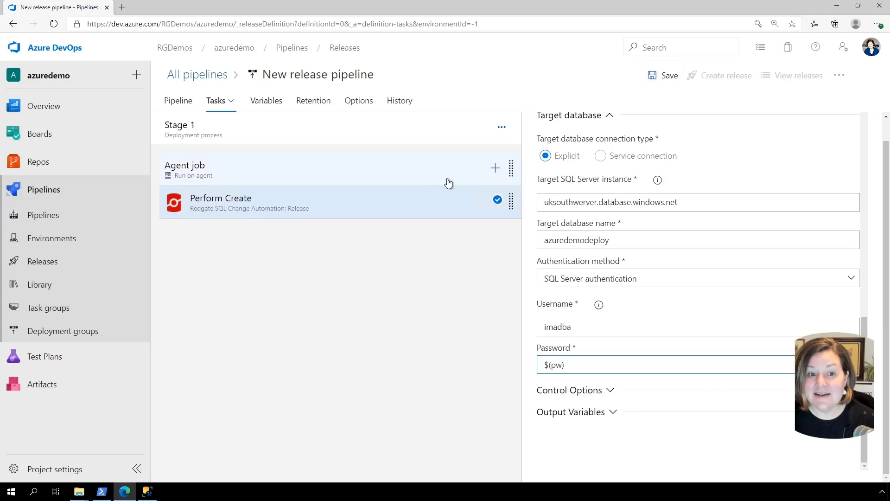
scroll("up", 3)
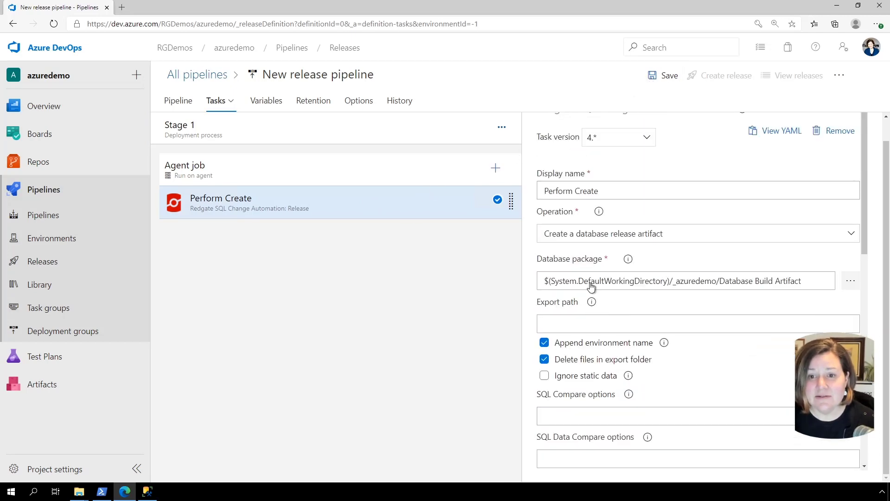
Duplicate the Perform Create task as a second task in Stage 1.
left_click(510, 201)
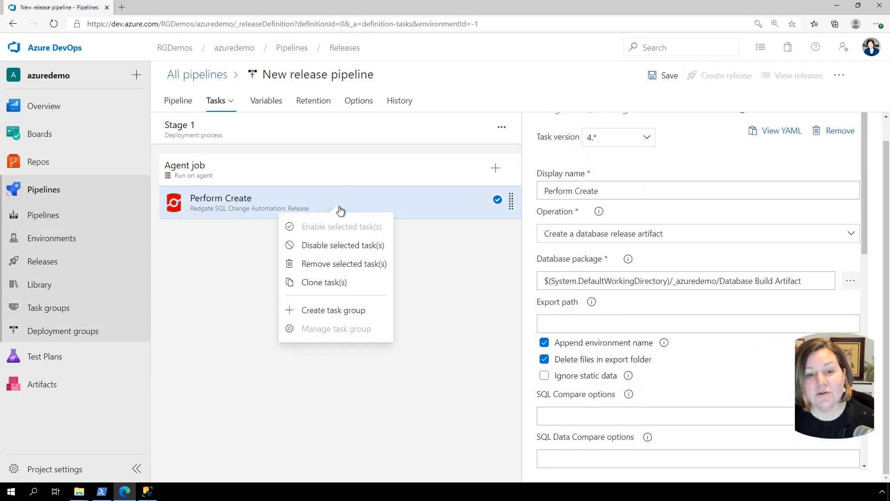
mouse_move(324, 282)
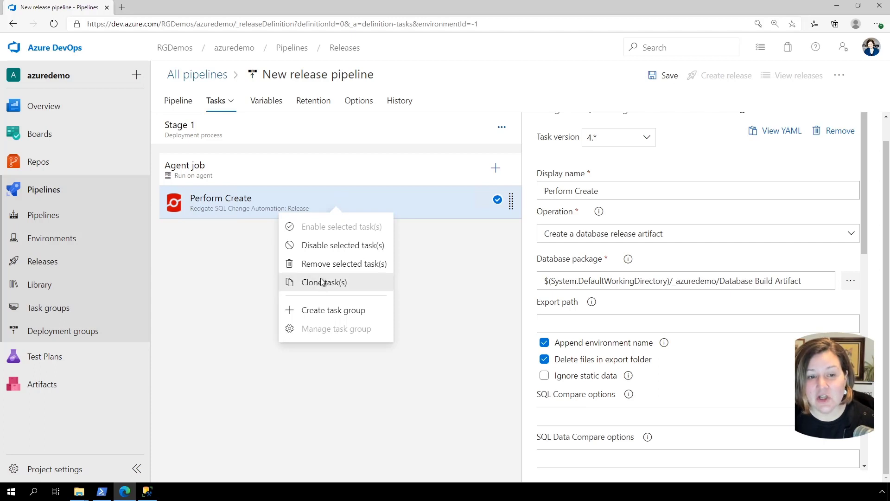
left_click(324, 282)
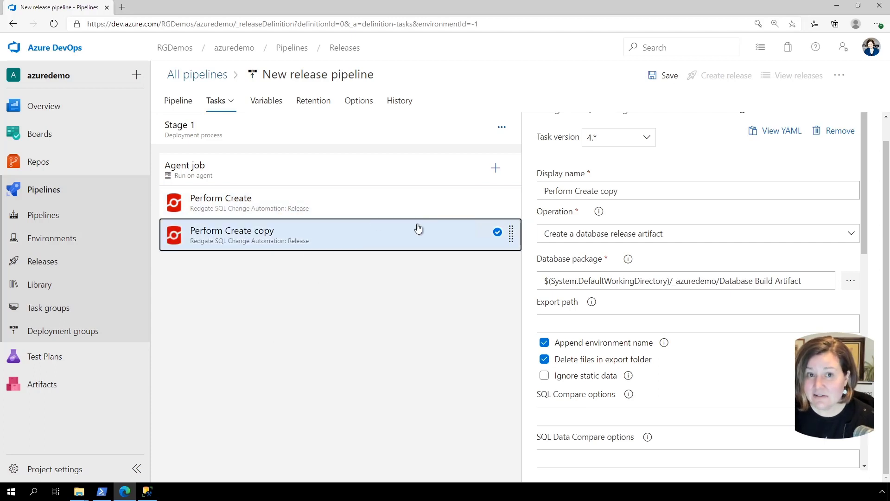
mouse_move(183, 125)
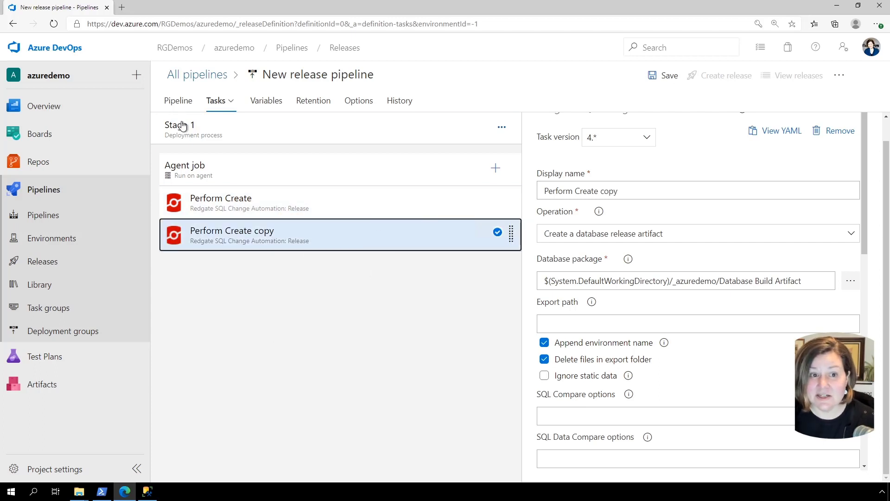
left_click(178, 100)
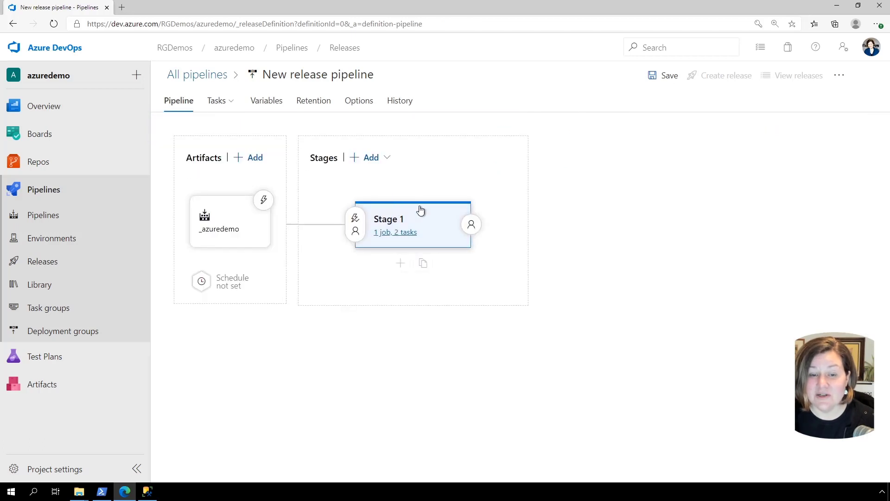
left_click(395, 232)
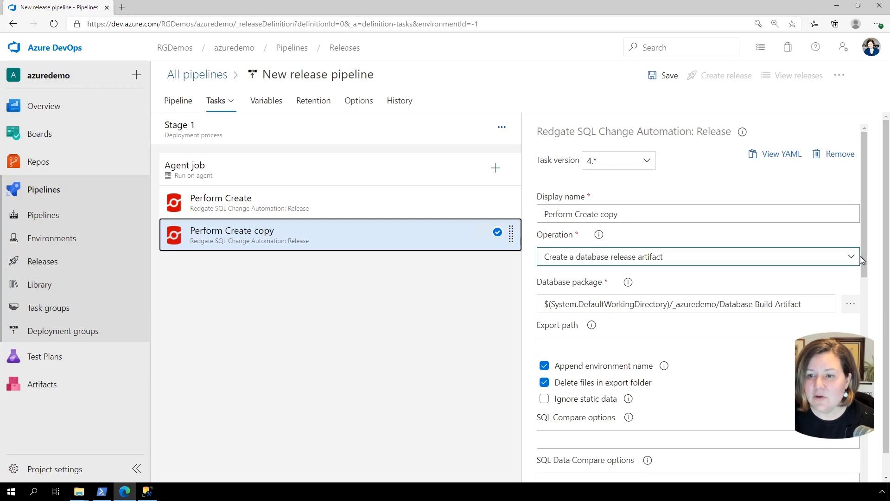
Set the copied task to deploy database changes from a release artifact and name it Deploy.
left_click(698, 257)
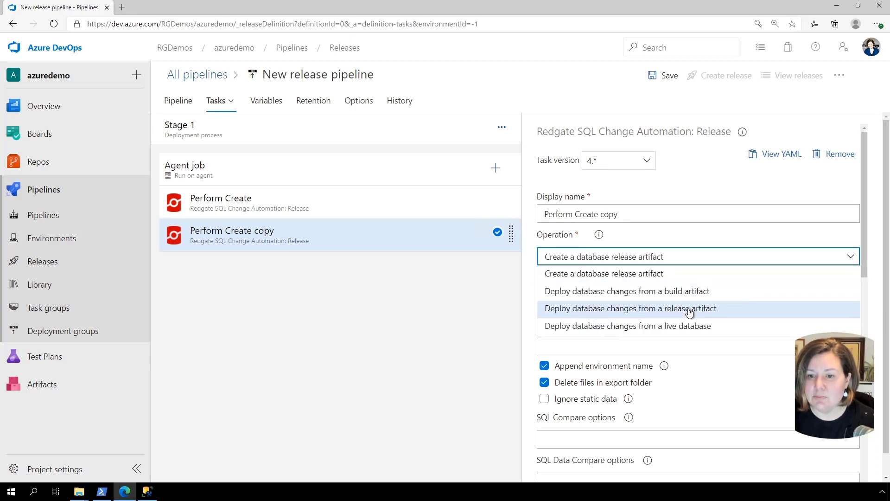
left_click(629, 308)
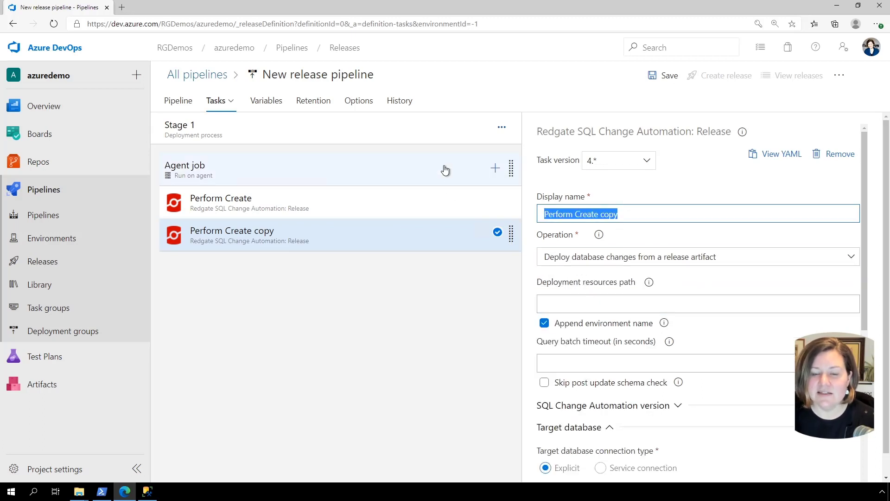
type("Deploy")
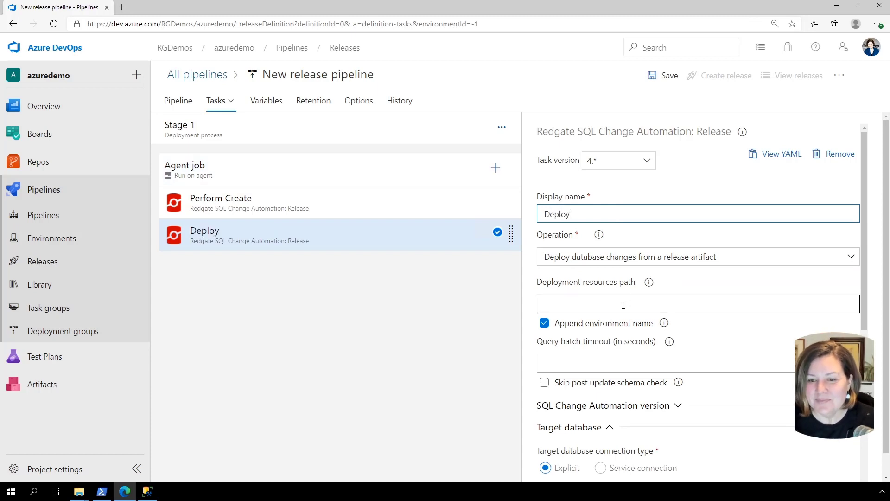
scroll("down", 3)
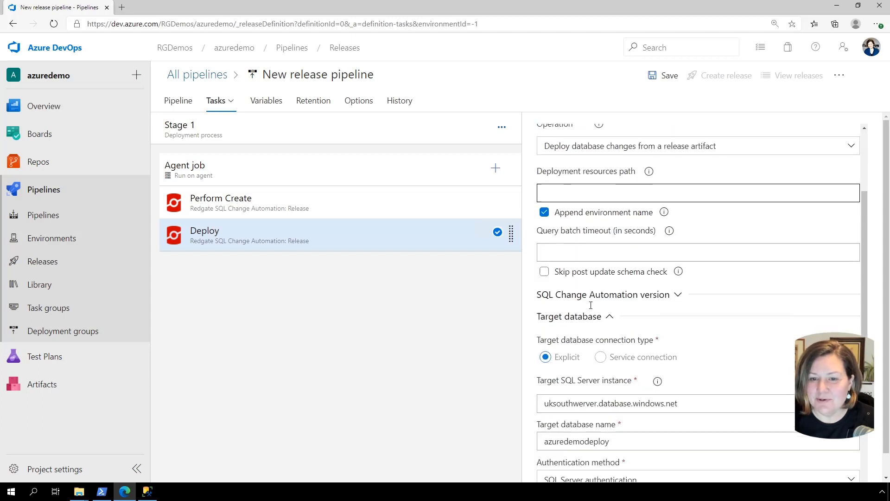
scroll("down", 3)
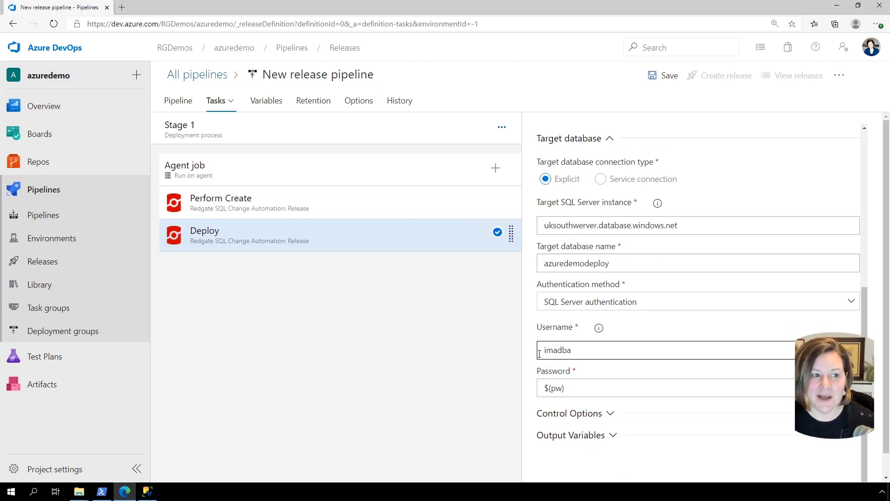
mouse_move(534, 339)
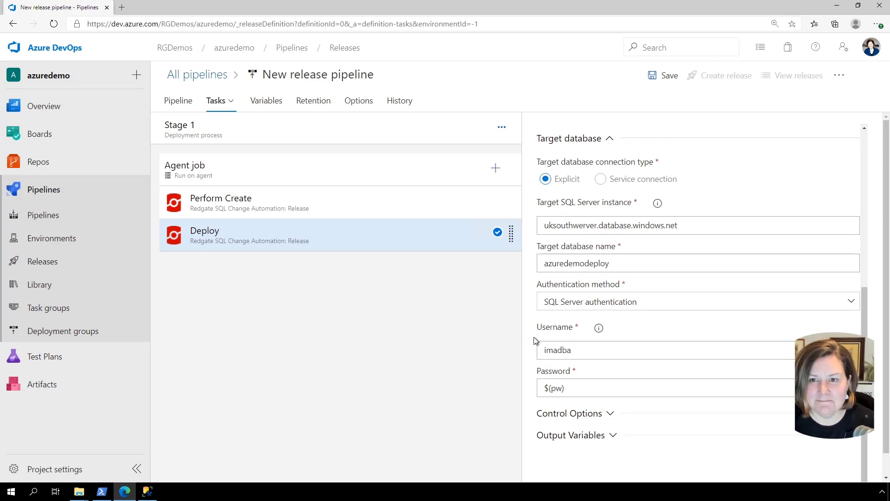
Save the pipeline to the root folder renamed 'Deploy to azure sql database'.
left_click(669, 75)
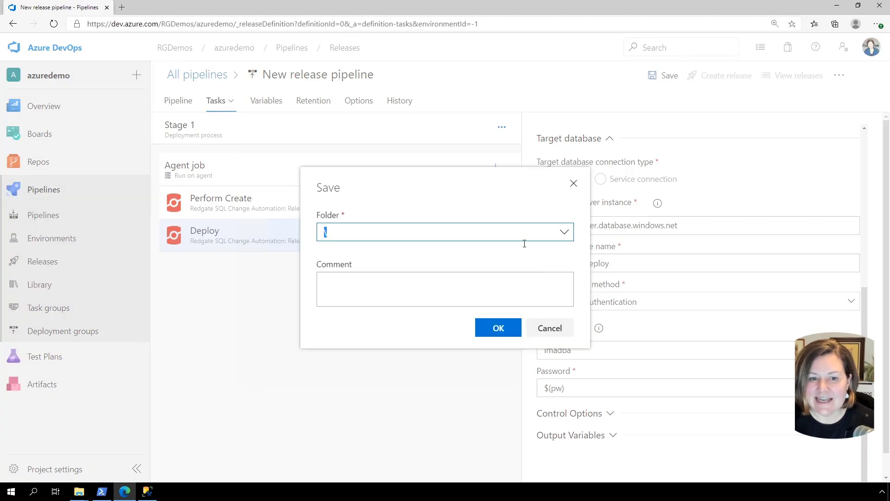
left_click(498, 327)
type("Deploy to azure")
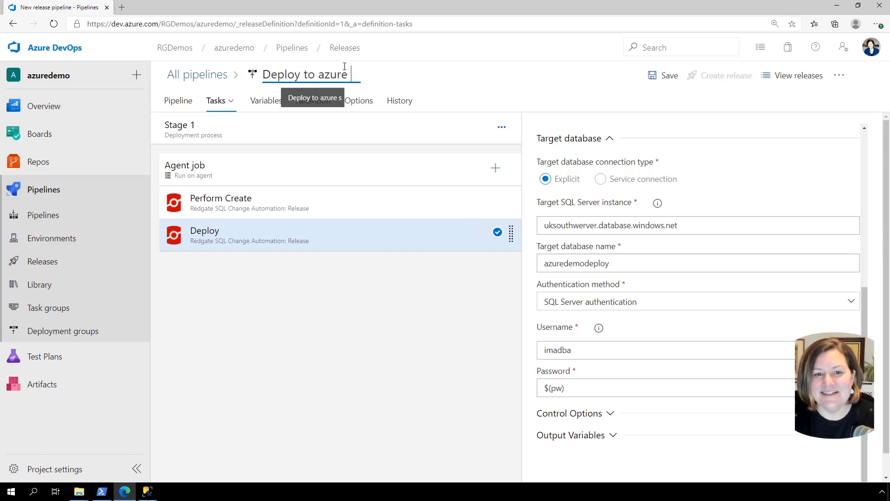
type("sql database")
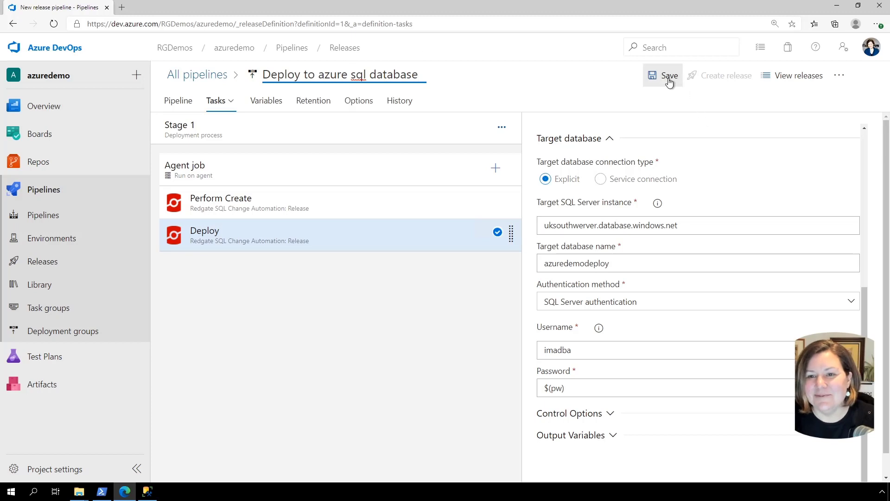
left_click(670, 75)
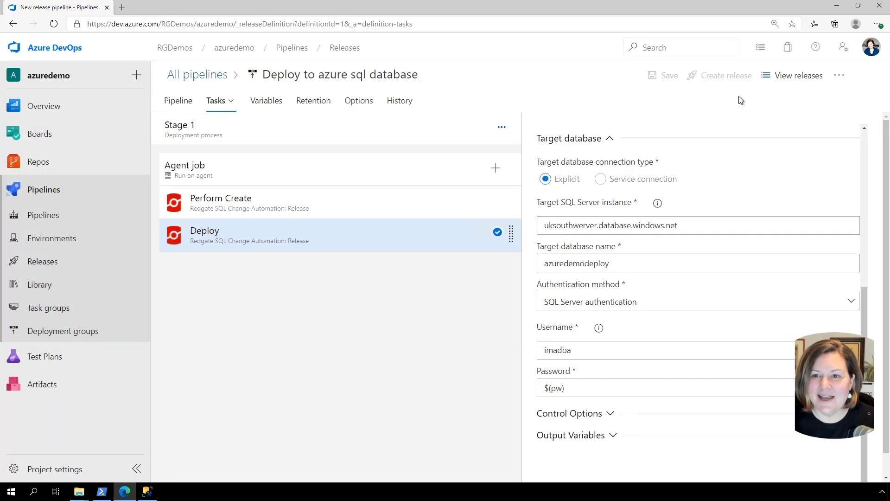
Create Release-1 from the pipeline using the latest artifact.
left_click(725, 75)
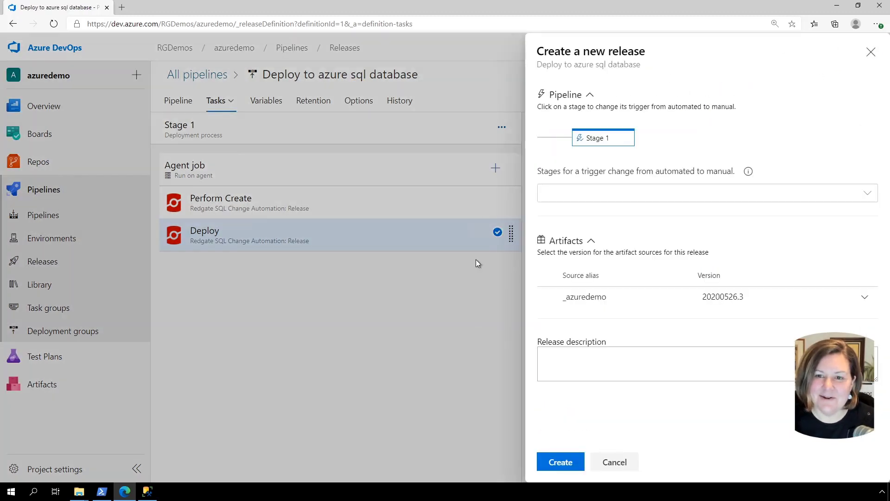
left_click(560, 461)
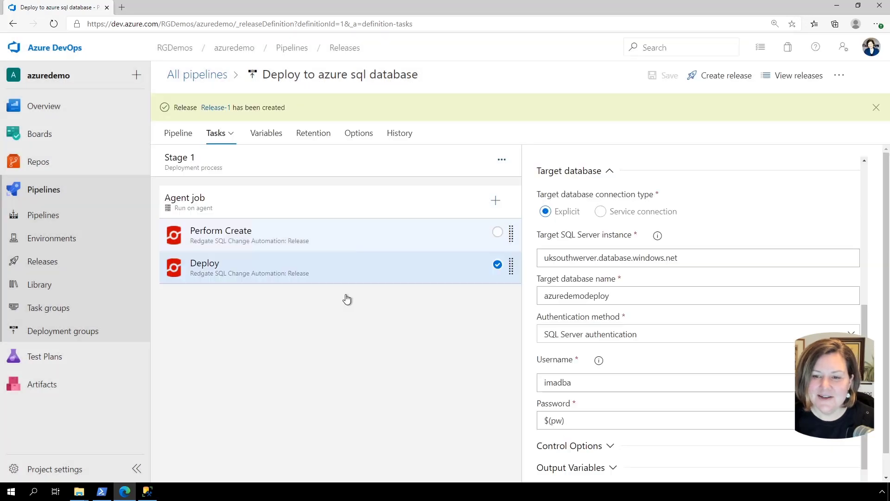
mouse_move(214, 108)
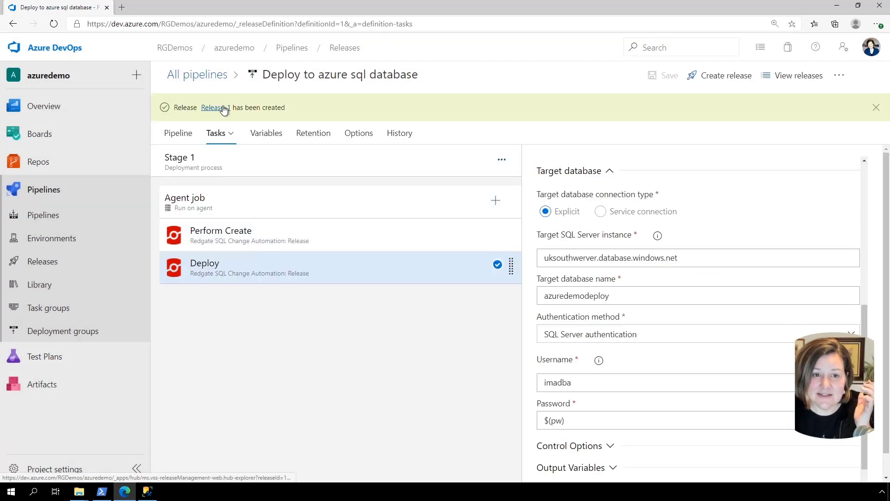
View Release-1's Stage 1 logs and reload them while Perform Create runs.
left_click(214, 107)
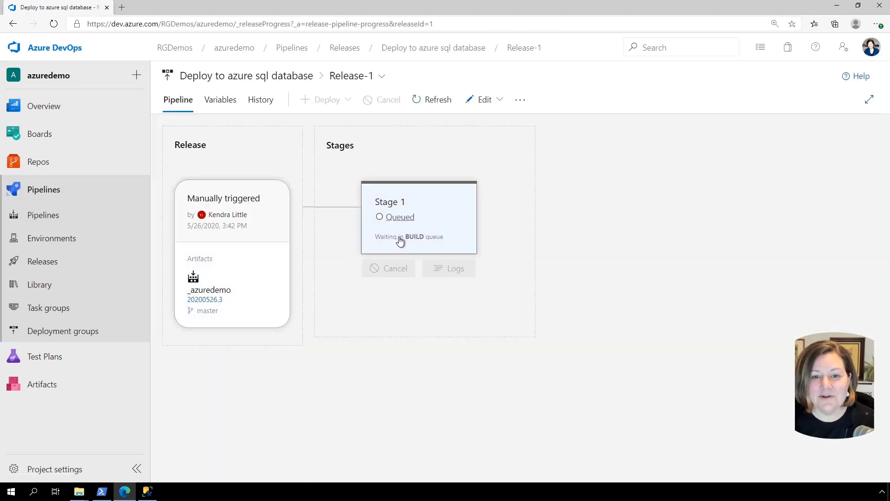
mouse_move(400, 222)
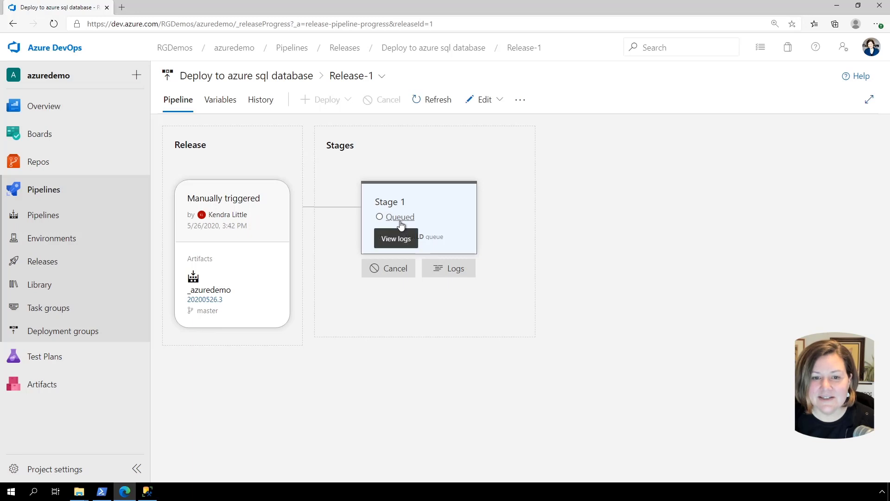
left_click(396, 238)
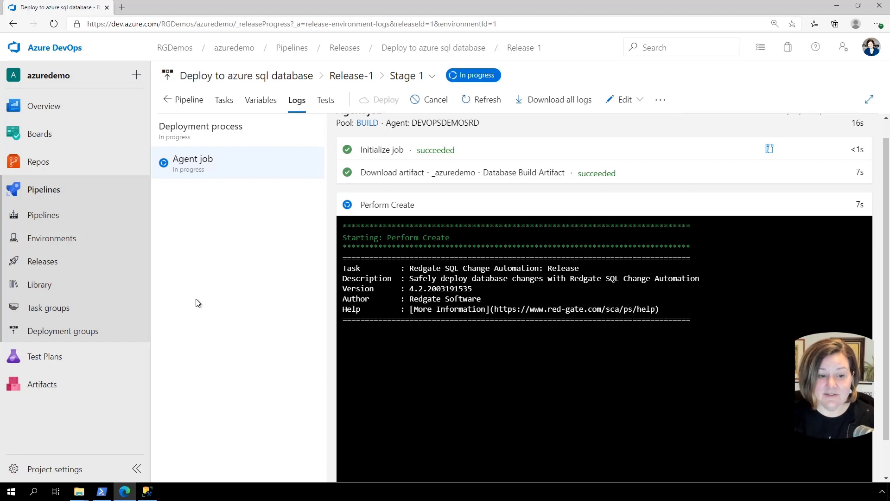
mouse_move(124, 482)
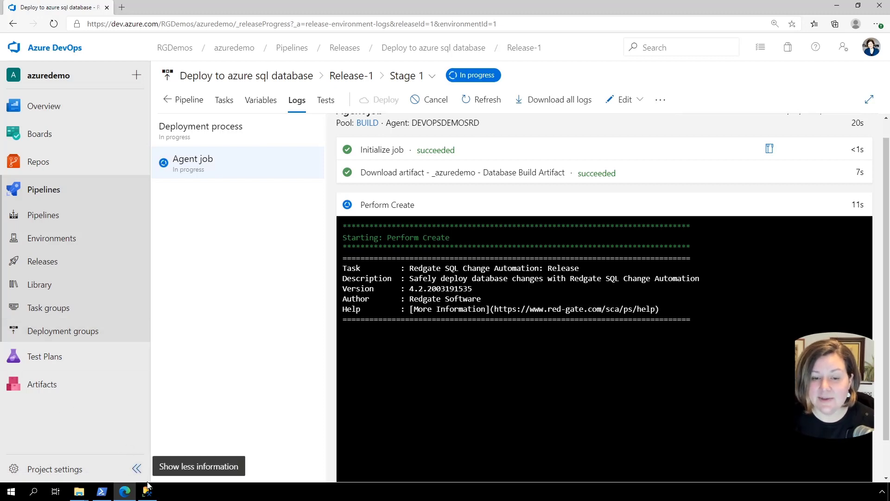
mouse_move(211, 370)
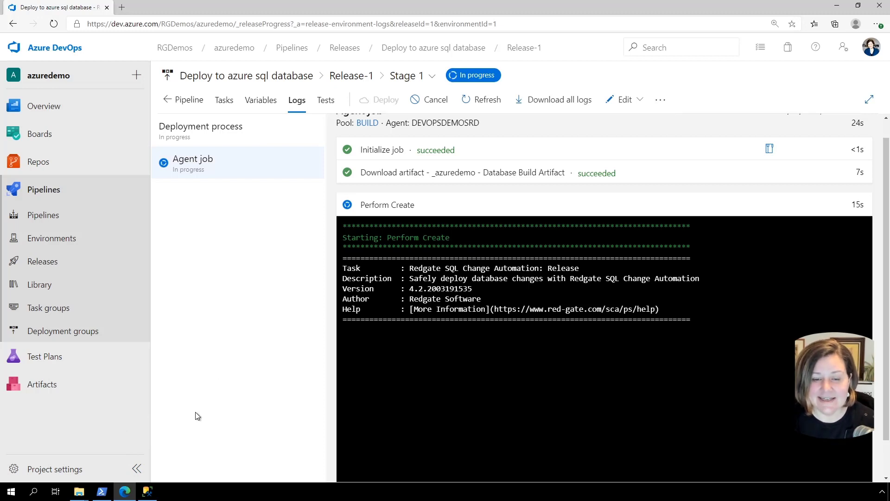
mouse_move(148, 491)
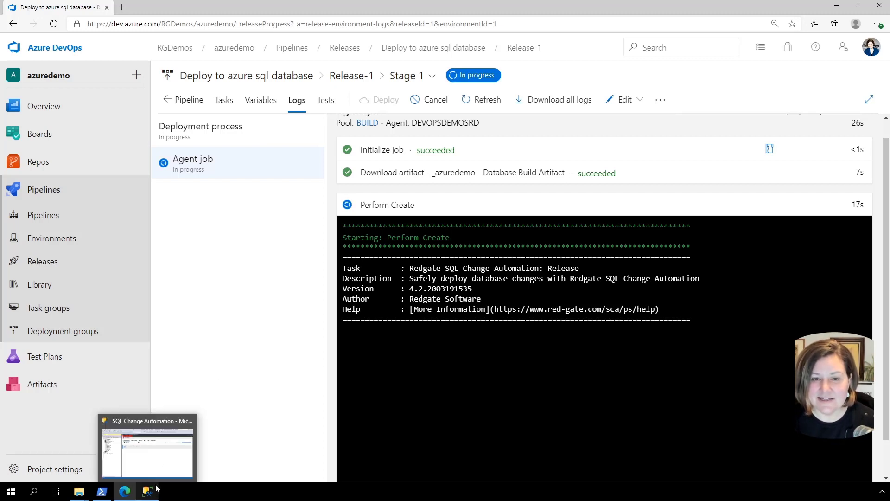
mouse_move(217, 302)
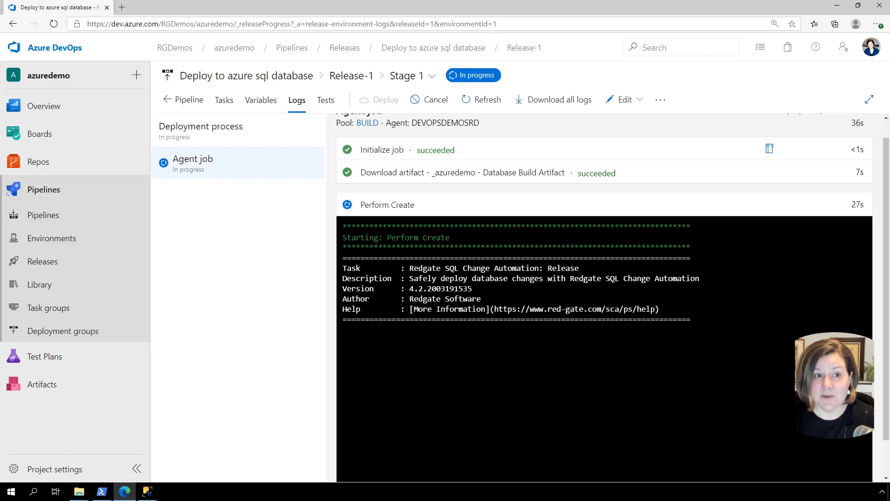
mouse_move(54, 24)
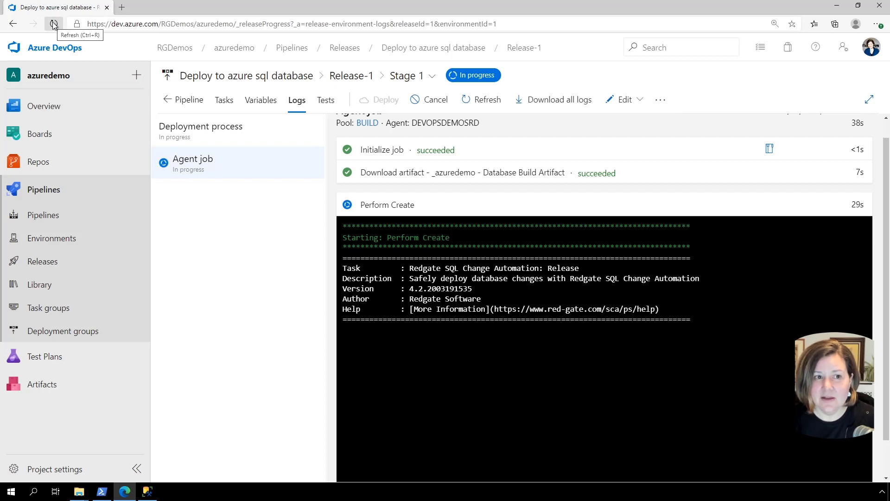
left_click(53, 24)
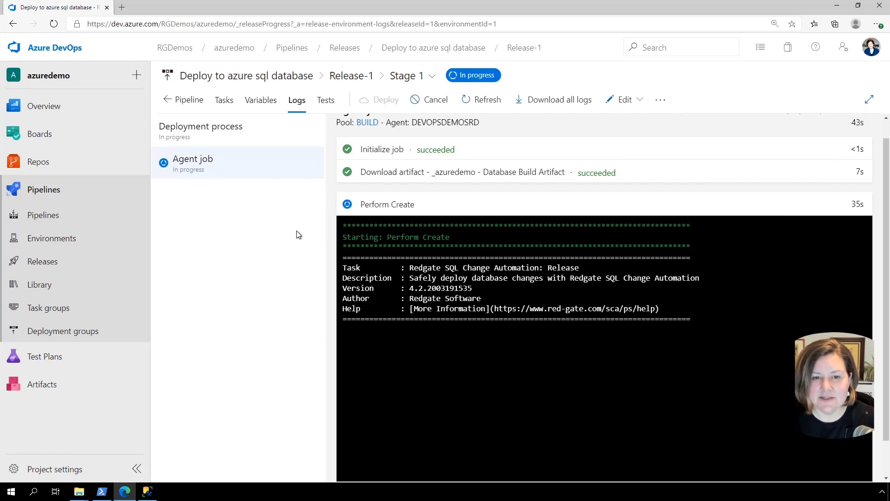
Switch to SSMS and expand azuredemodeploy's Tables to show doggos, doggoswithjobbos and jobbos.
left_click(148, 491)
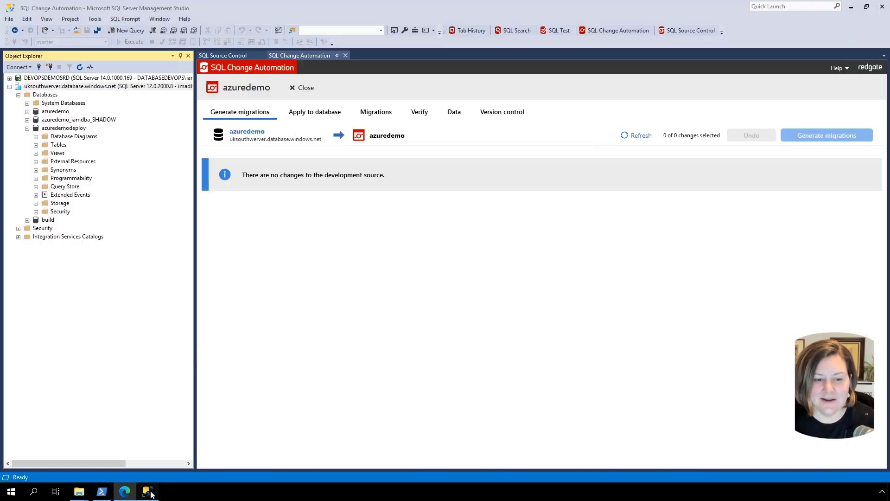
left_click(86, 85)
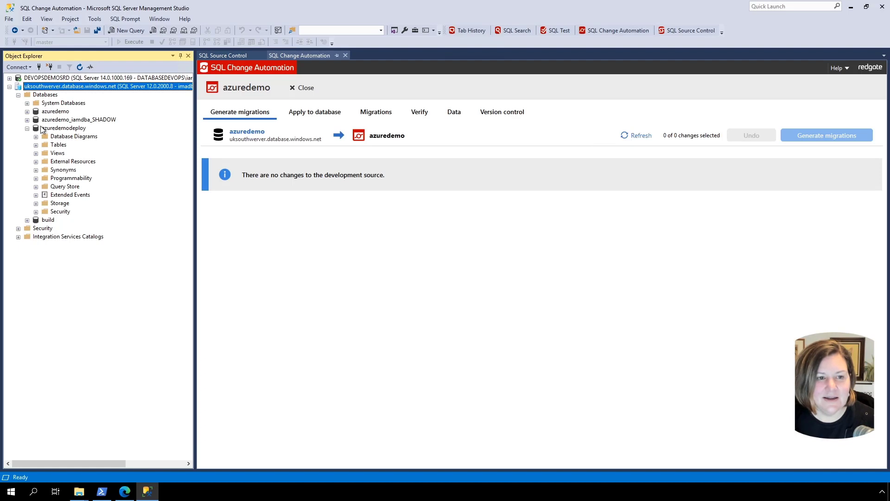
left_click(37, 145)
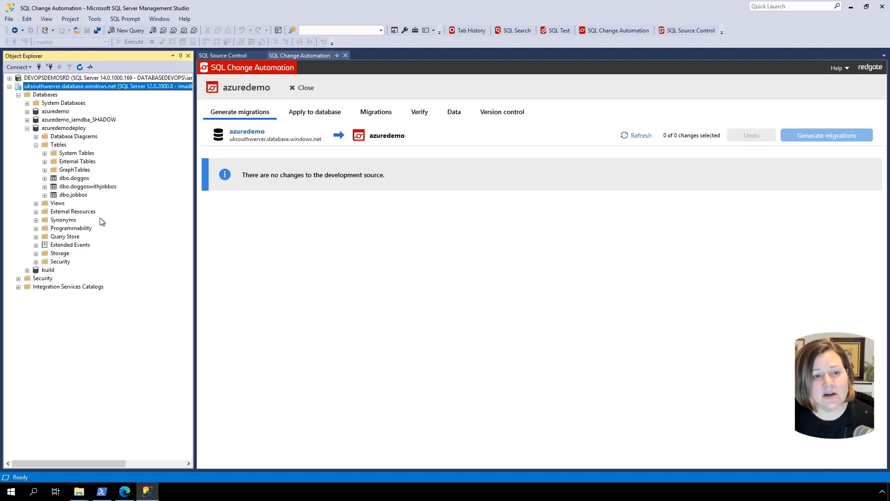
mouse_move(61, 172)
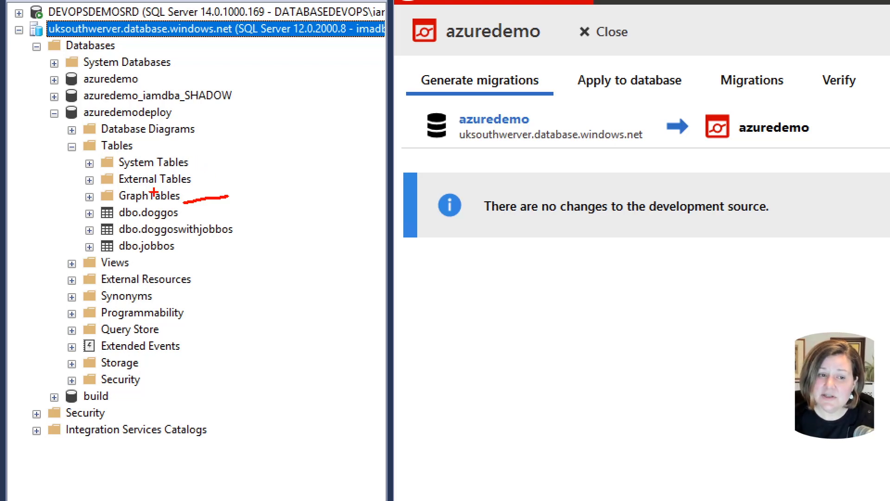
mouse_move(203, 247)
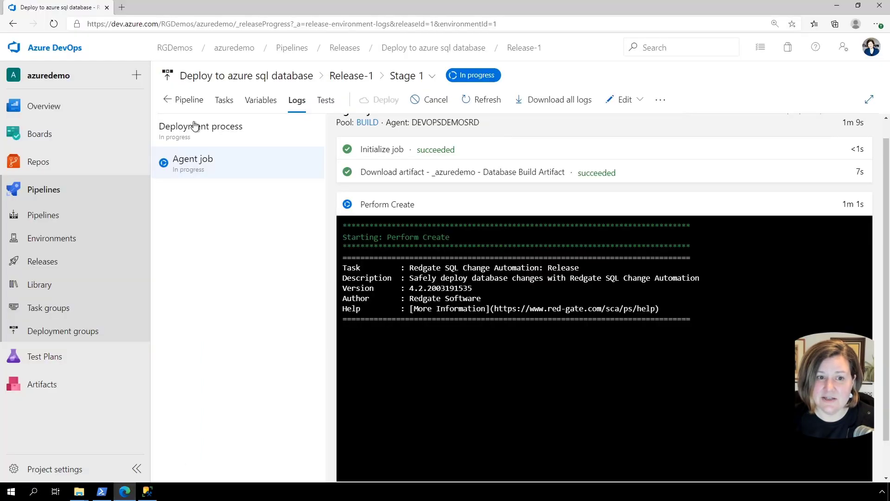
Reload Release-1's logs page to check on the Perform Create step.
left_click(53, 24)
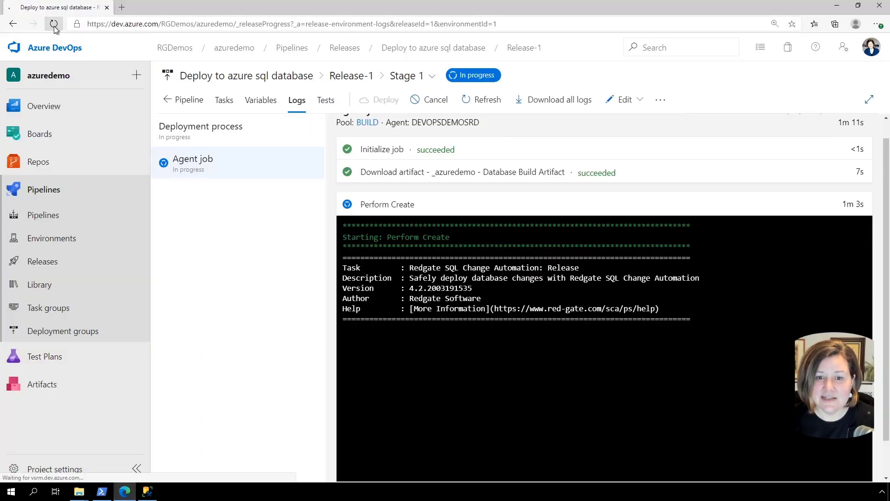
left_click(54, 24)
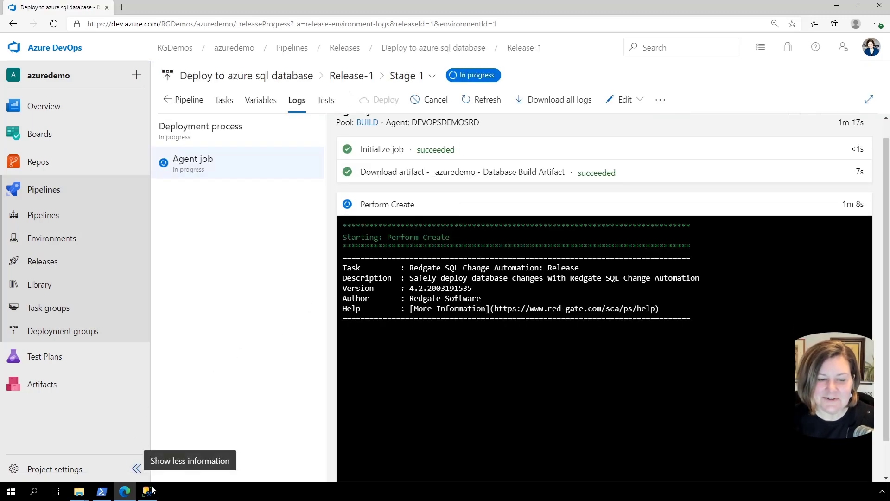
mouse_move(223, 408)
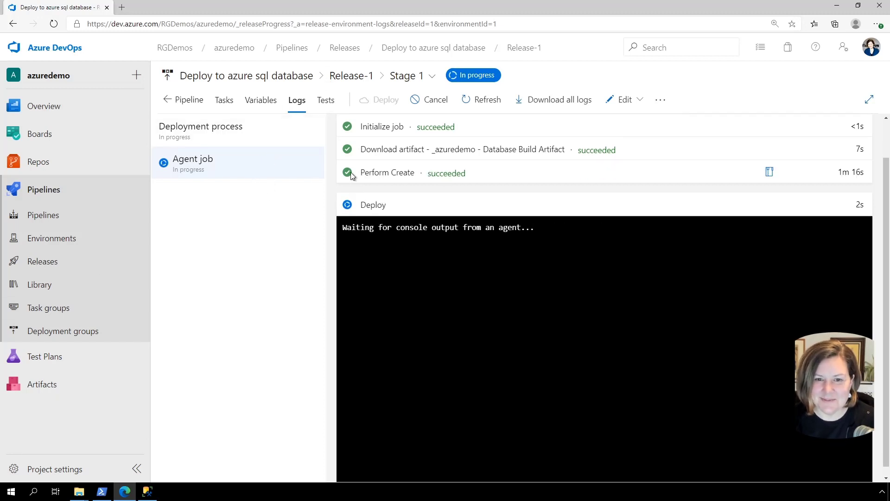
View the Perform Create step's log output and scroll through it.
left_click(769, 172)
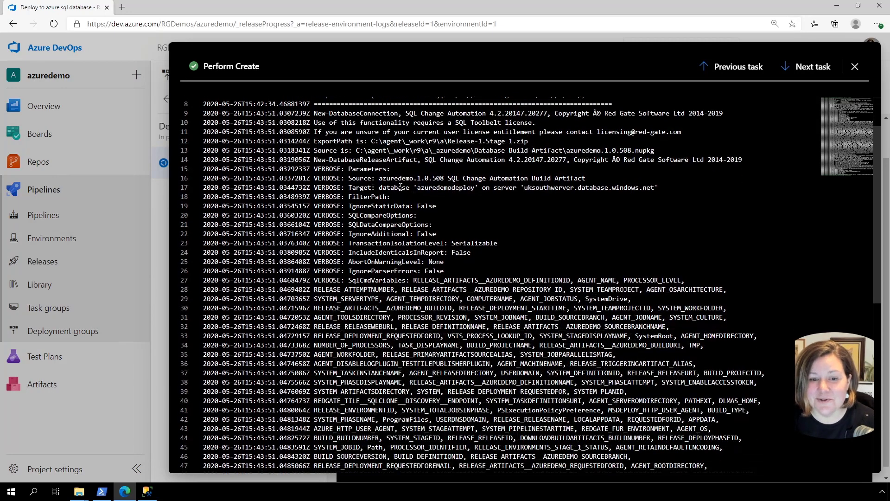
scroll("down", 3)
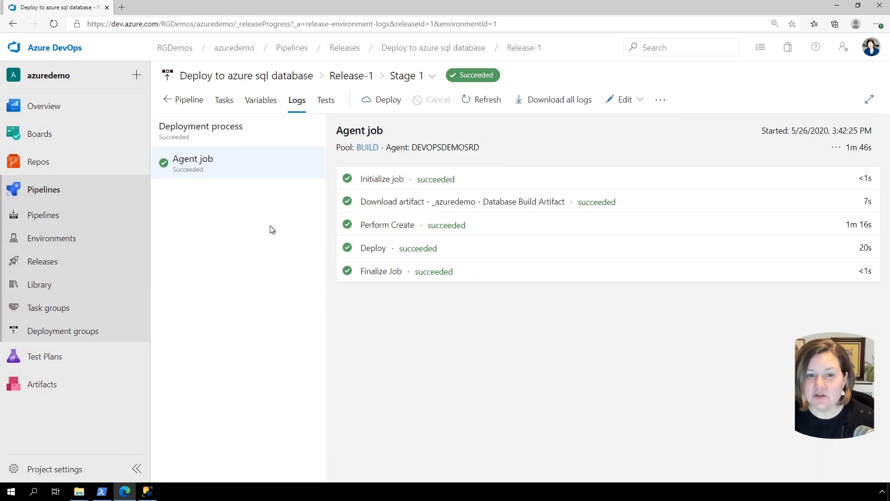
mouse_move(372, 248)
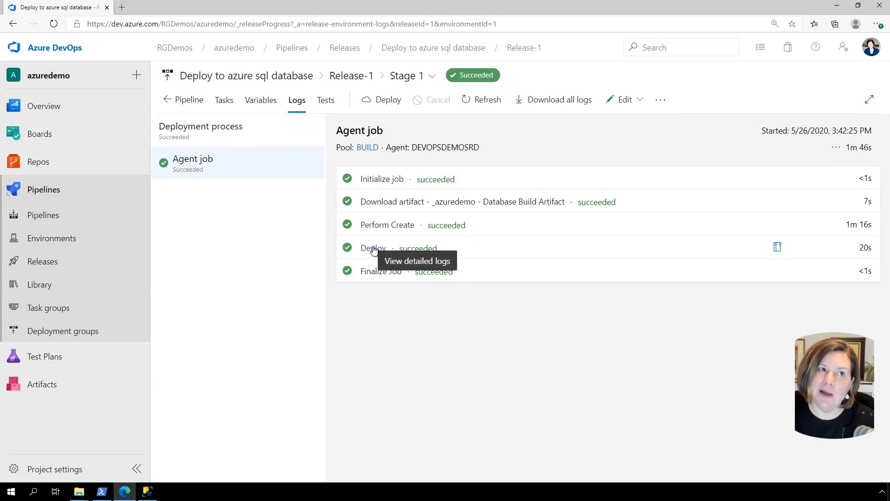
mouse_move(395, 225)
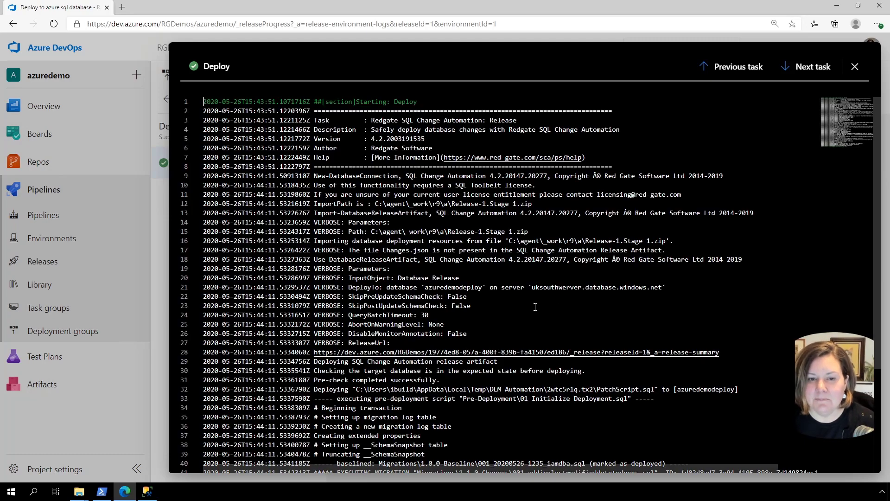
scroll("down", 3)
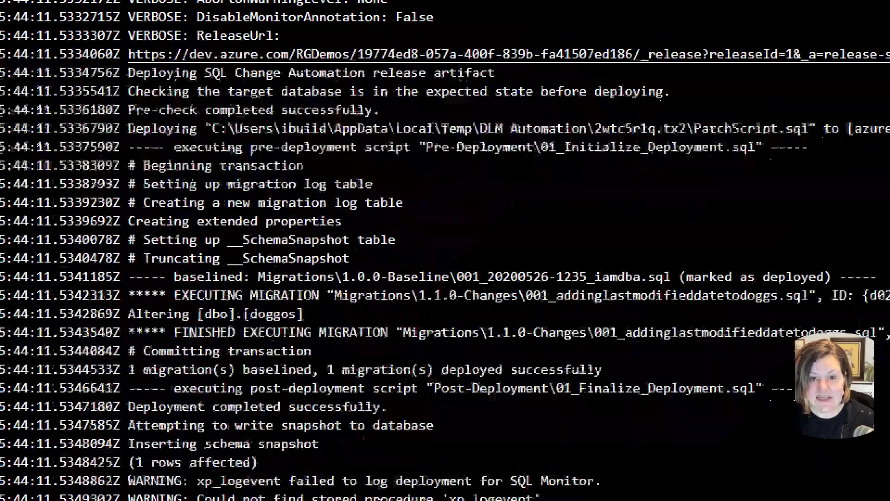
scroll("down", 3)
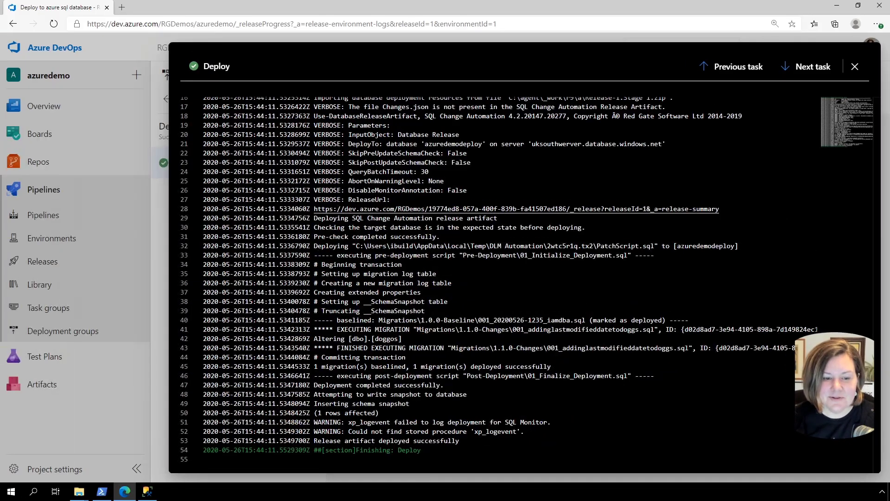
left_click(148, 491)
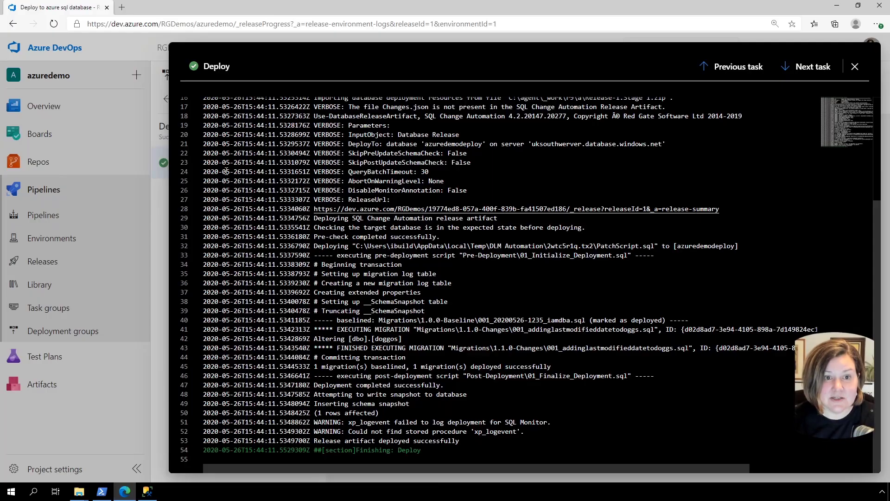
left_click(854, 66)
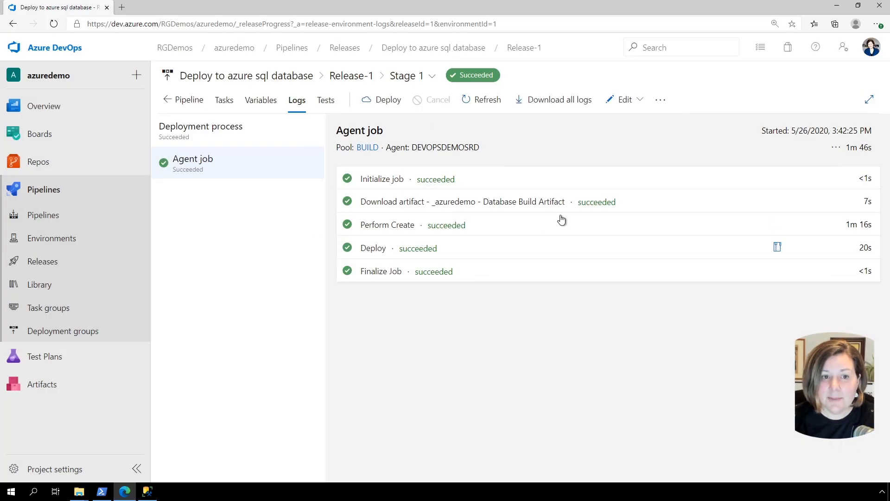
Create and queue Release-2 from the Releases list, then return to Management Studio.
left_click(42, 262)
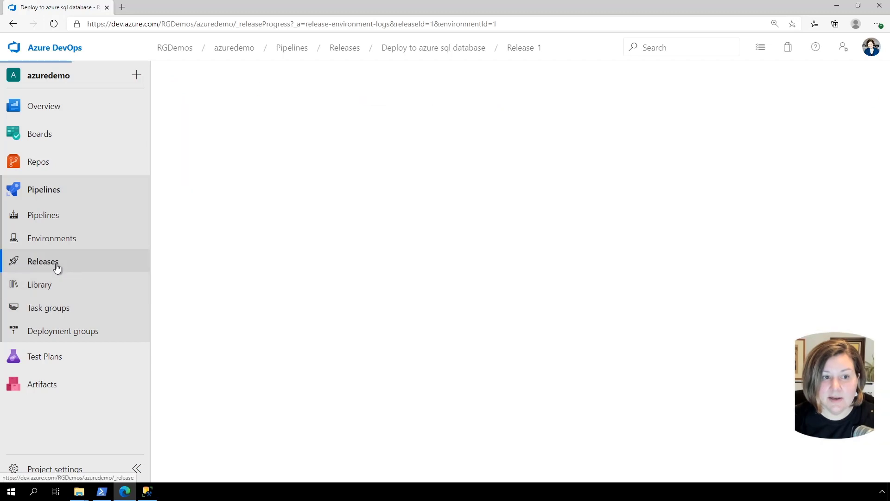
left_click(42, 261)
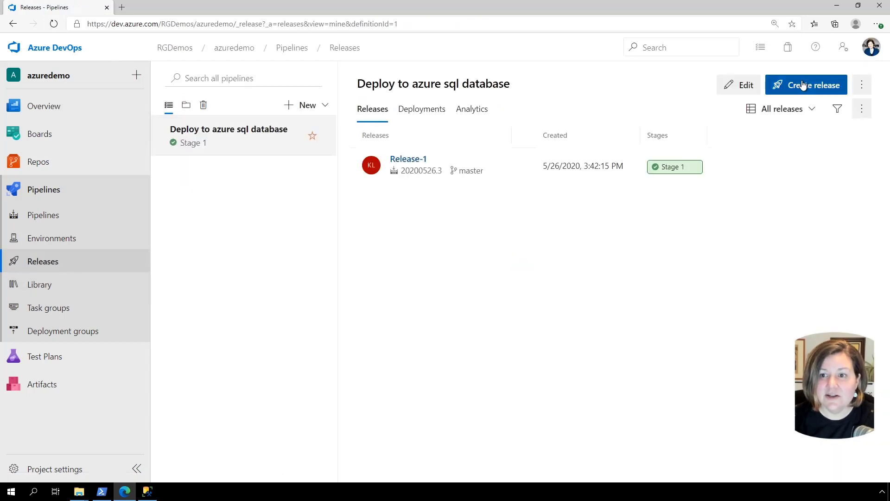
left_click(806, 84)
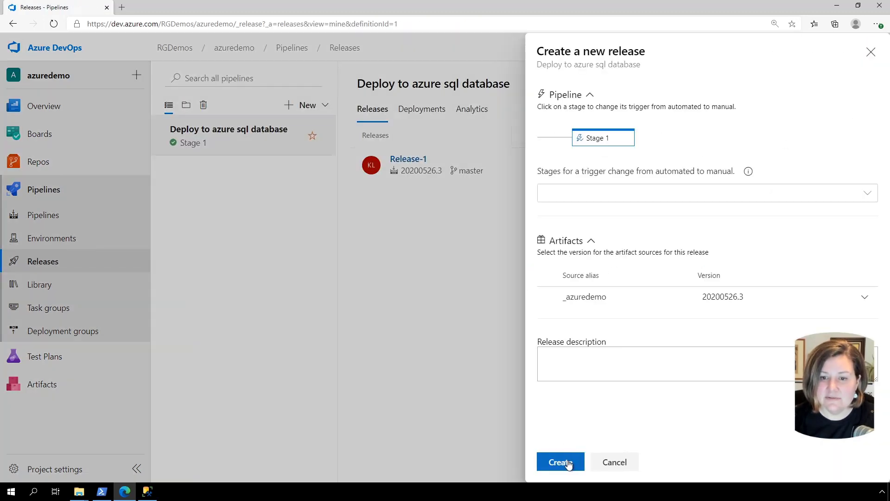
left_click(559, 462)
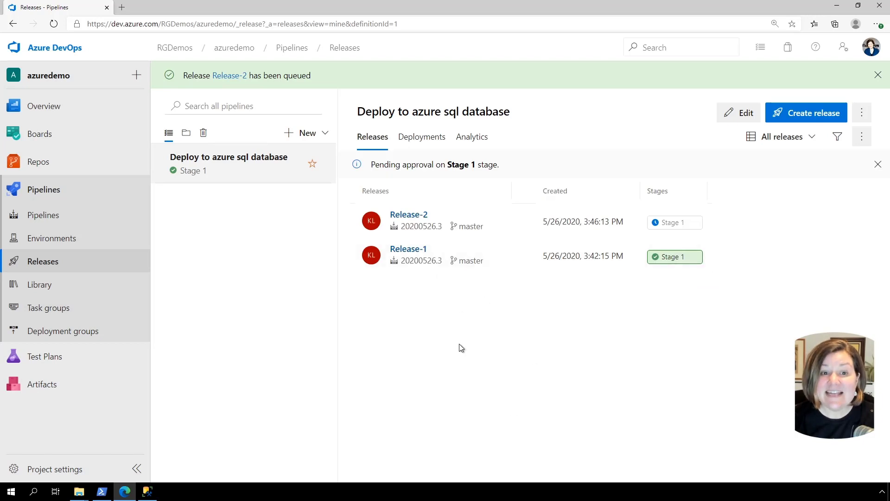
mouse_move(428, 262)
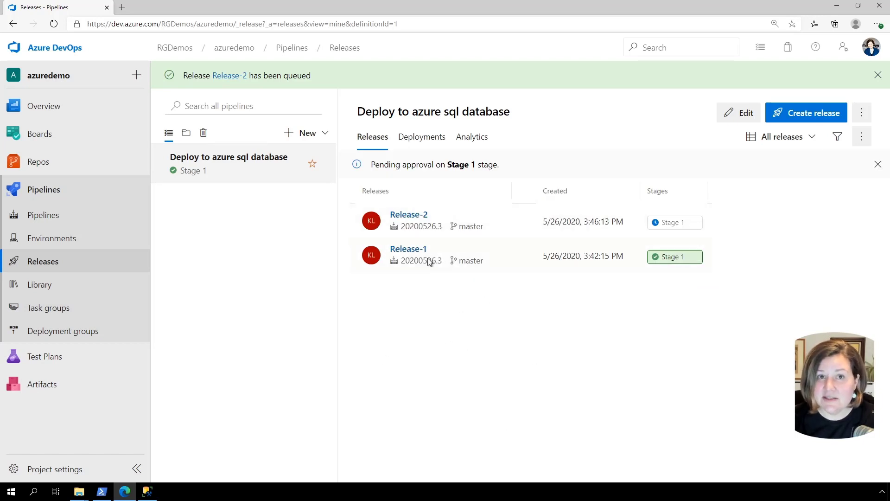
left_click(879, 164)
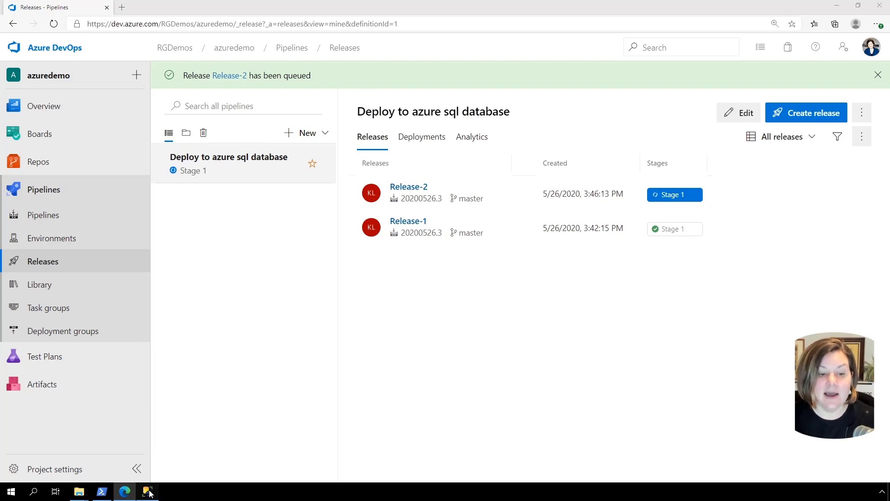
left_click(147, 491)
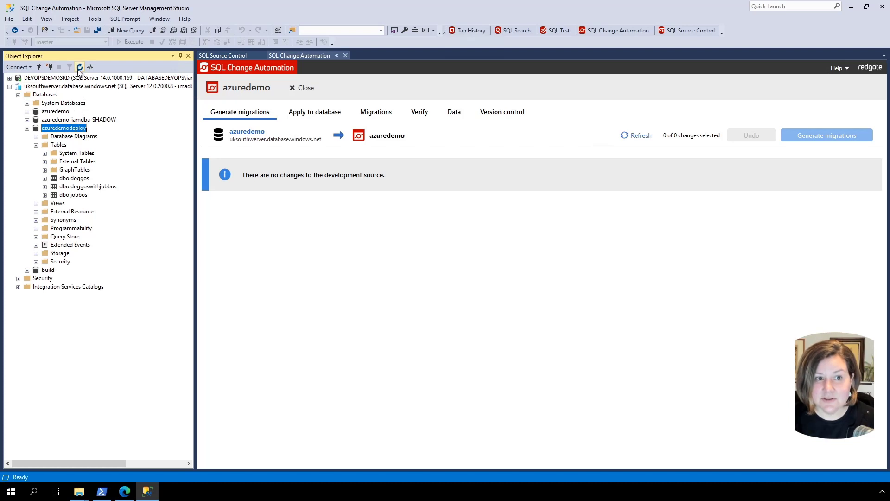
mouse_move(80, 68)
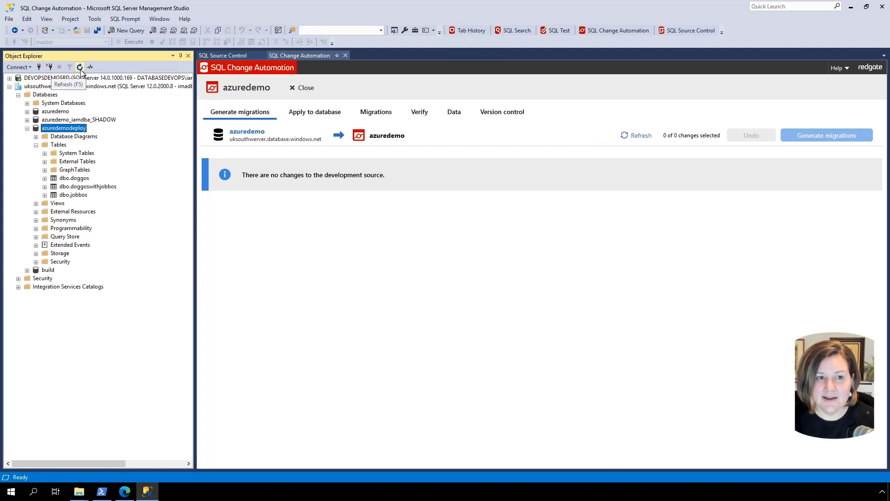
mouse_move(85, 77)
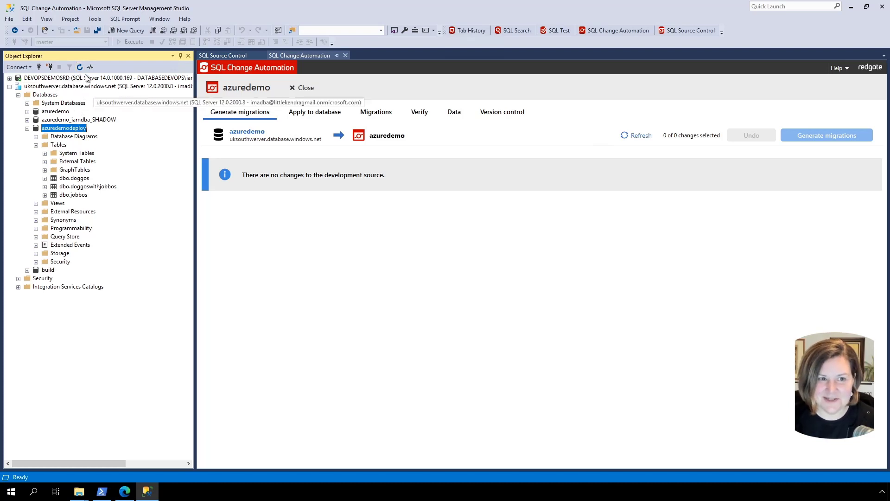
Refresh azuredemodeploy and expand Tables and Views to show __MigrationLog, __SchemaSnapshot and __MigrationLogCurrent.
left_click(36, 145)
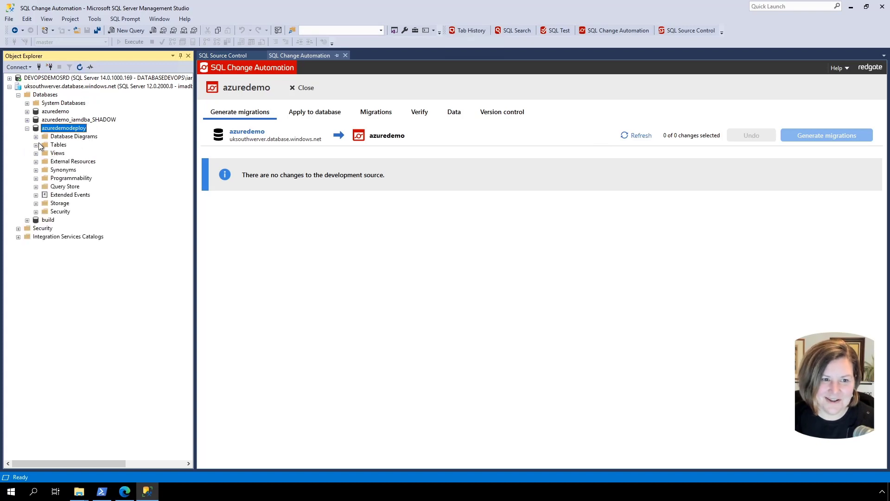
left_click(36, 145)
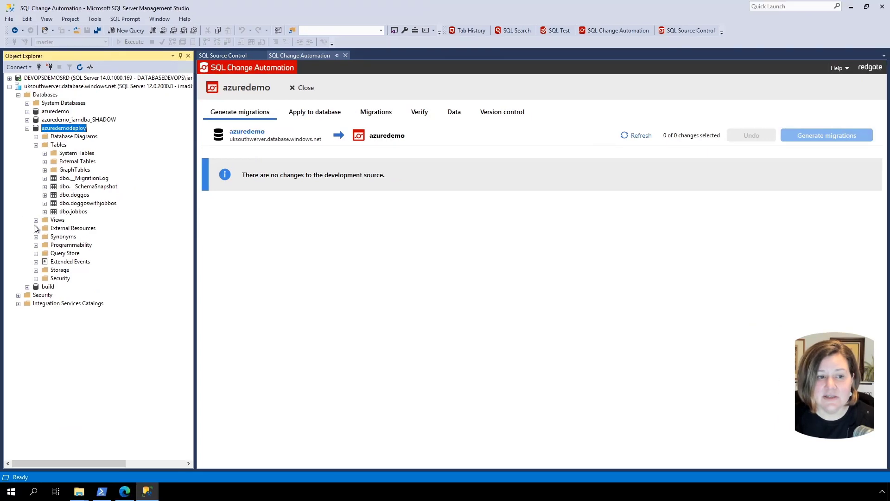
left_click(37, 220)
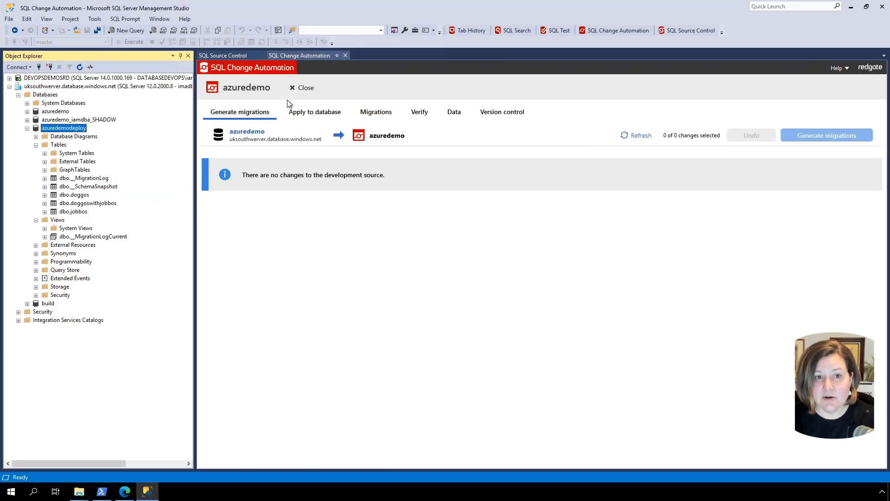
mouse_move(206, 149)
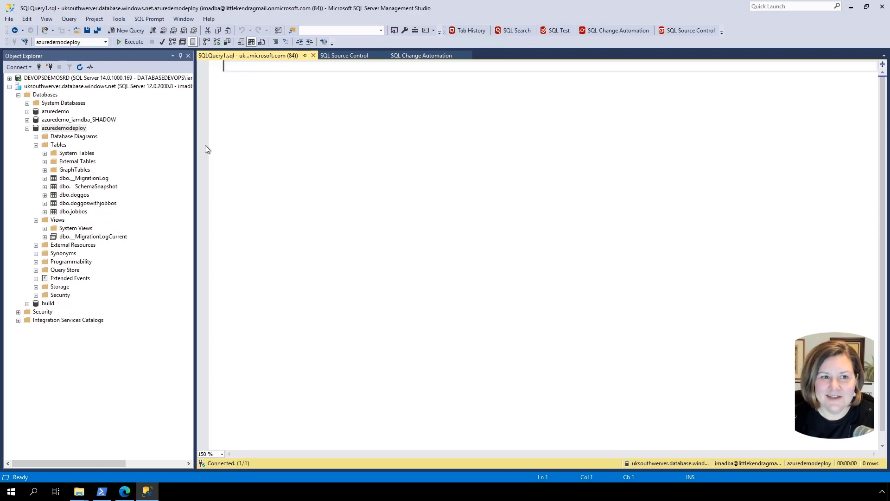
Run SELECT * FROM dbo._MigrationLog, which fails with an invalid object name error.
type("SELECT * FROM dbo.")
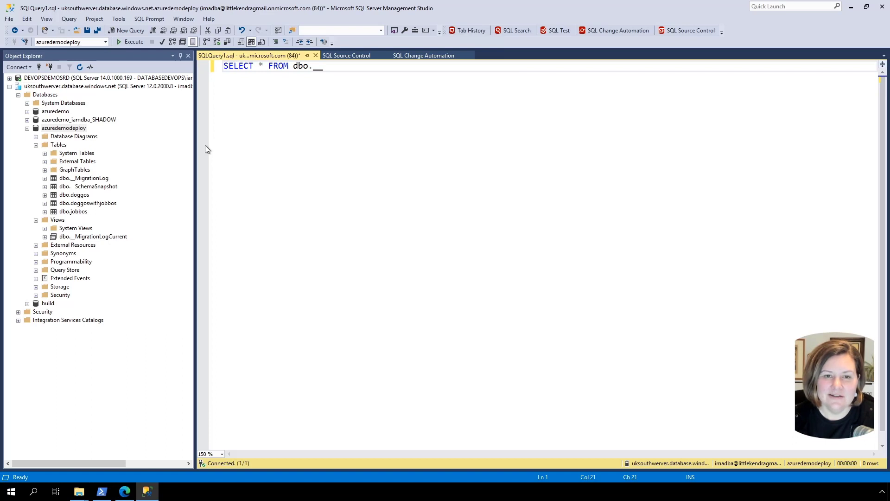
type("__mi")
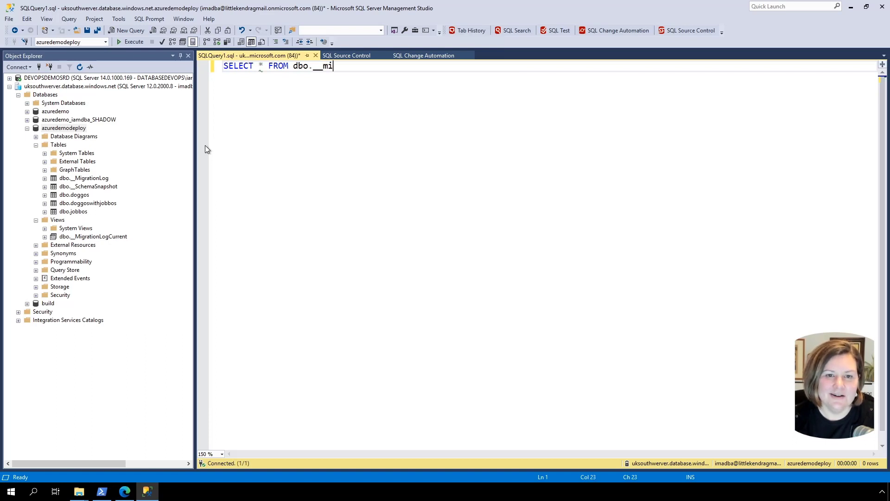
key("Backspace")
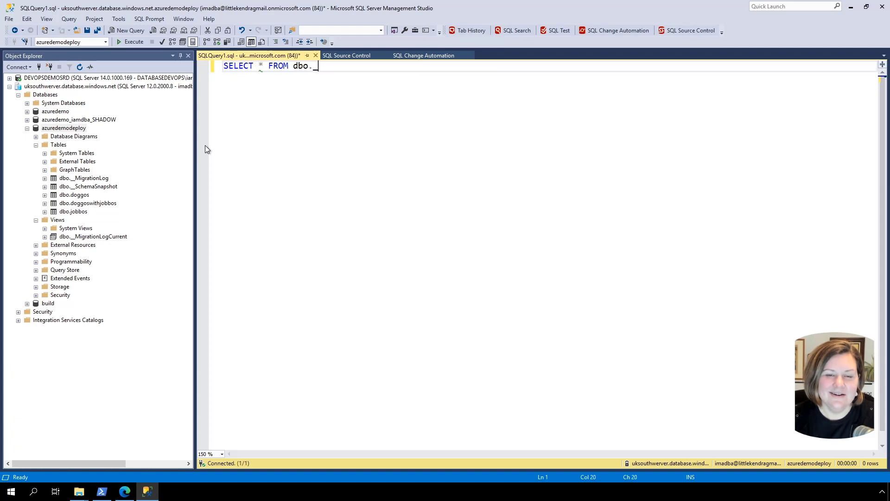
type("_Migration]")
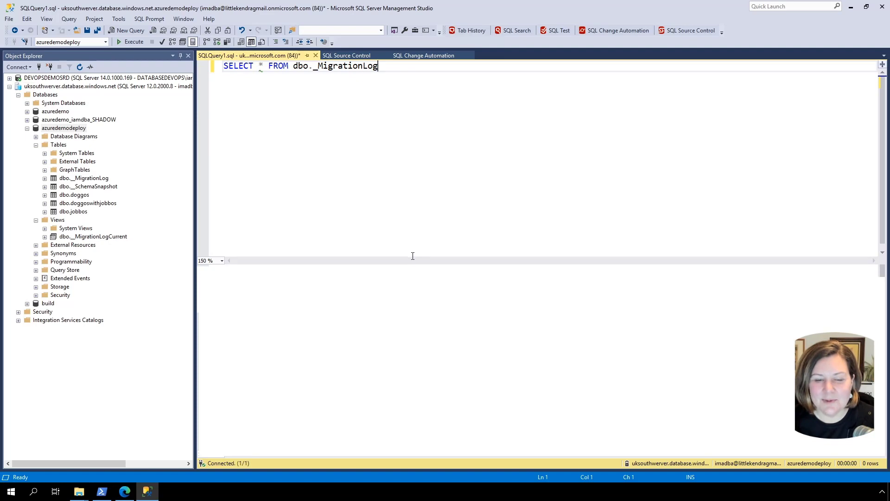
left_click(134, 30)
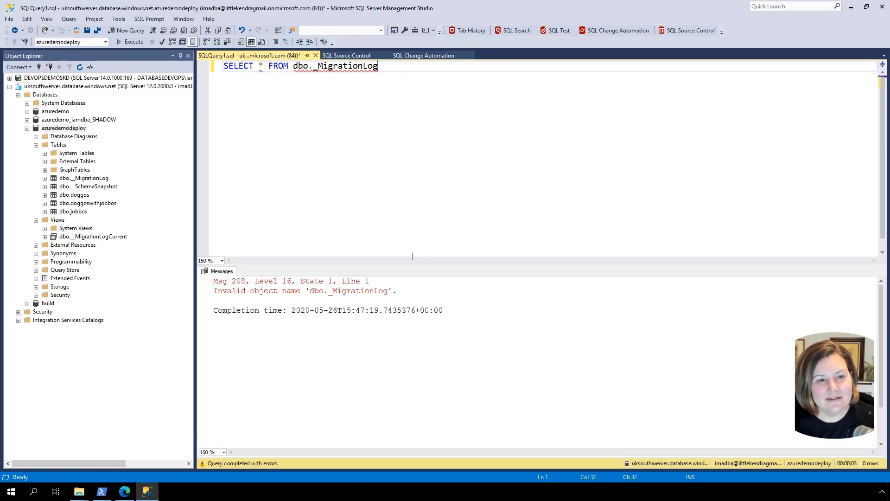
Correct the table name to dbo.__MigrationLog and rerun, returning the two migration rows.
left_click(318, 66)
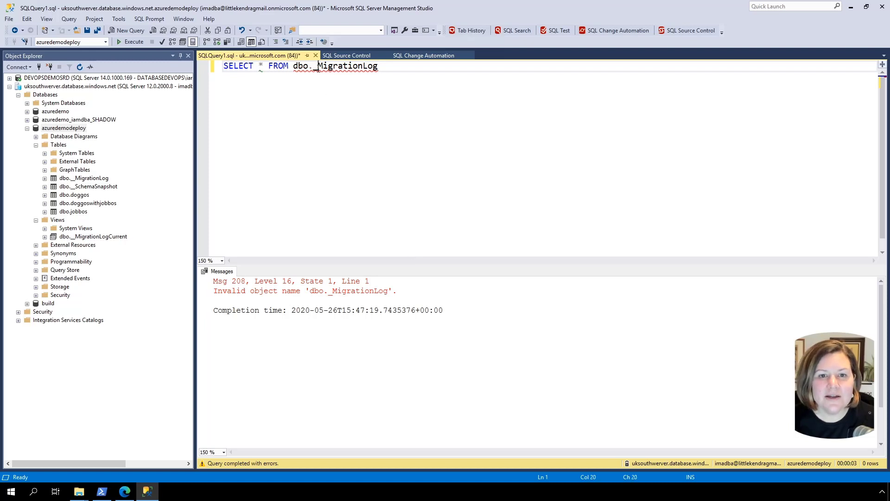
type("_")
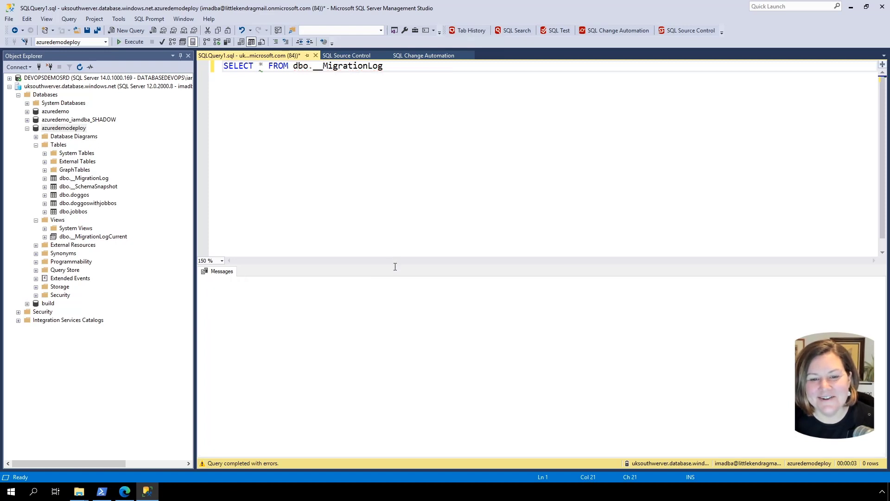
left_click(134, 42)
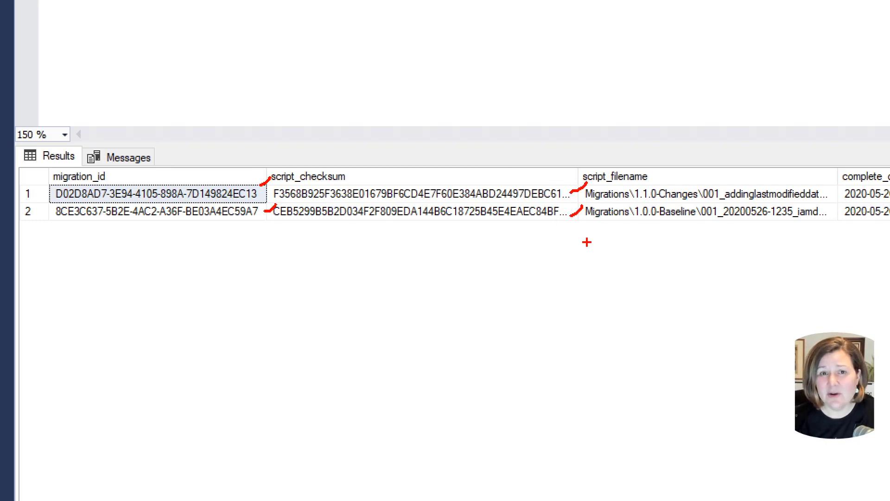
mouse_move(436, 235)
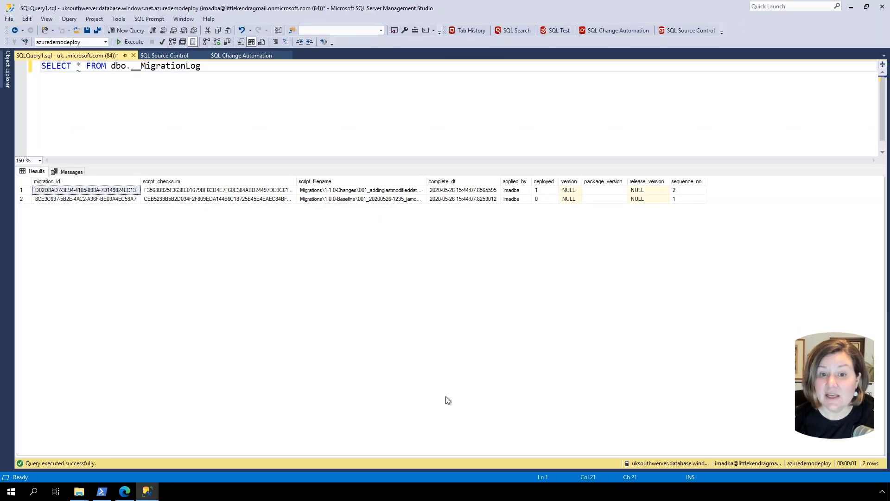
mouse_move(586, 279)
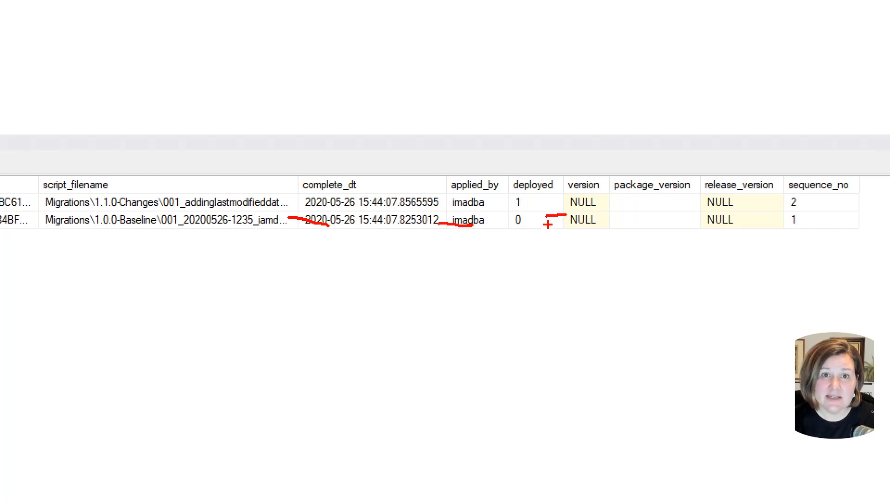
mouse_move(508, 250)
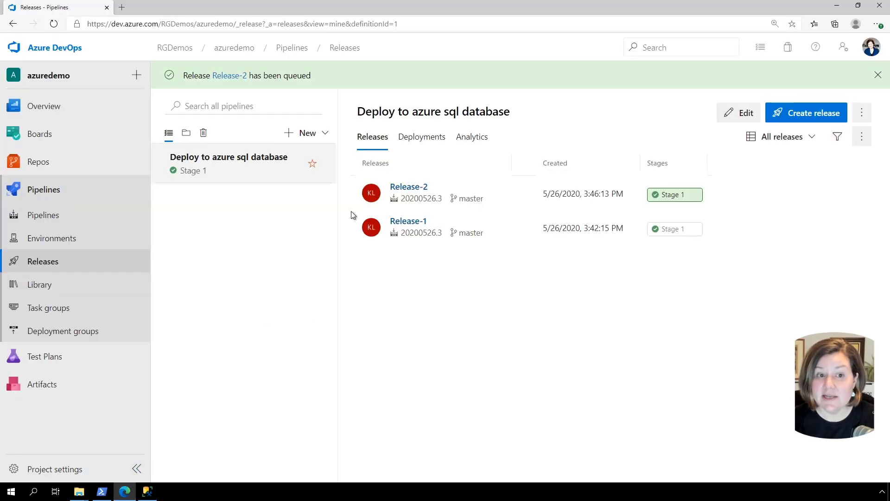
mouse_move(284, 176)
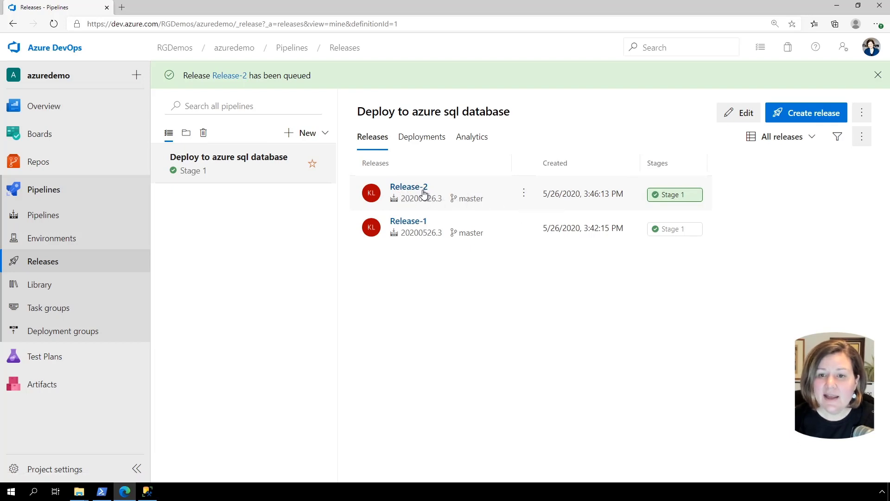
View Release-2's Perform Create log reporting no migrations pending and no schema drift.
left_click(408, 187)
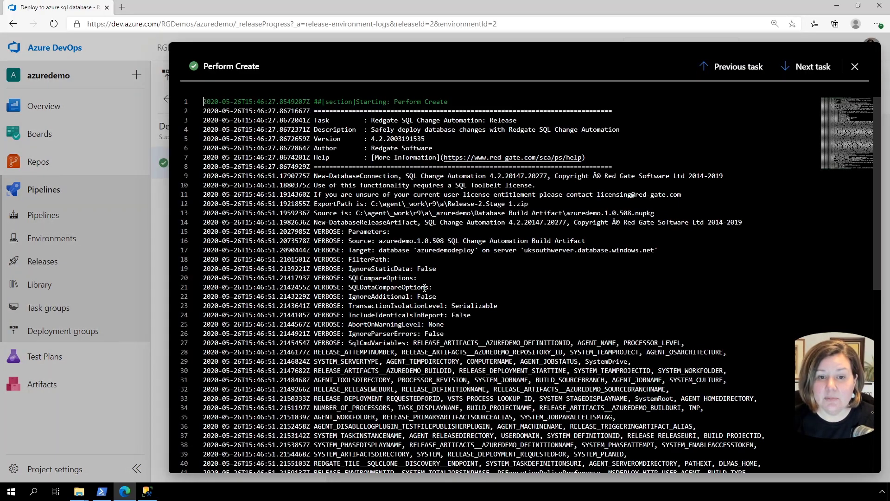
scroll("down", 3)
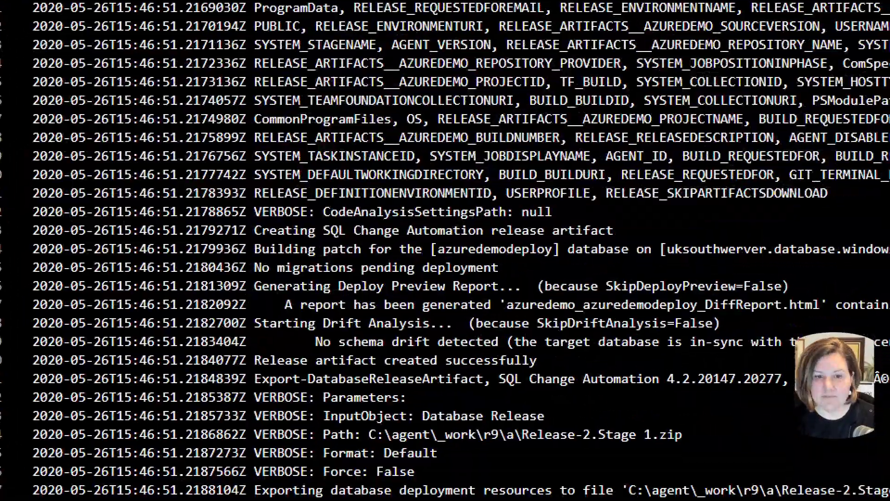
scroll("down", 3)
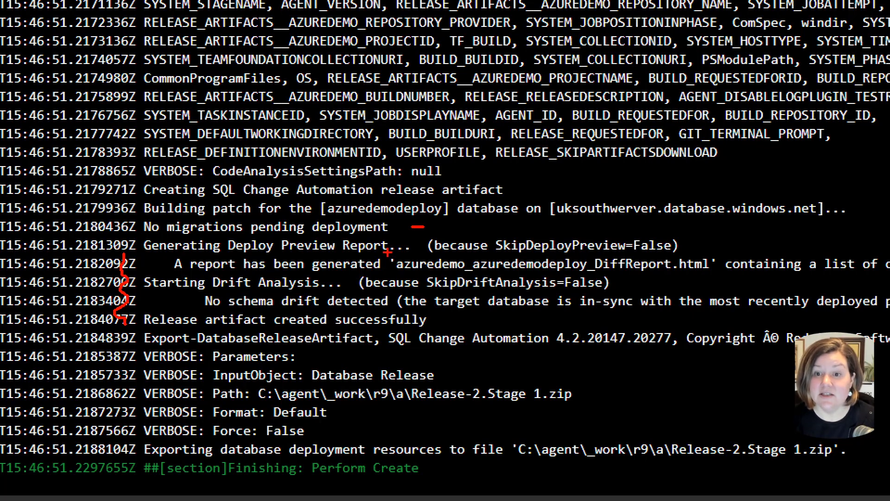
mouse_move(388, 249)
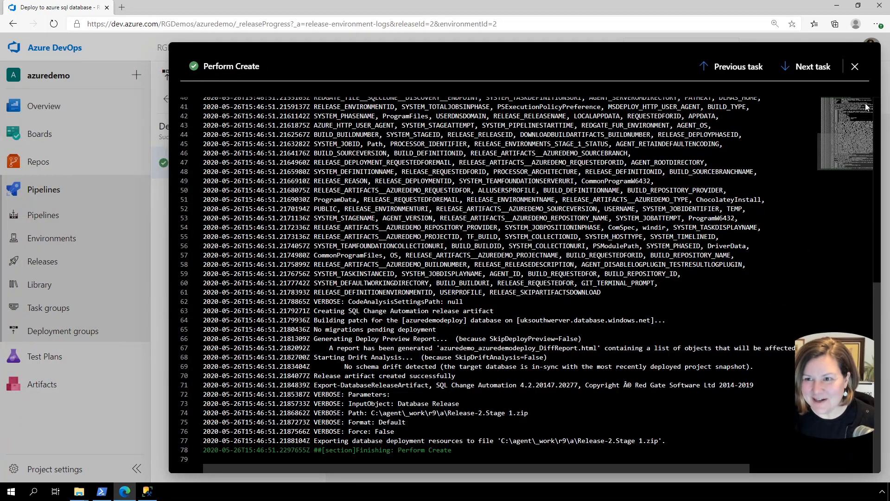
View the Deploy task log confirming the release artifact deployed successfully.
left_click(854, 67)
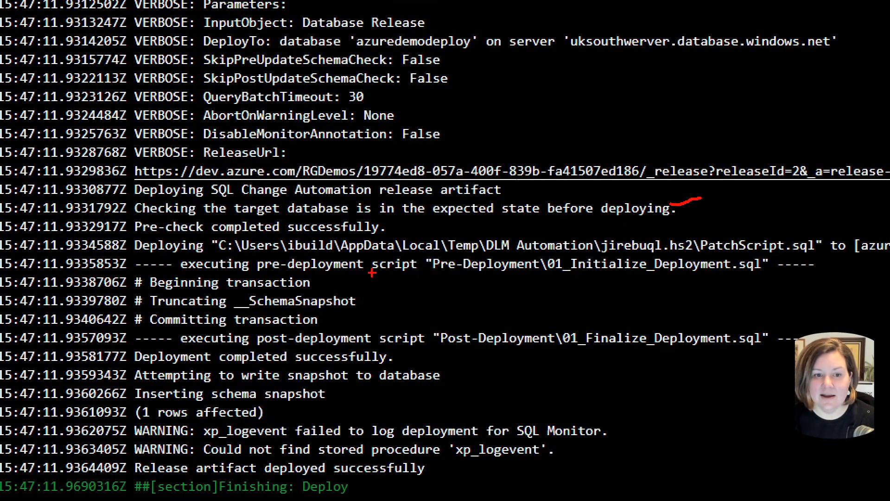
mouse_move(372, 293)
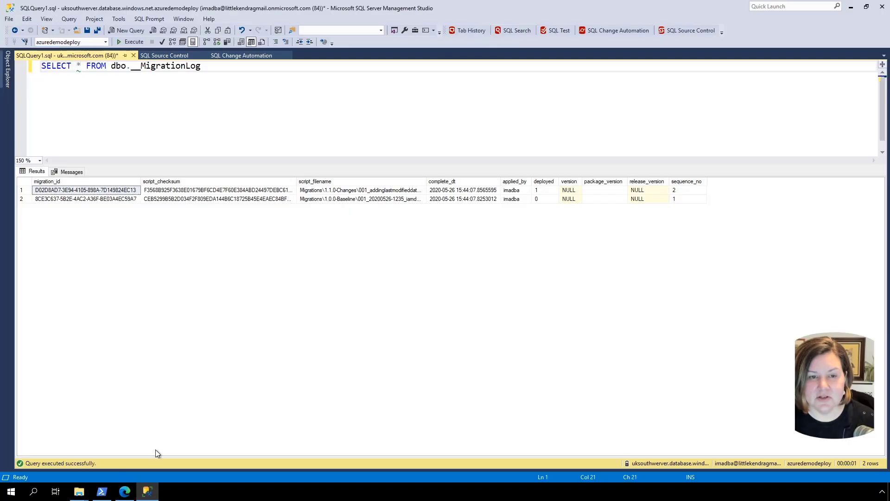
Show azuredemo's migrations list with the pre- and post-deployment script folders expanded.
left_click(241, 54)
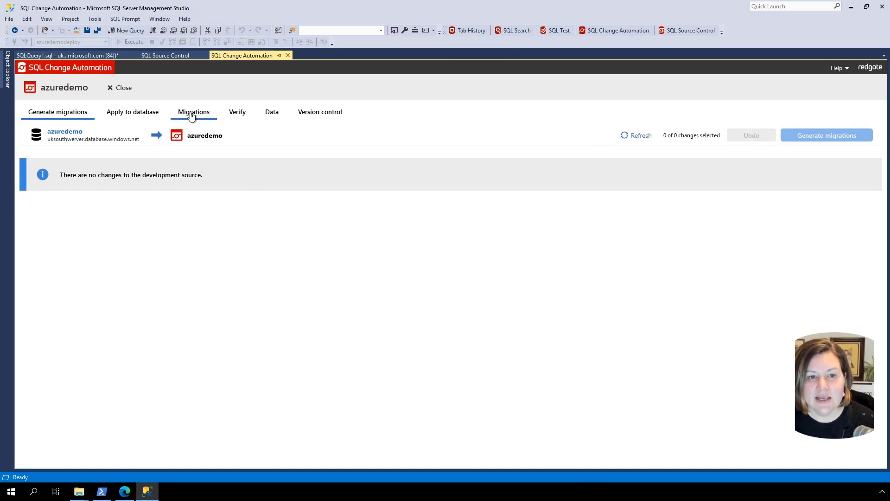
left_click(193, 113)
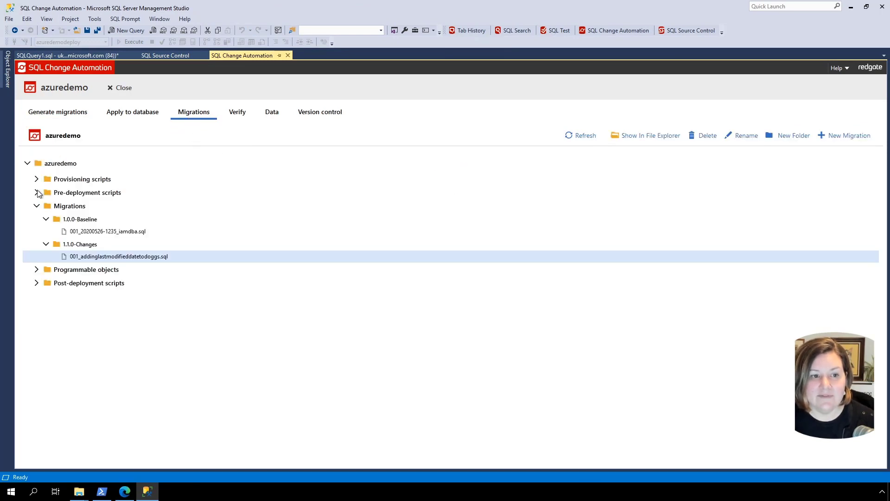
left_click(37, 193)
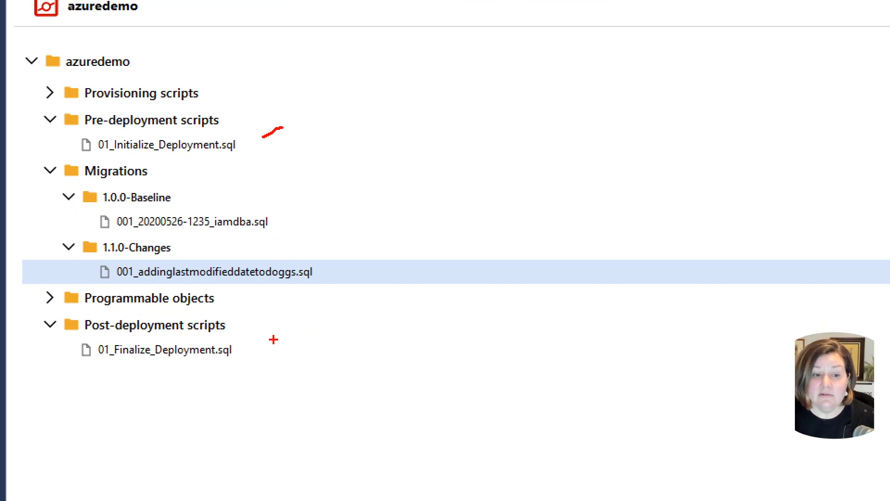
mouse_move(226, 350)
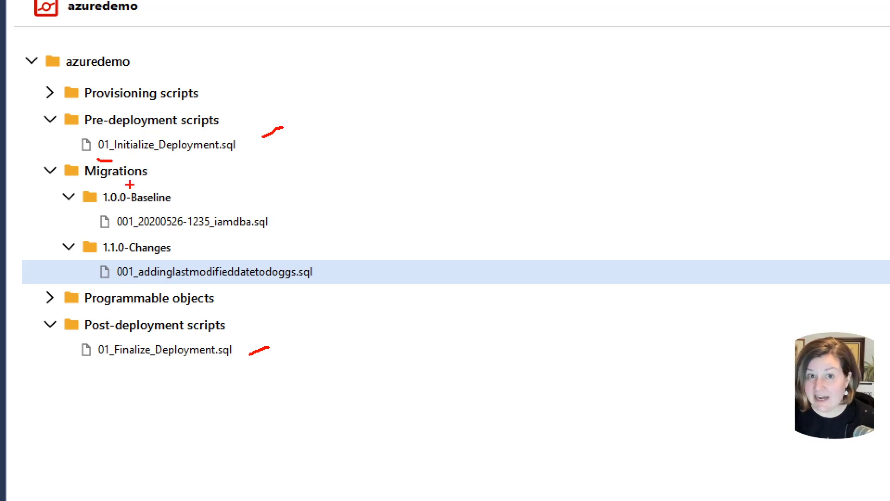
mouse_move(89, 373)
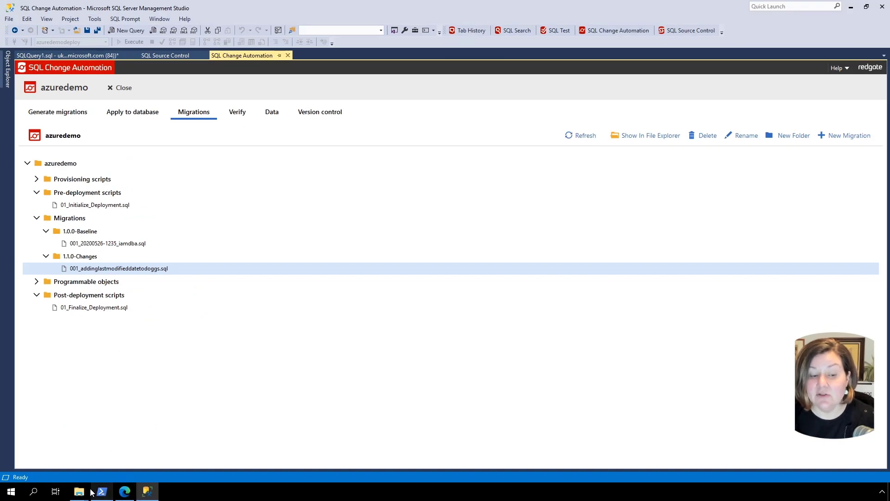
mouse_move(67, 279)
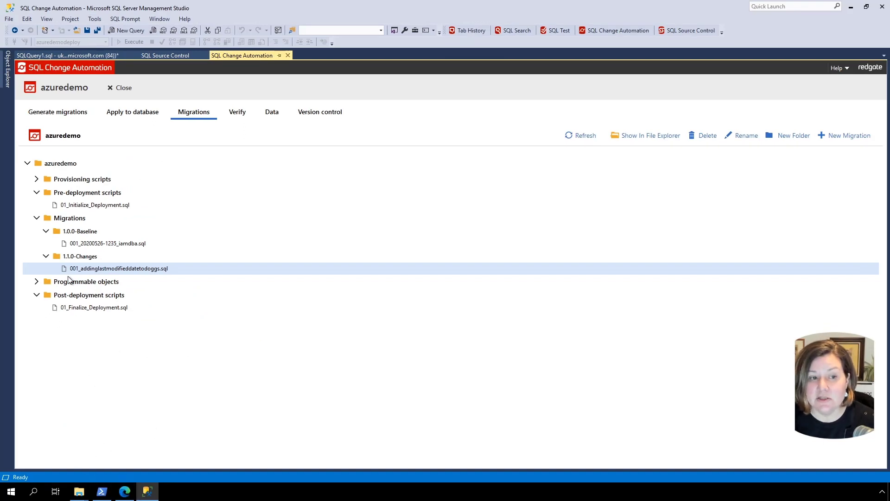
mouse_move(88, 188)
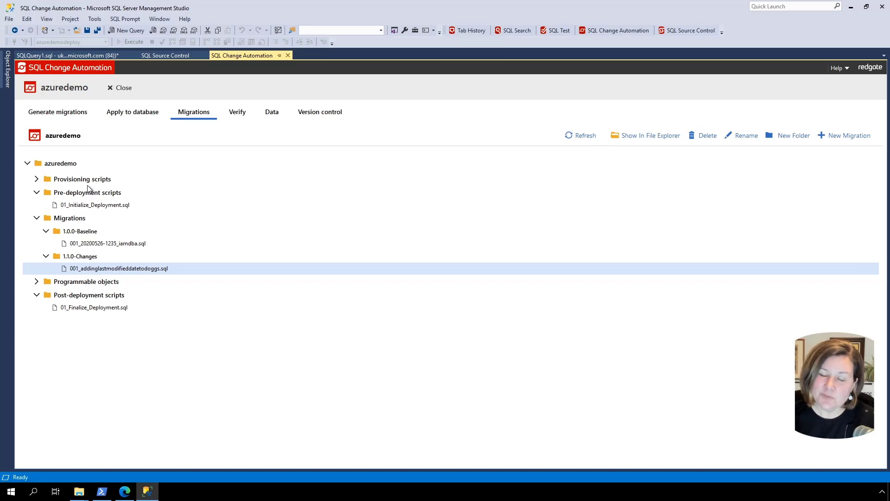
mouse_move(161, 197)
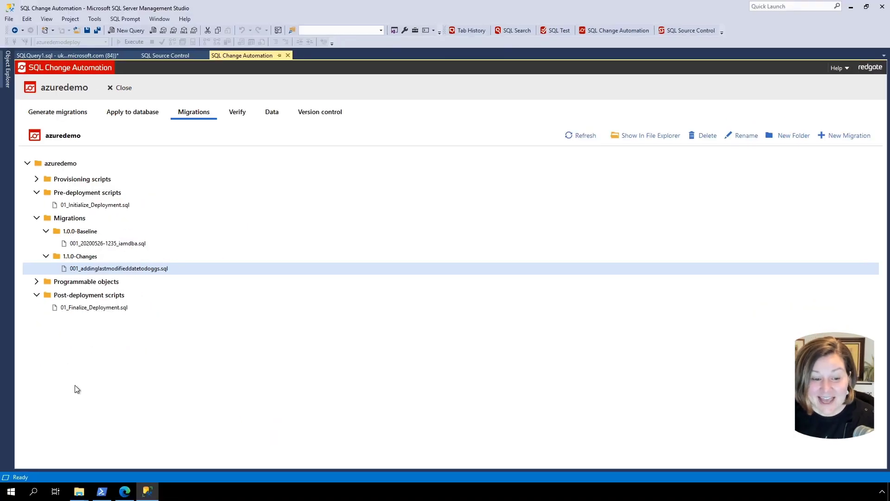
View Release-2's pipeline overview with Stage 1 succeeded, then return to the SSMS migrations project.
left_click(123, 492)
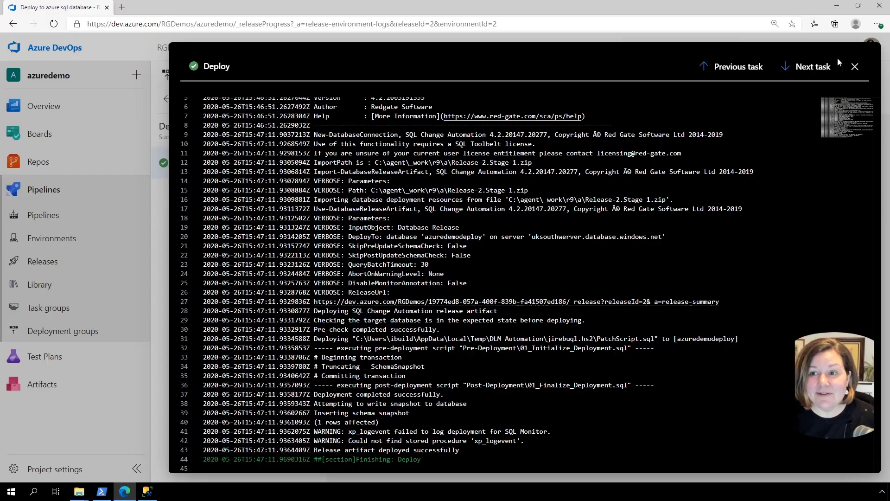
left_click(854, 66)
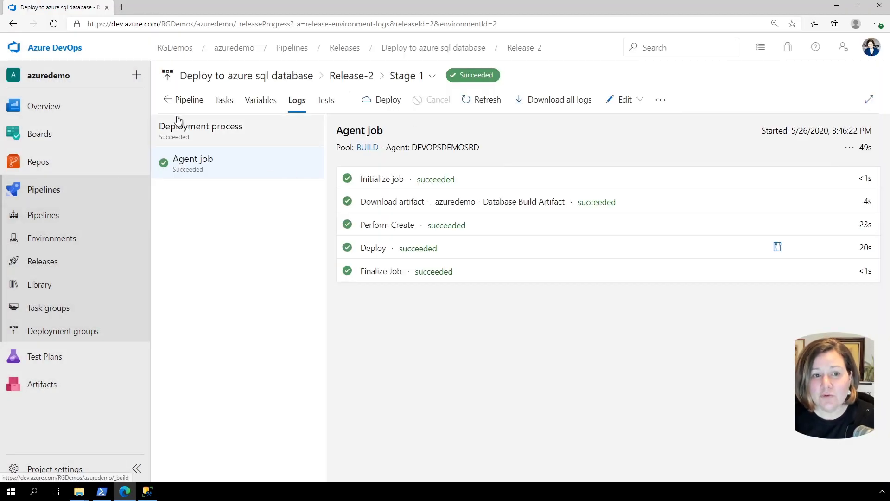
left_click(190, 100)
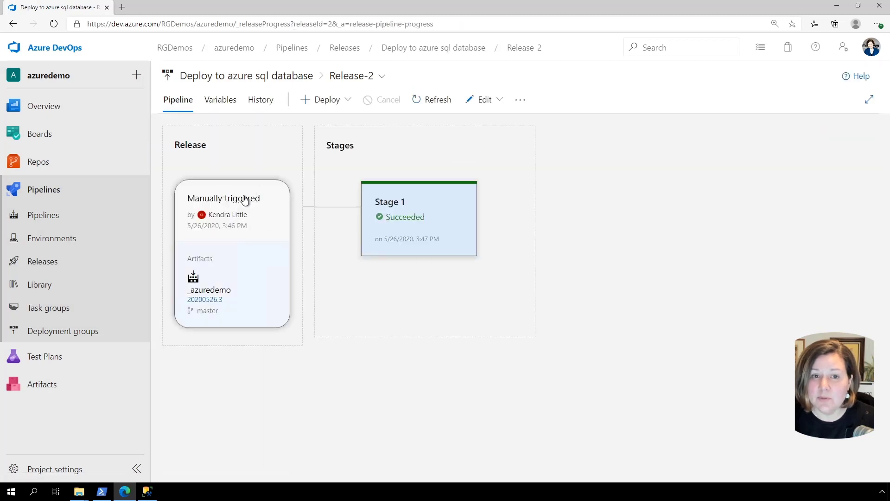
mouse_move(242, 173)
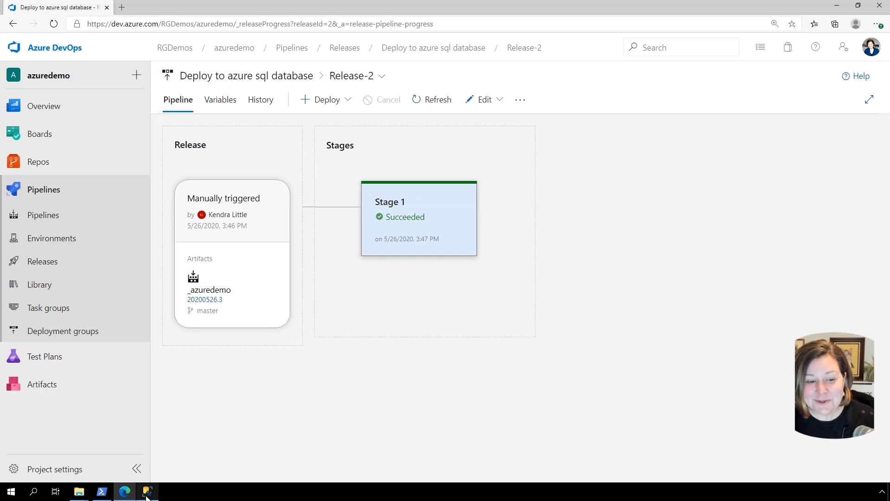
left_click(148, 492)
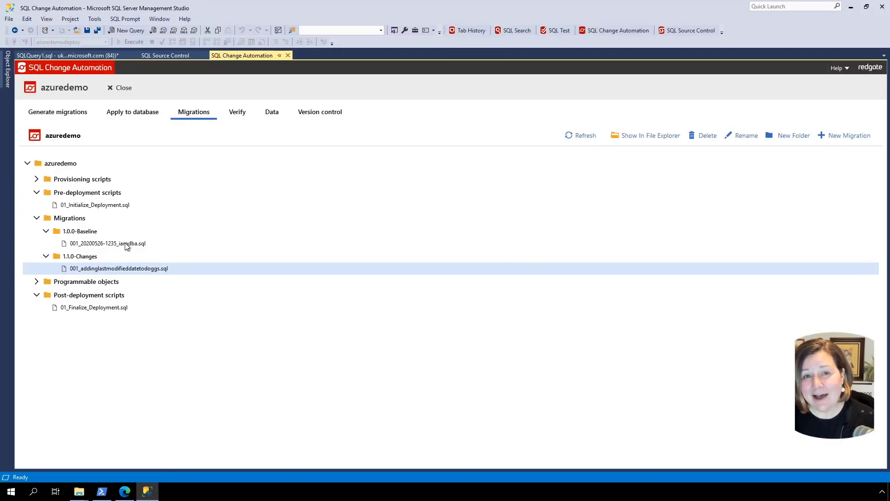
mouse_move(96, 254)
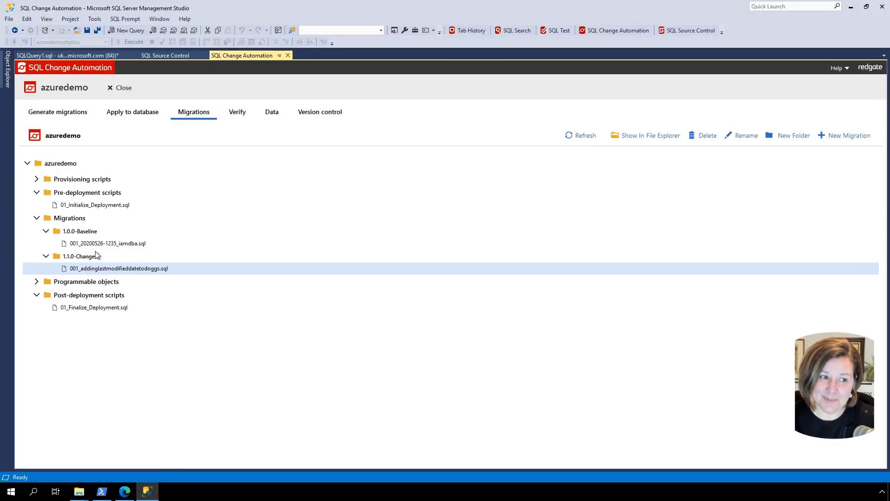